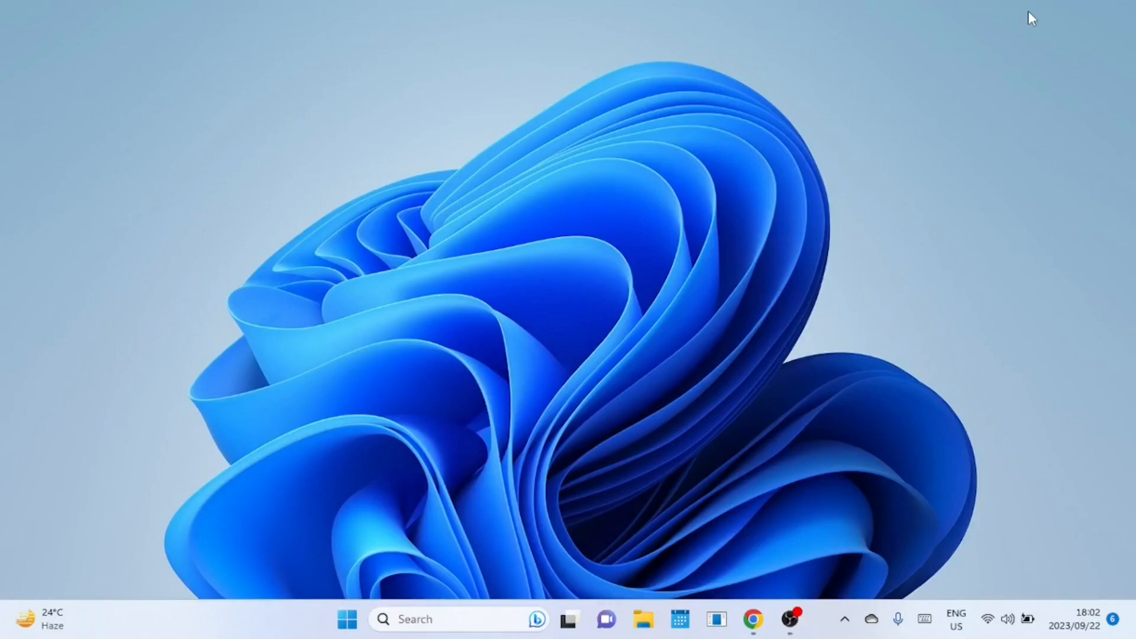
pyautogui.moveTo(887, 555)
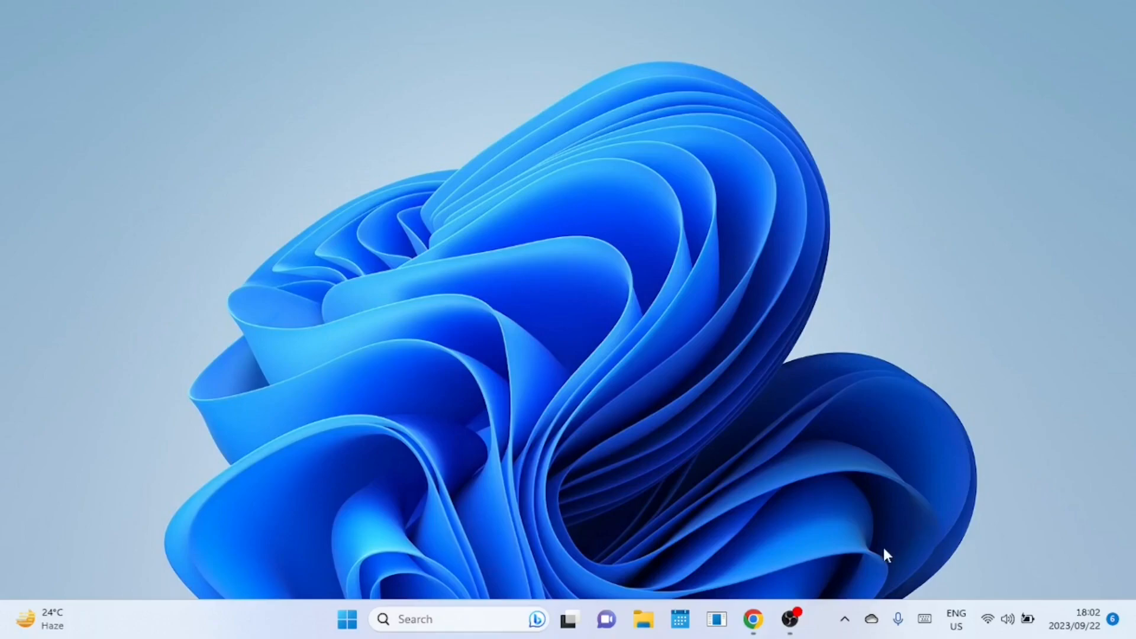
pyautogui.moveTo(599, 27)
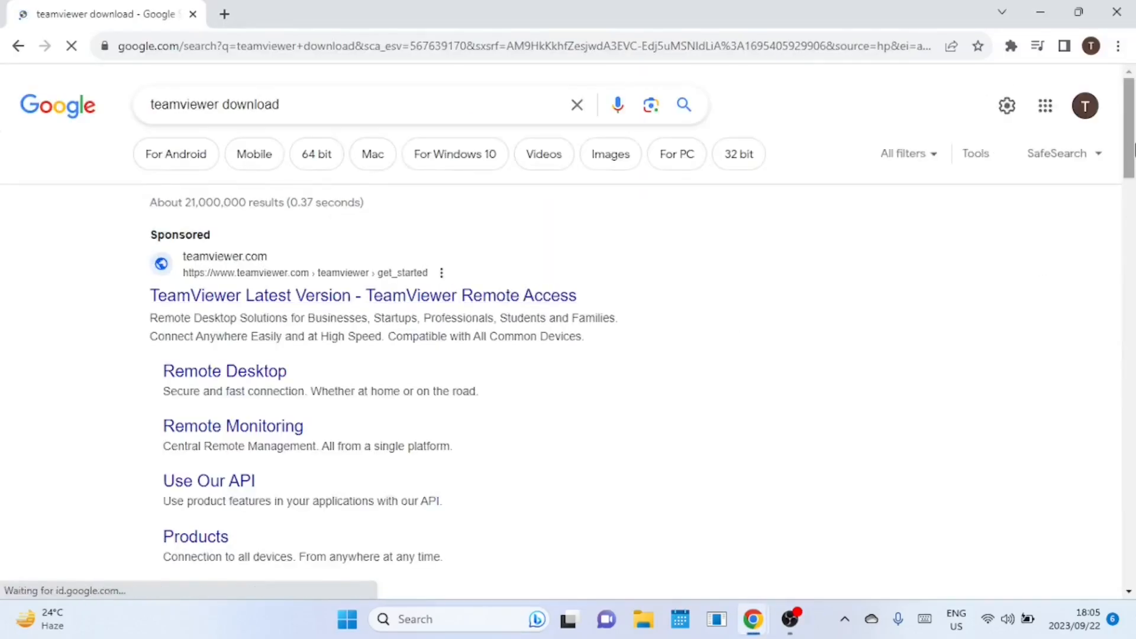
# Note current version 15.45.4 and reveal the list of previous versions on the Windows download page.
pyautogui.scroll(-3)
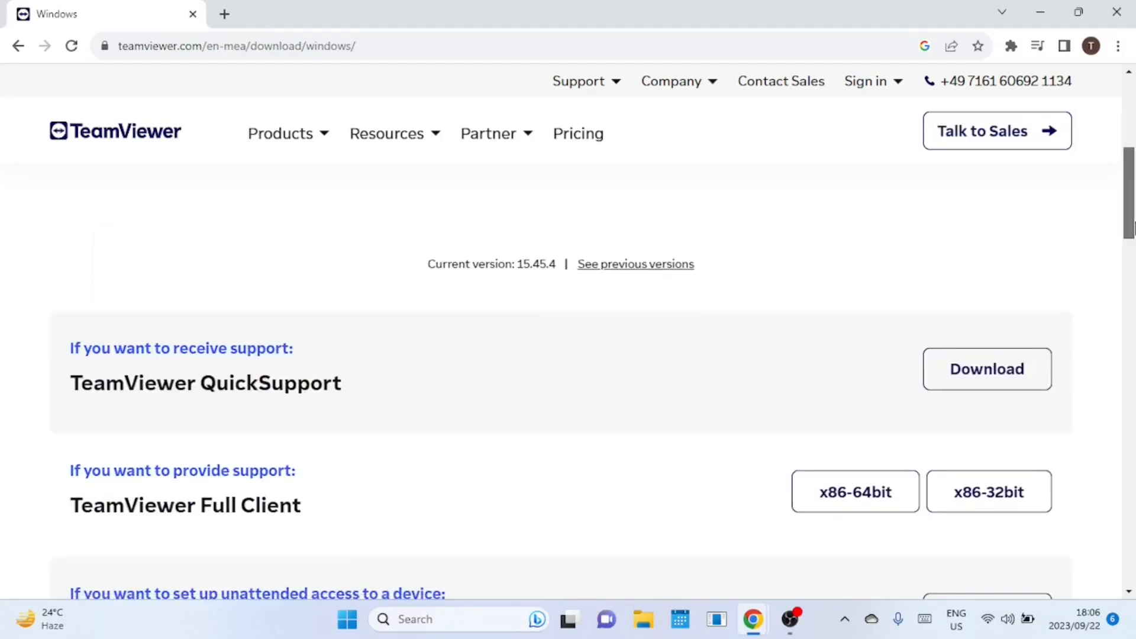
pyautogui.moveTo(1098, 242)
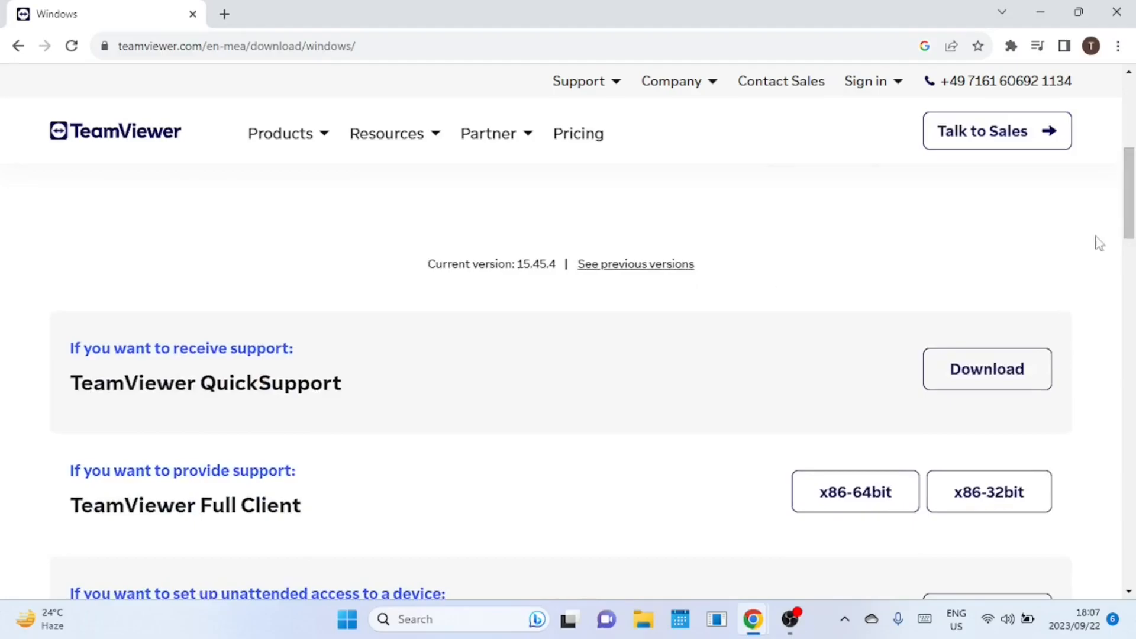
pyautogui.moveTo(427, 264); pyautogui.dragTo(529, 264)
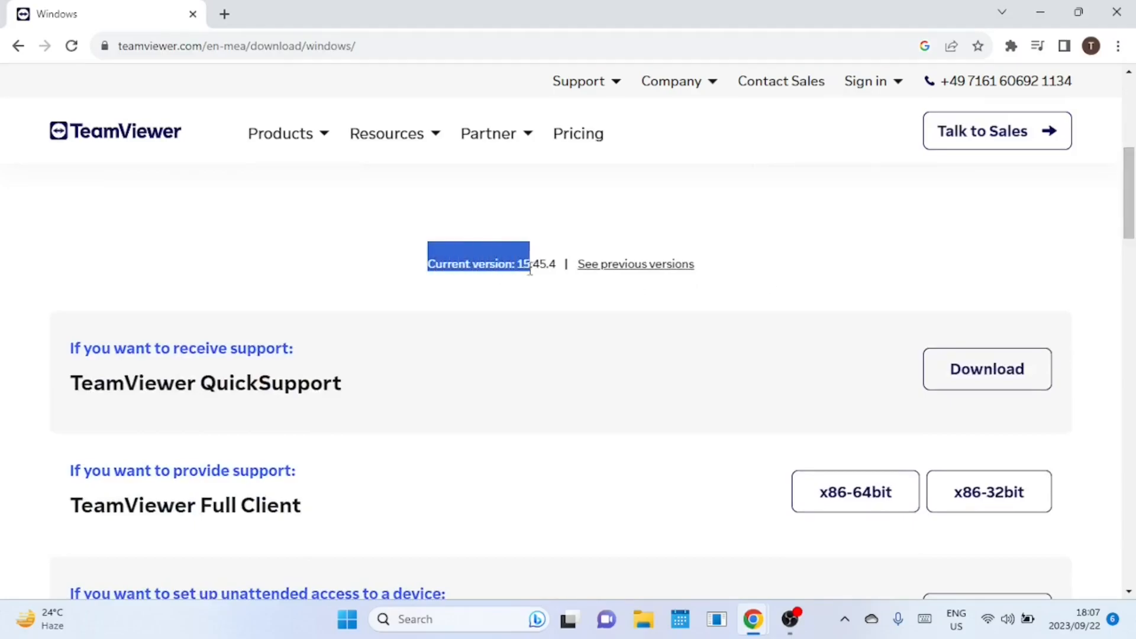
pyautogui.scroll(-3)
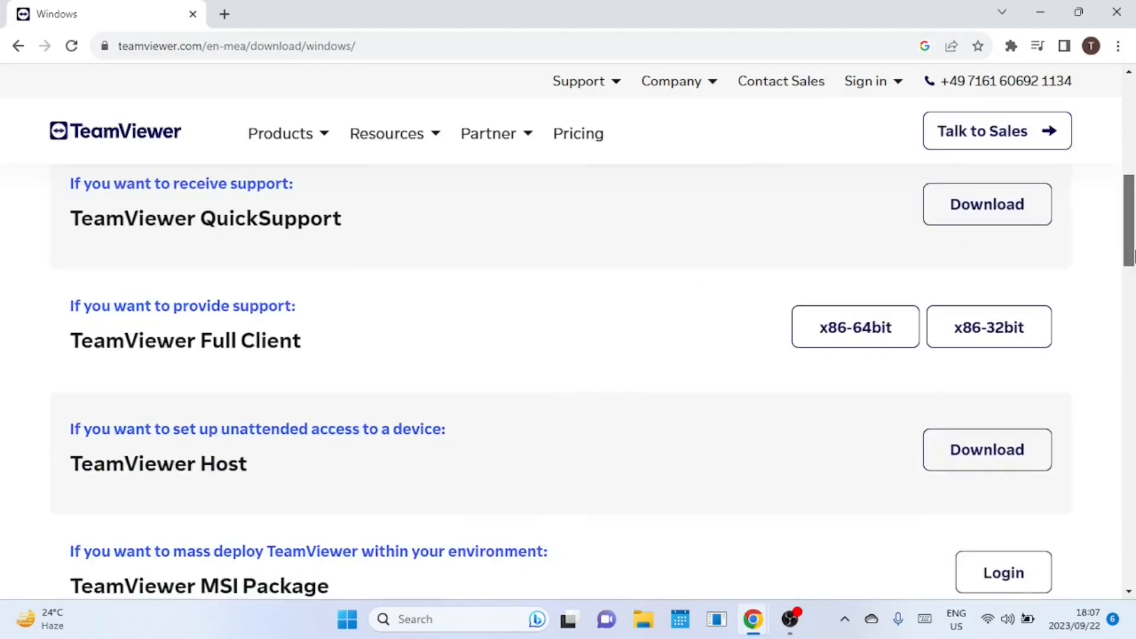
pyautogui.scroll(-3)
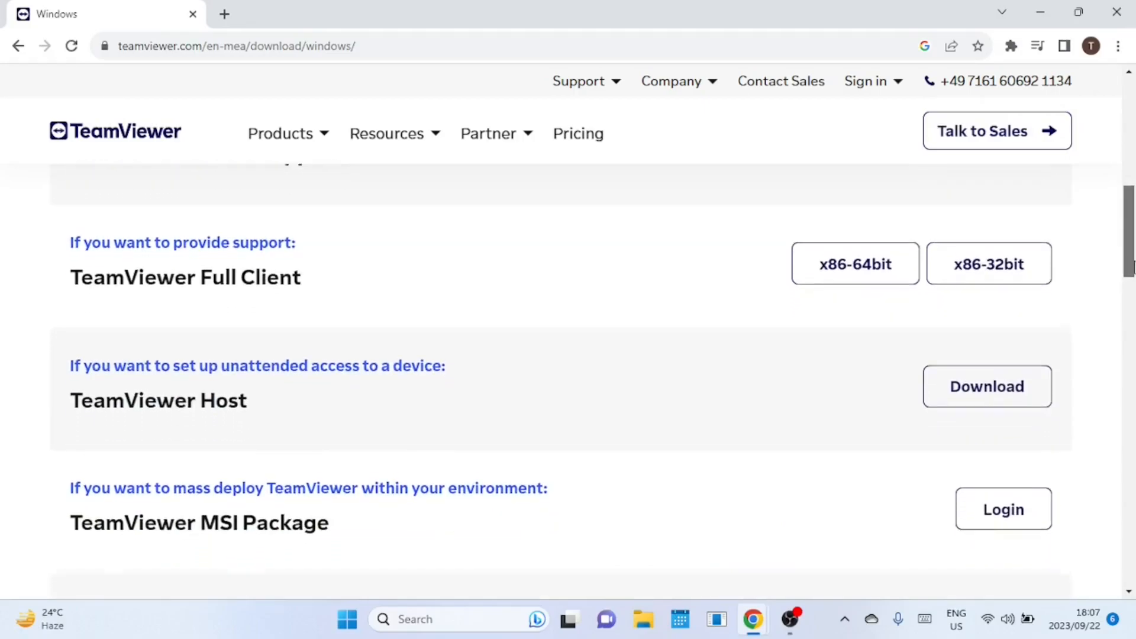
pyautogui.click(635, 409)
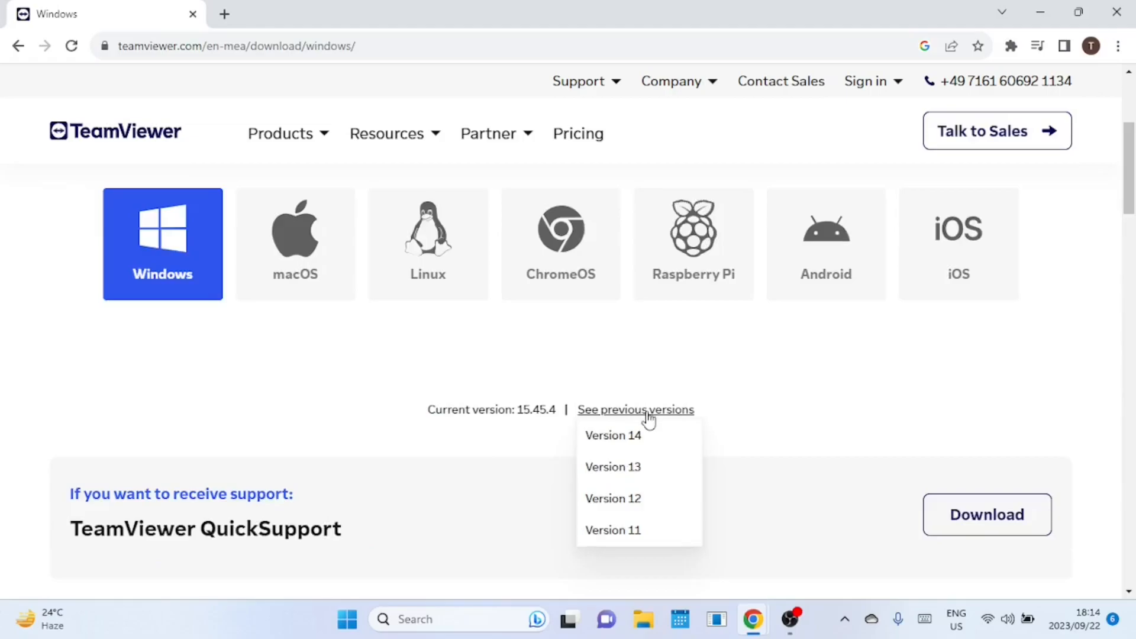
pyautogui.moveTo(638, 530)
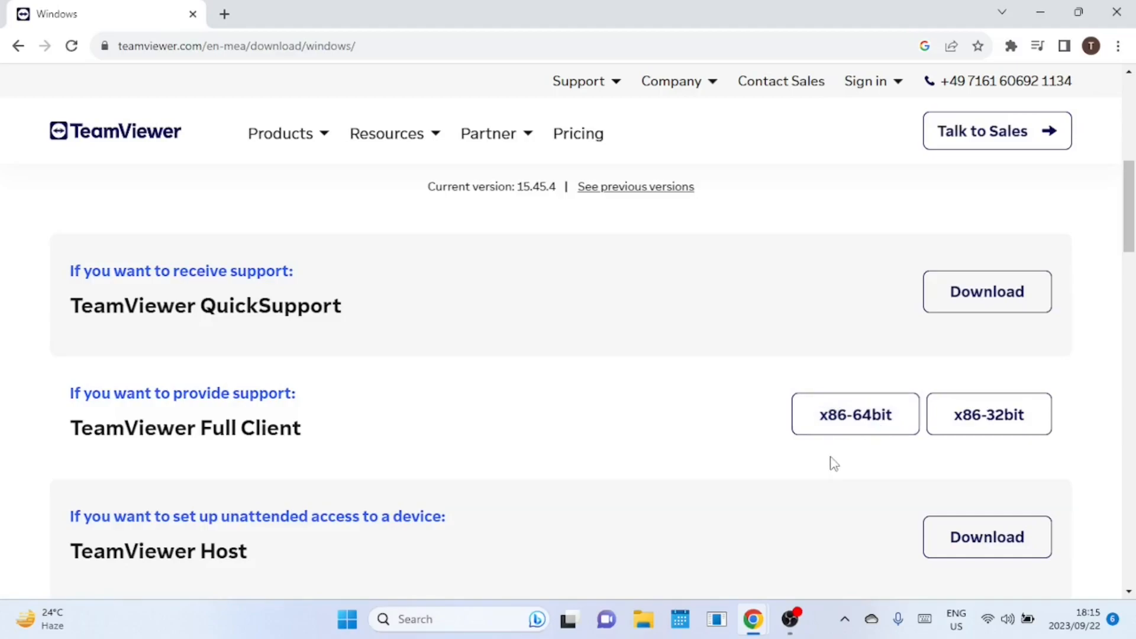
# Start downloading the x86-64bit TeamViewer Full Client.
pyautogui.click(855, 414)
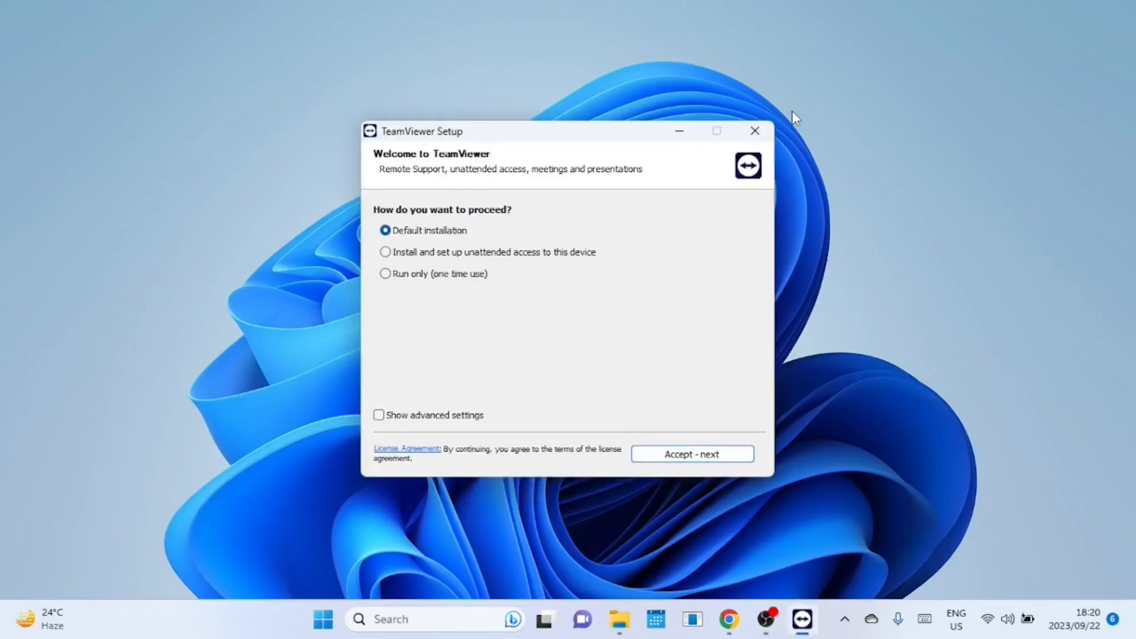
pyautogui.moveTo(696, 444)
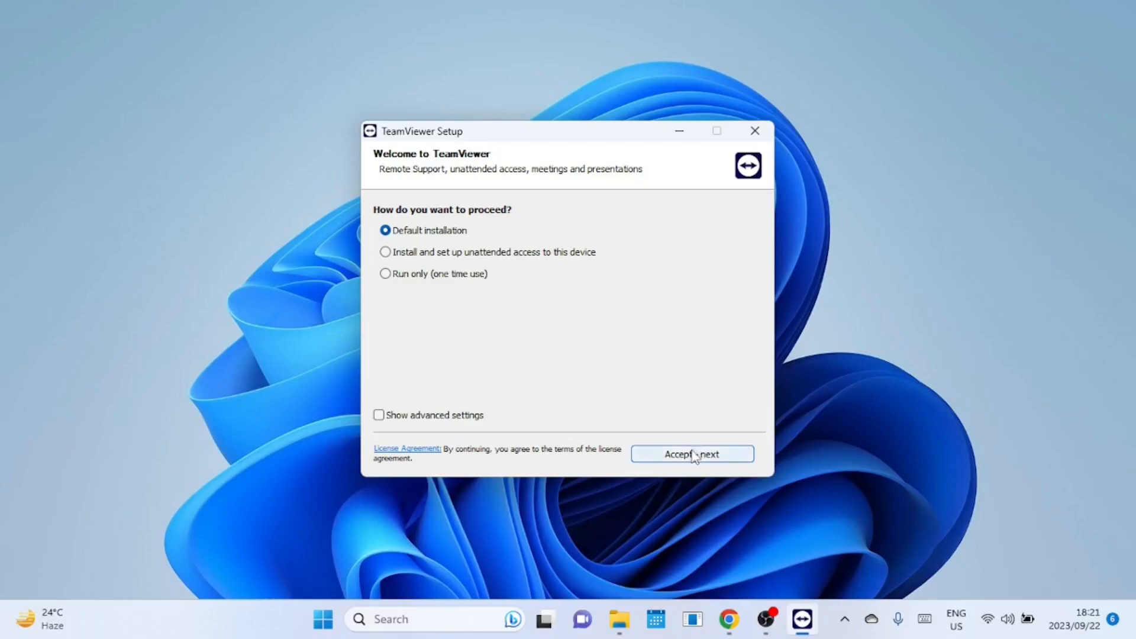
# Run the default installation, accepting the EULA and the DPA.
pyautogui.click(693, 455)
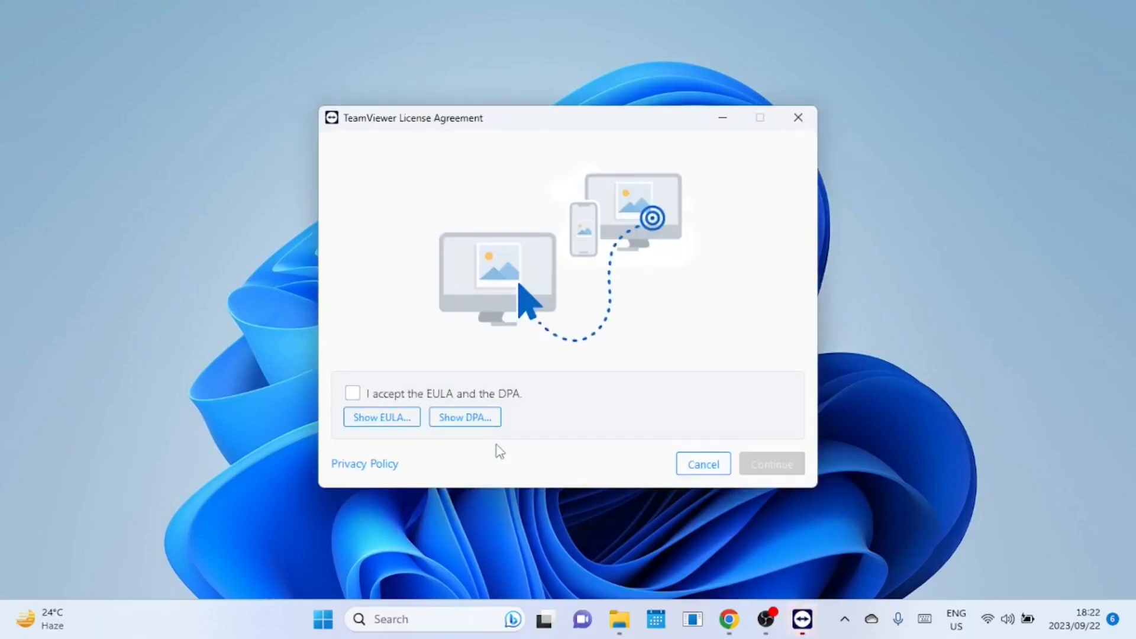
pyautogui.click(353, 393)
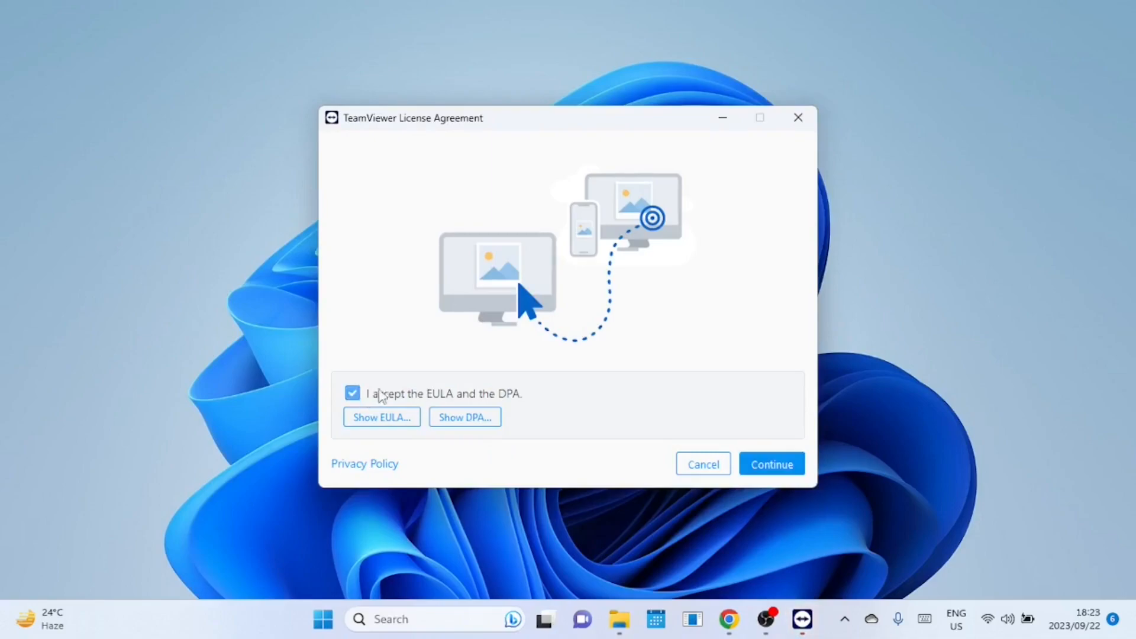
pyautogui.moveTo(785, 465)
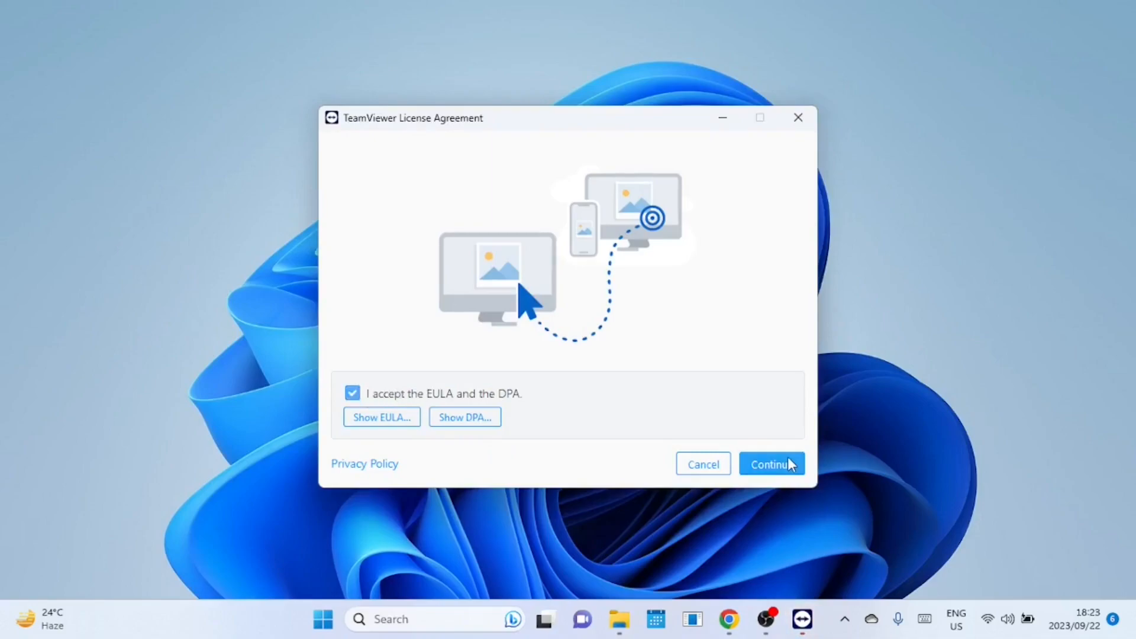
pyautogui.click(772, 464)
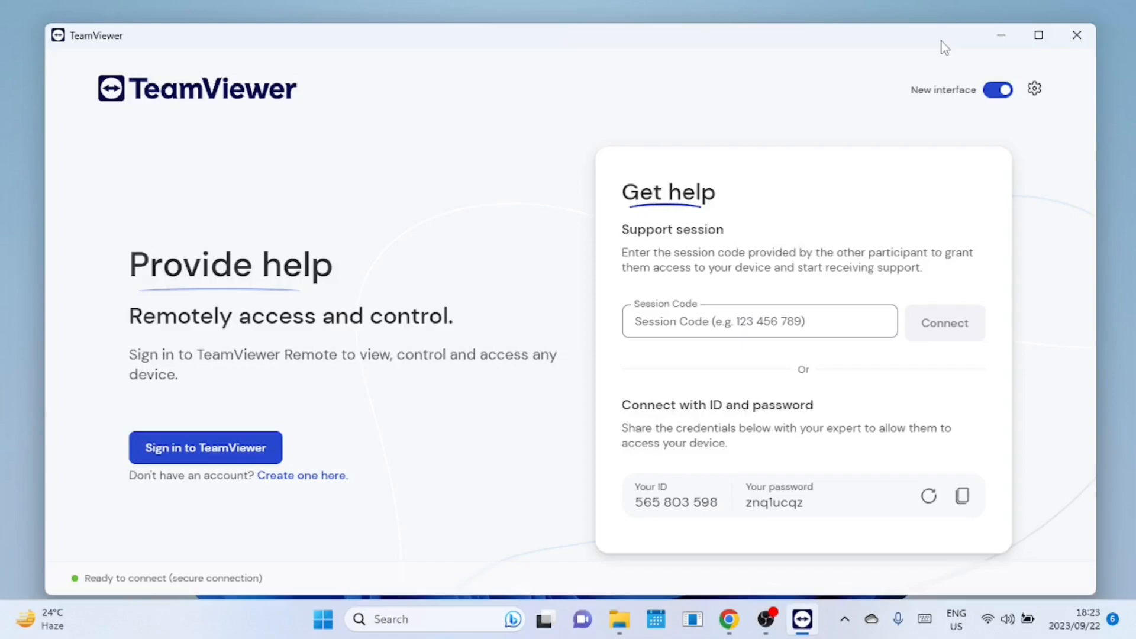
pyautogui.moveTo(876, 102)
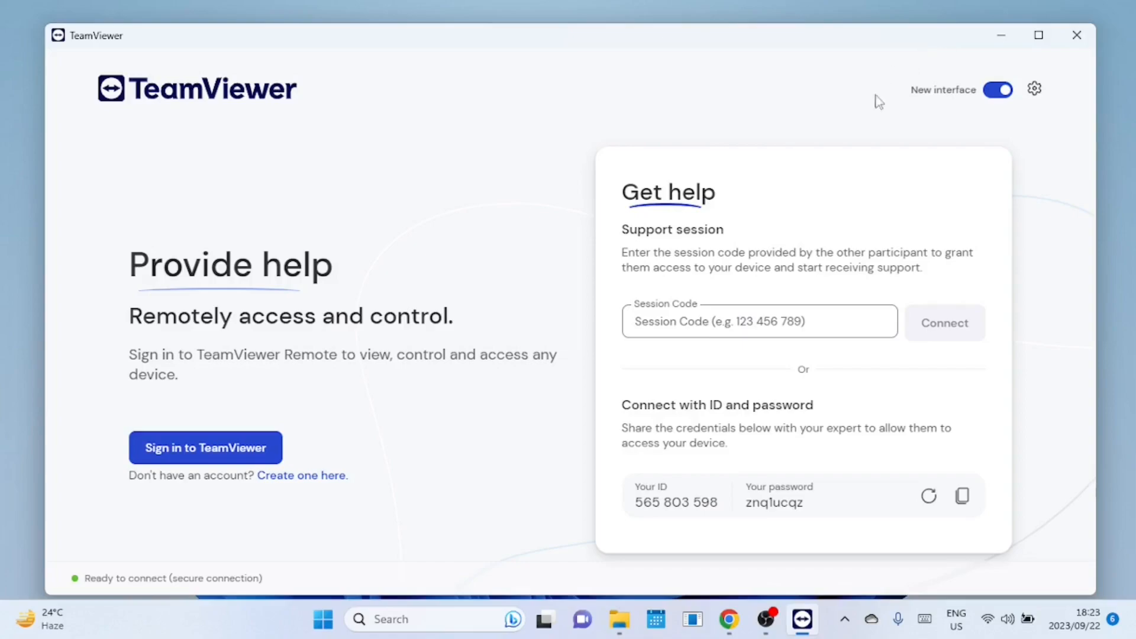
pyautogui.moveTo(830, 173)
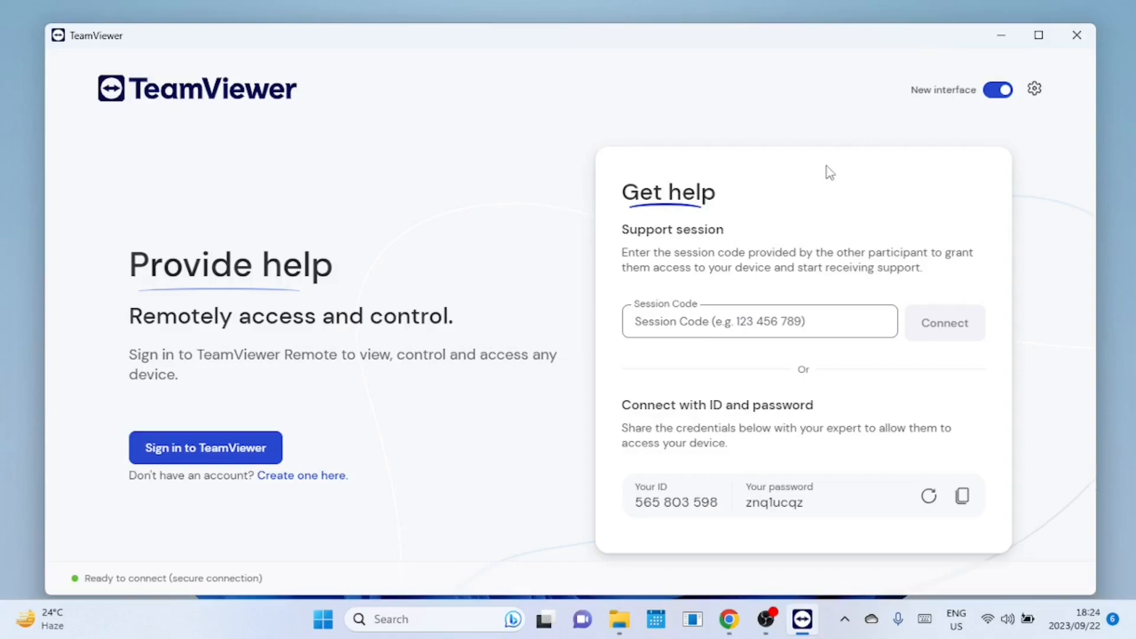
pyautogui.moveTo(822, 184)
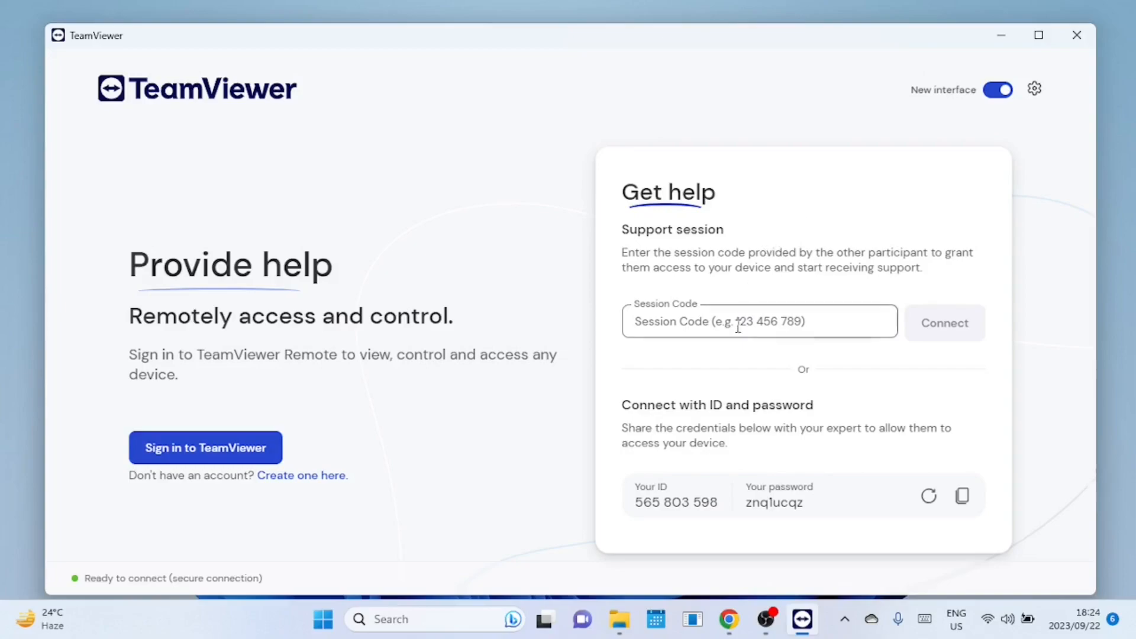
pyautogui.moveTo(822, 473)
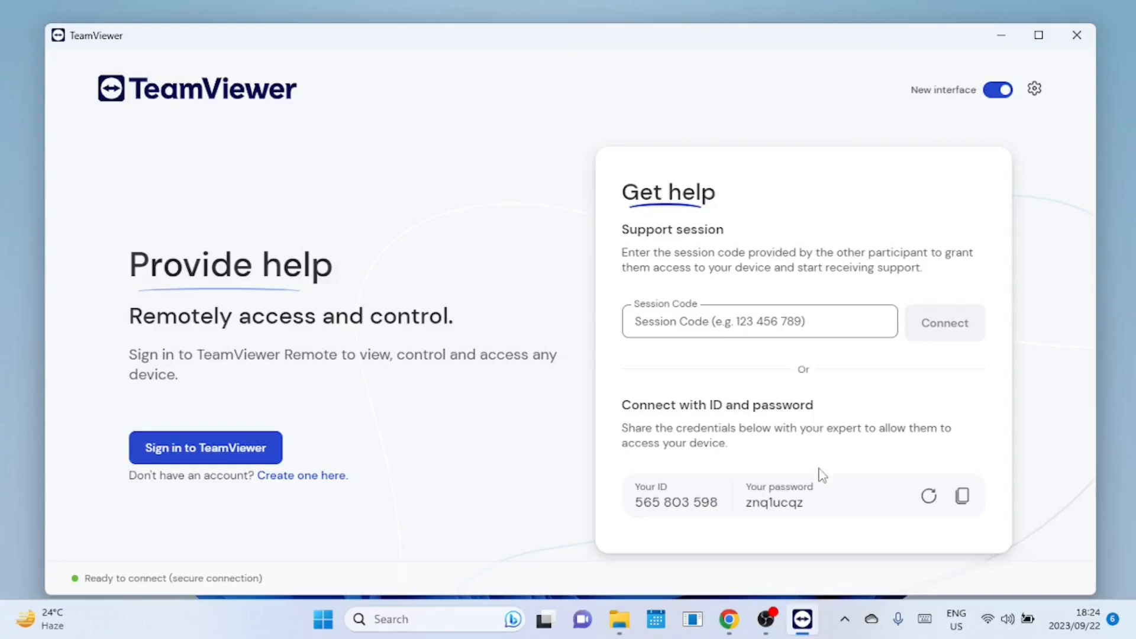
pyautogui.moveTo(812, 502)
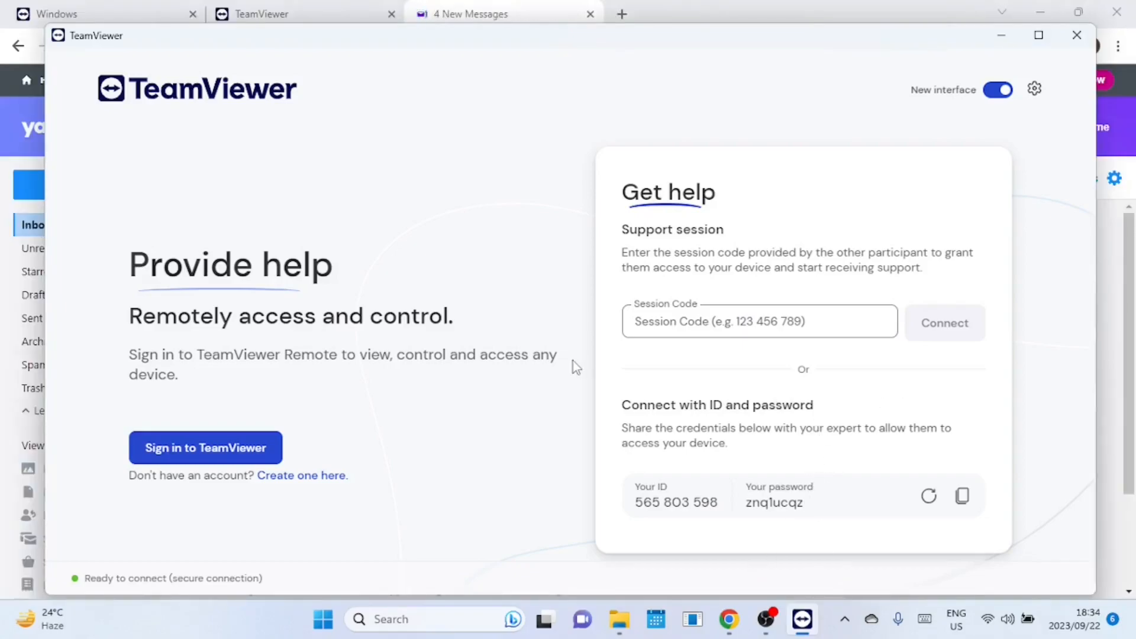
pyautogui.moveTo(220, 461)
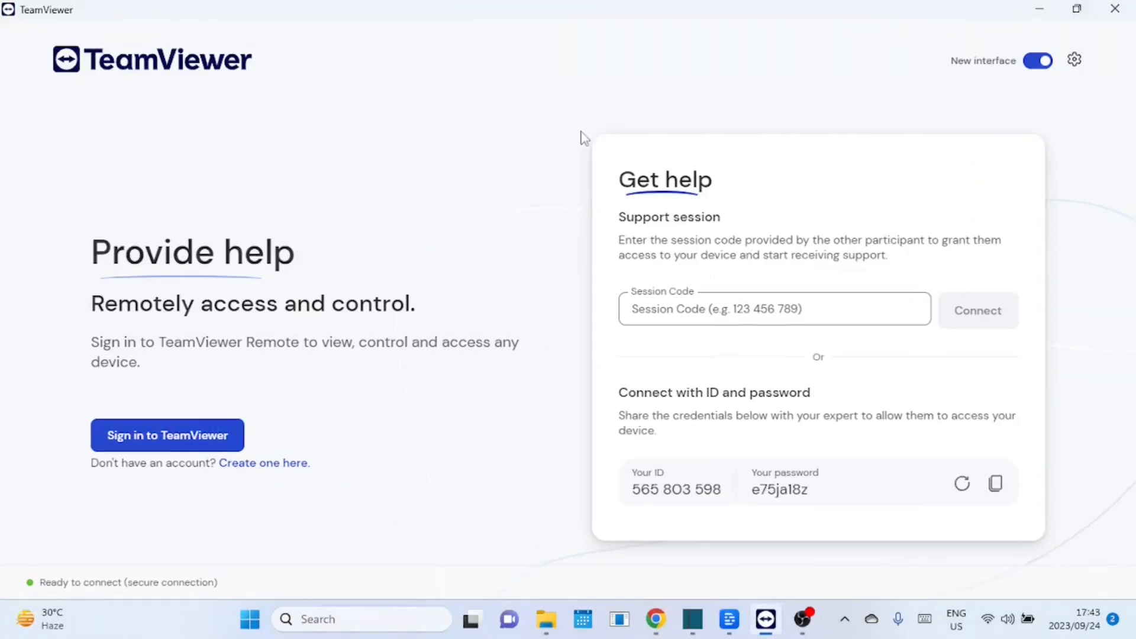
pyautogui.moveTo(281, 524)
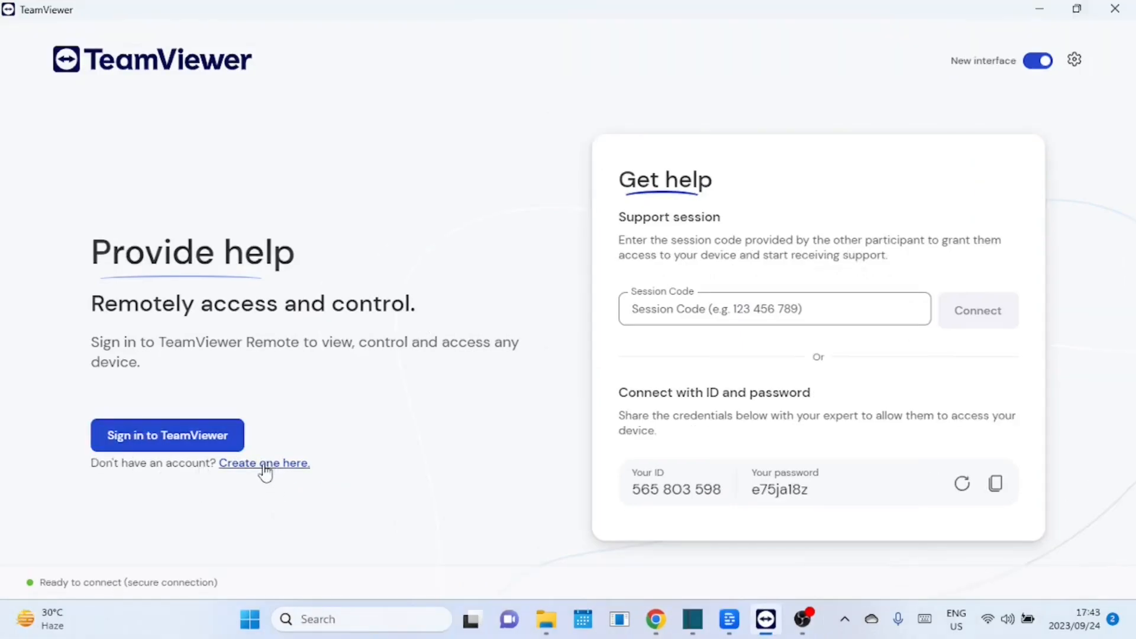
# Create a new TeamViewer account with name, email and password.
pyautogui.click(264, 465)
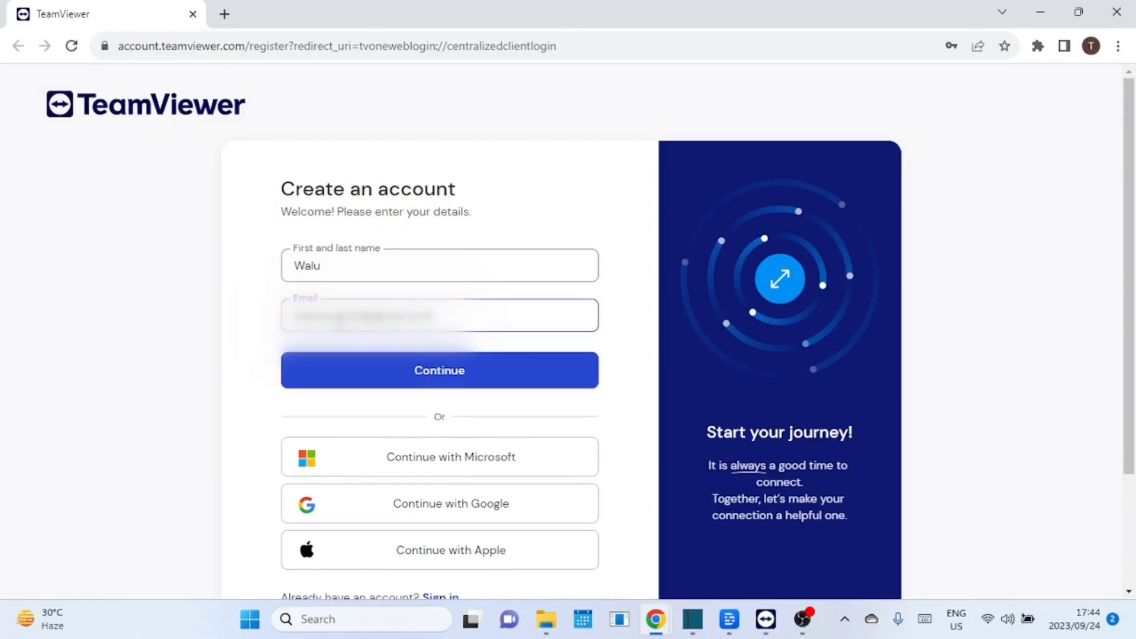
pyautogui.moveTo(450, 398)
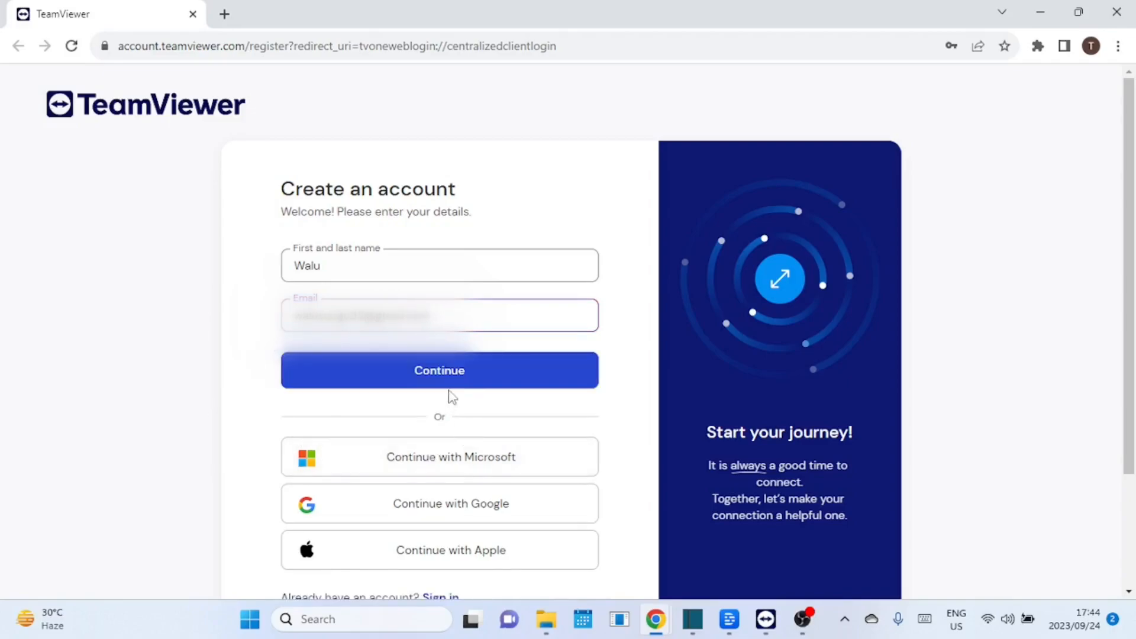
pyautogui.moveTo(447, 383)
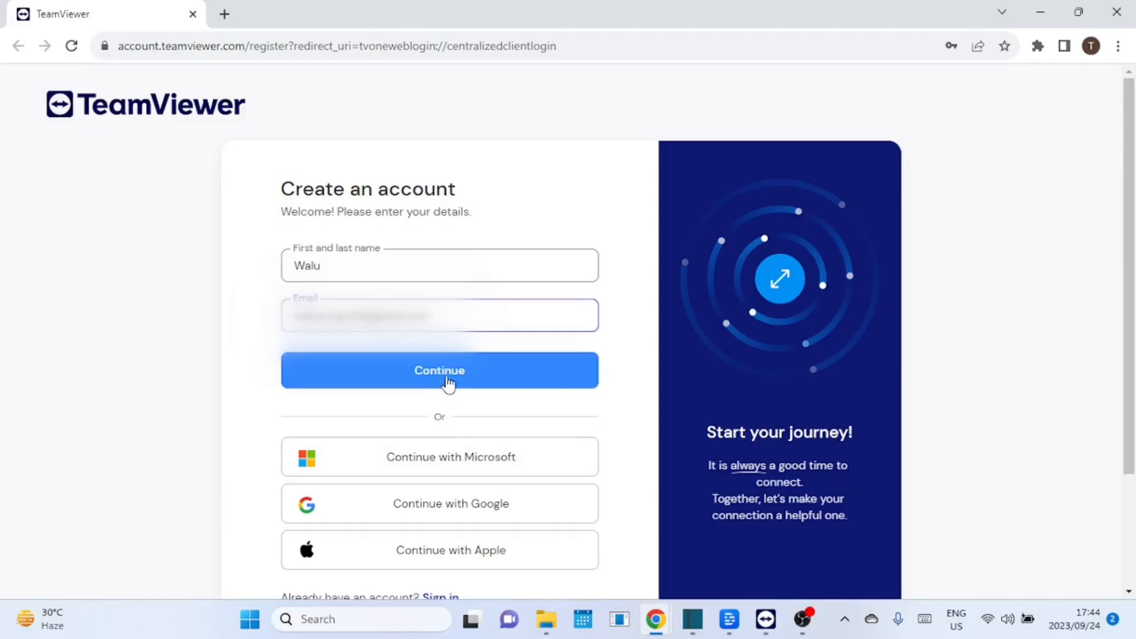
pyautogui.click(439, 371)
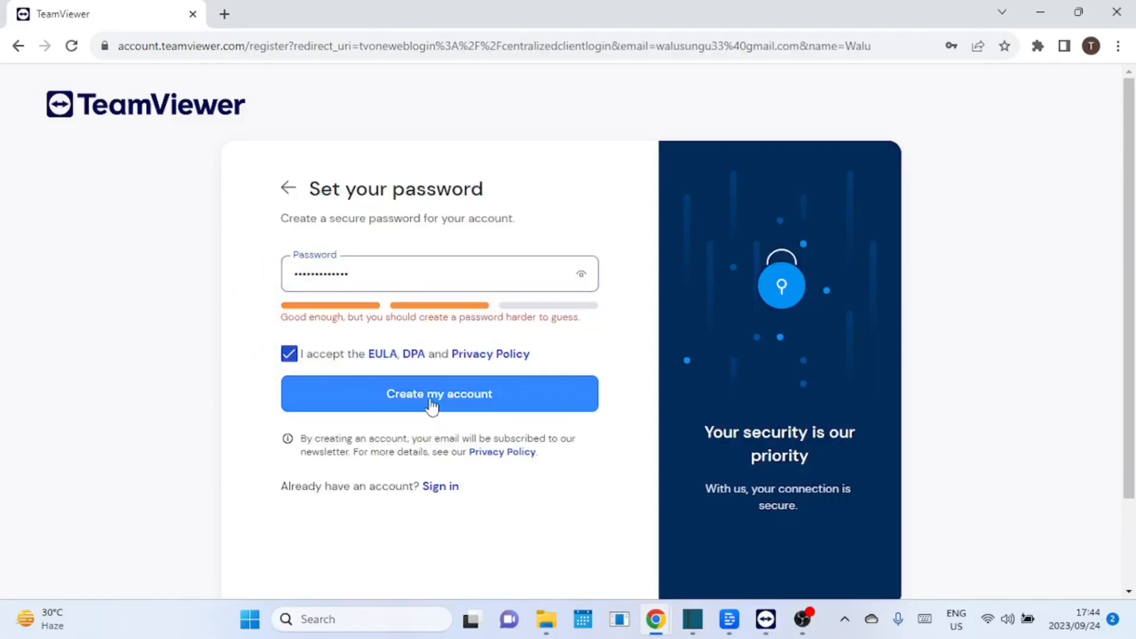
pyautogui.click(439, 394)
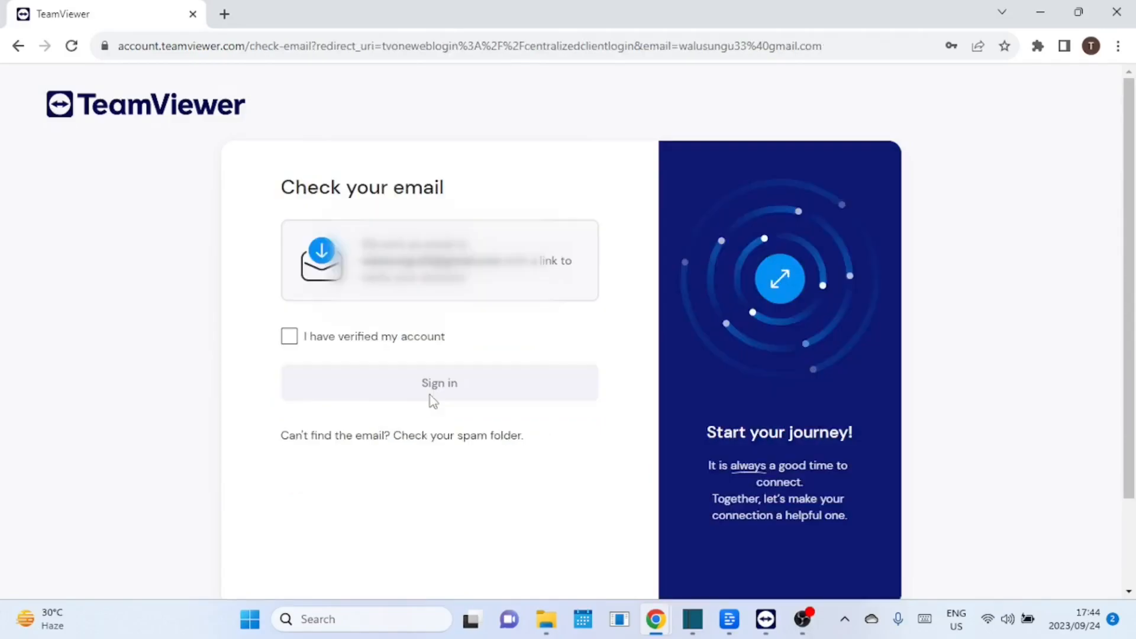
# Confirm the account as verified and sign in to it.
pyautogui.click(289, 337)
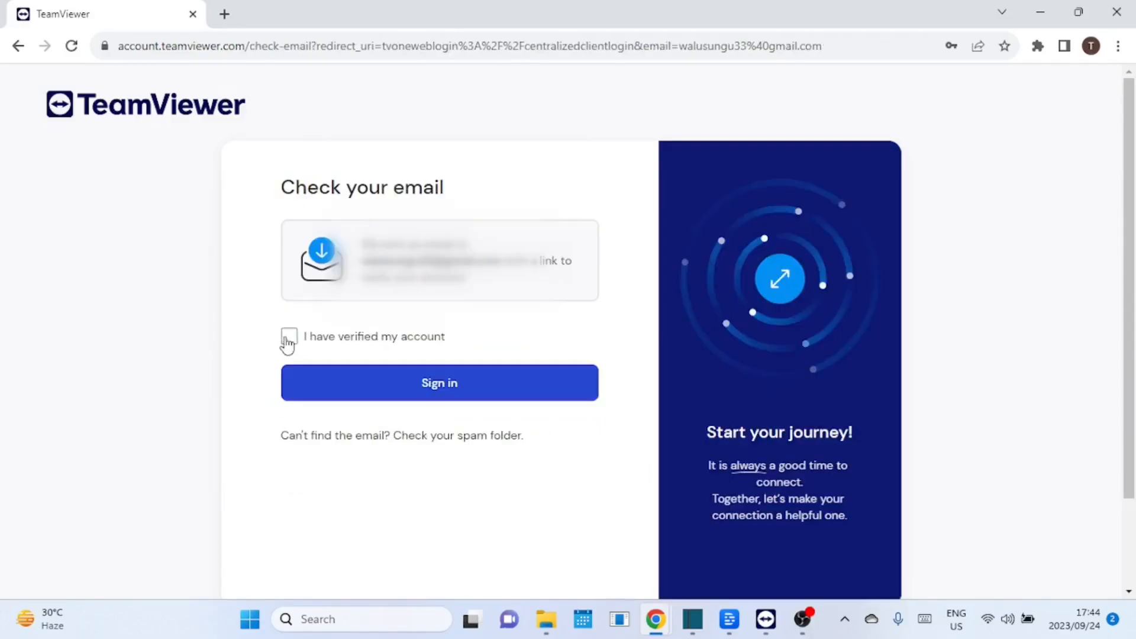
pyautogui.click(288, 336)
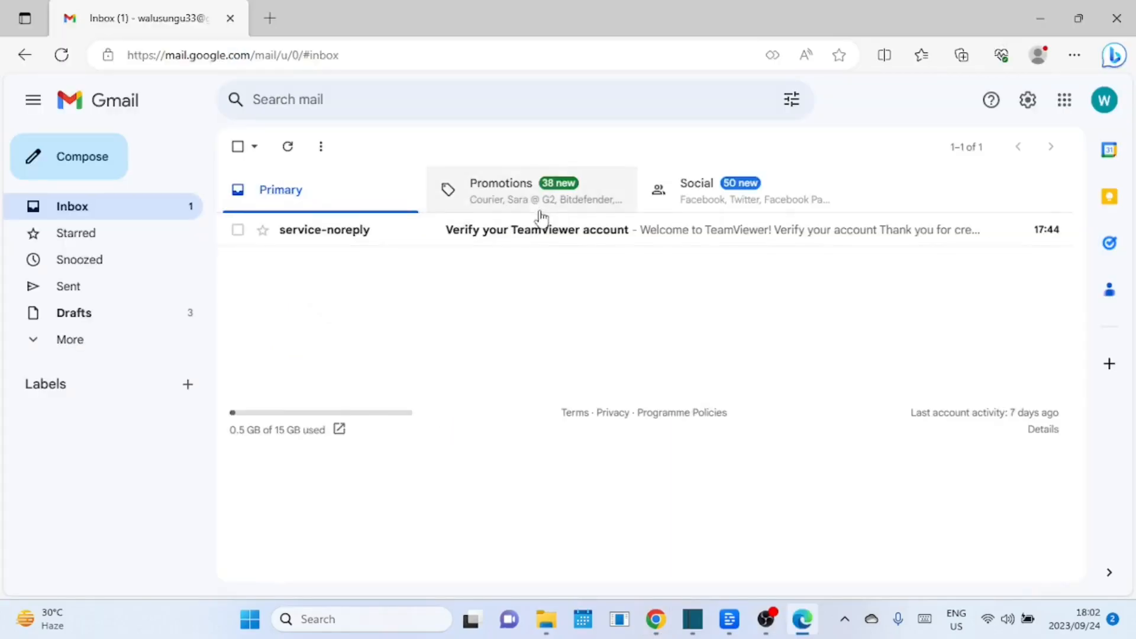
# Verify the account from the 'Verify your TeamViewer account' email and handle the cookie prompt.
pyautogui.click(537, 230)
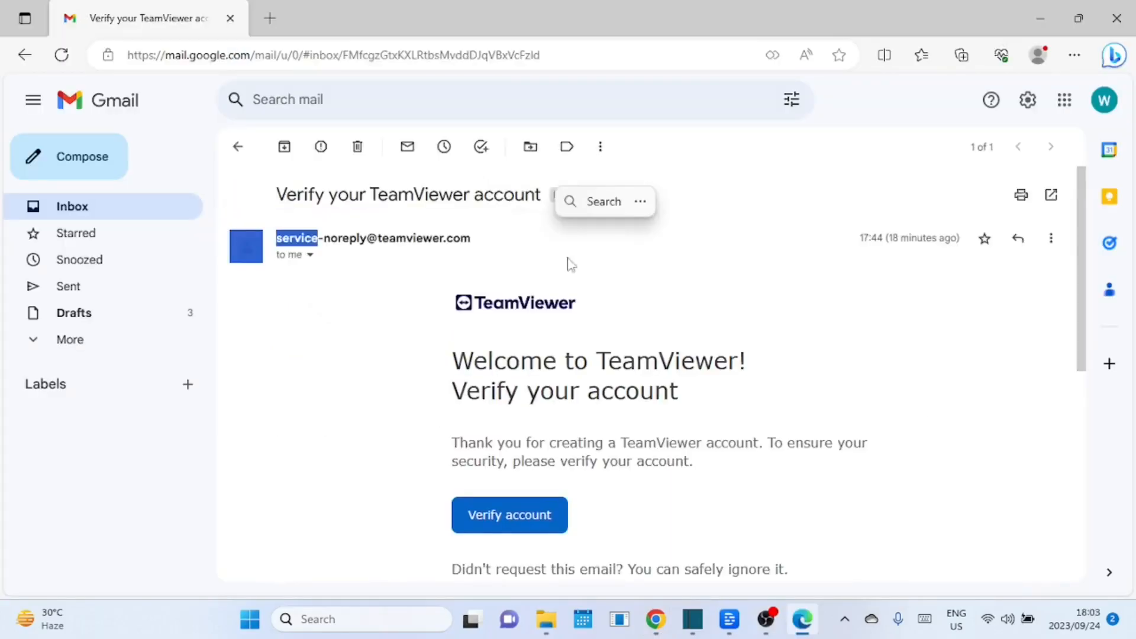
pyautogui.scroll(-3)
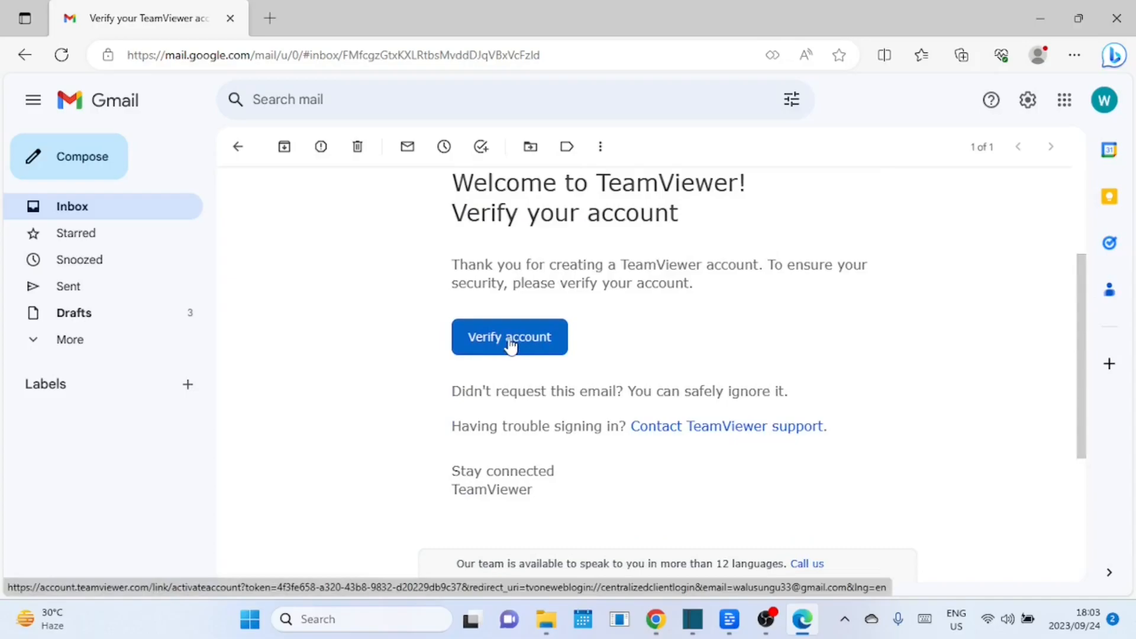
pyautogui.click(509, 337)
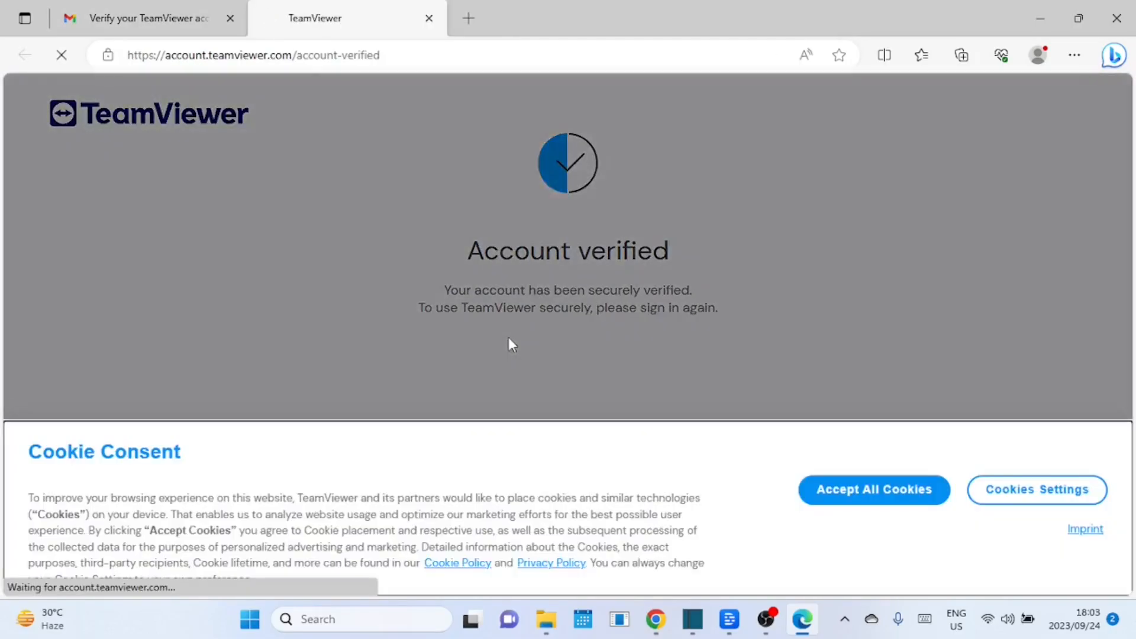
pyautogui.click(874, 490)
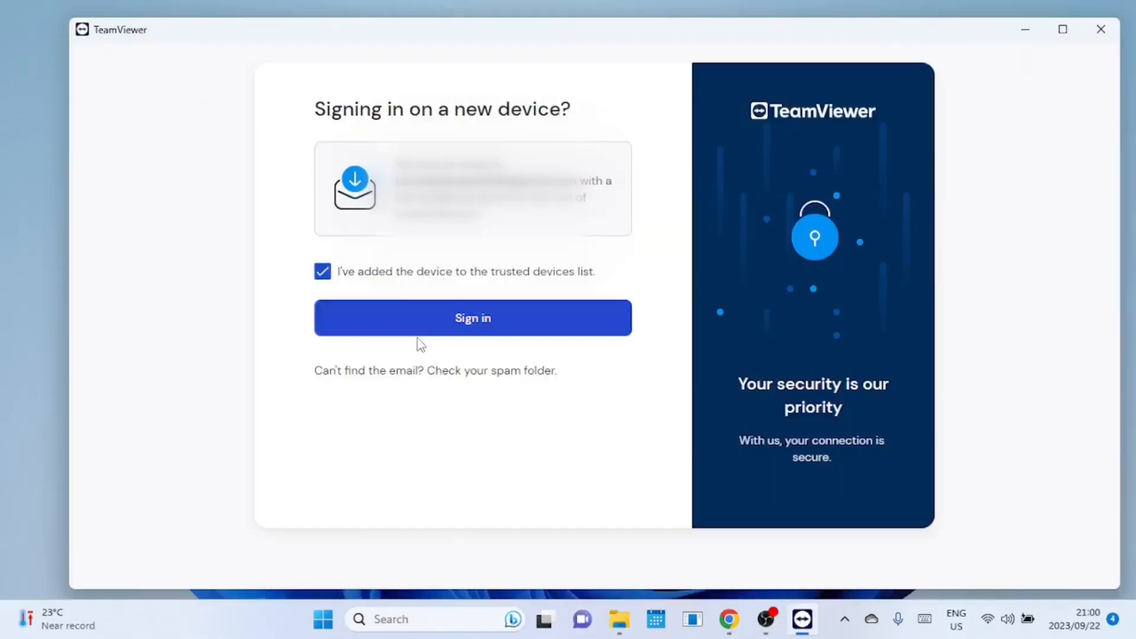
pyautogui.moveTo(467, 327)
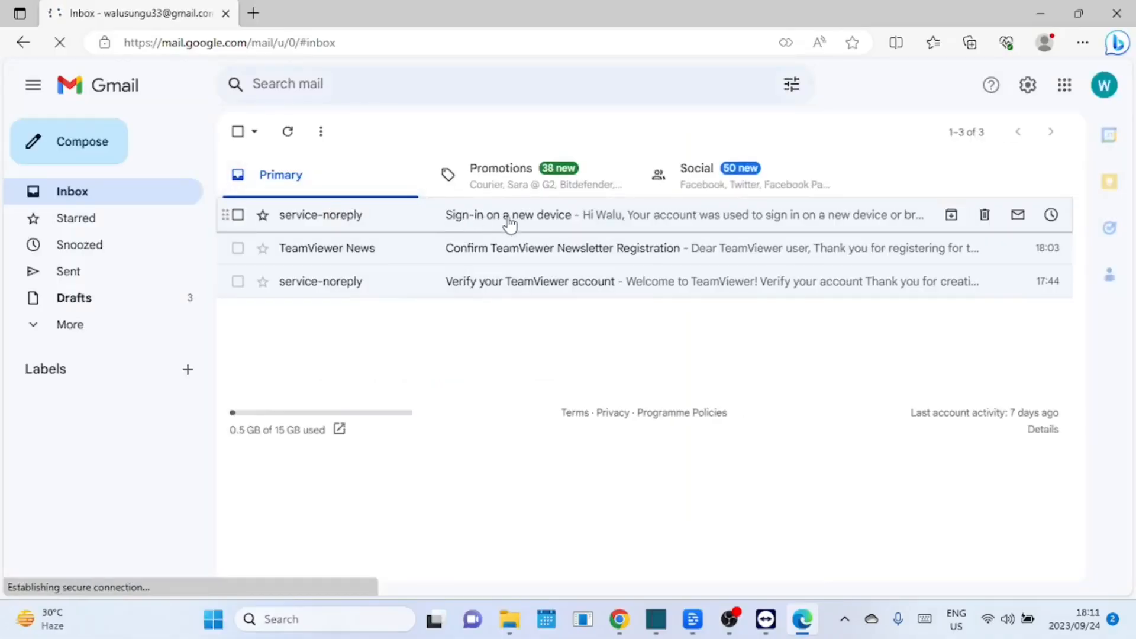
# View the 'Sign-in on a new device' email down to its Add to trusted devices button.
pyautogui.click(509, 215)
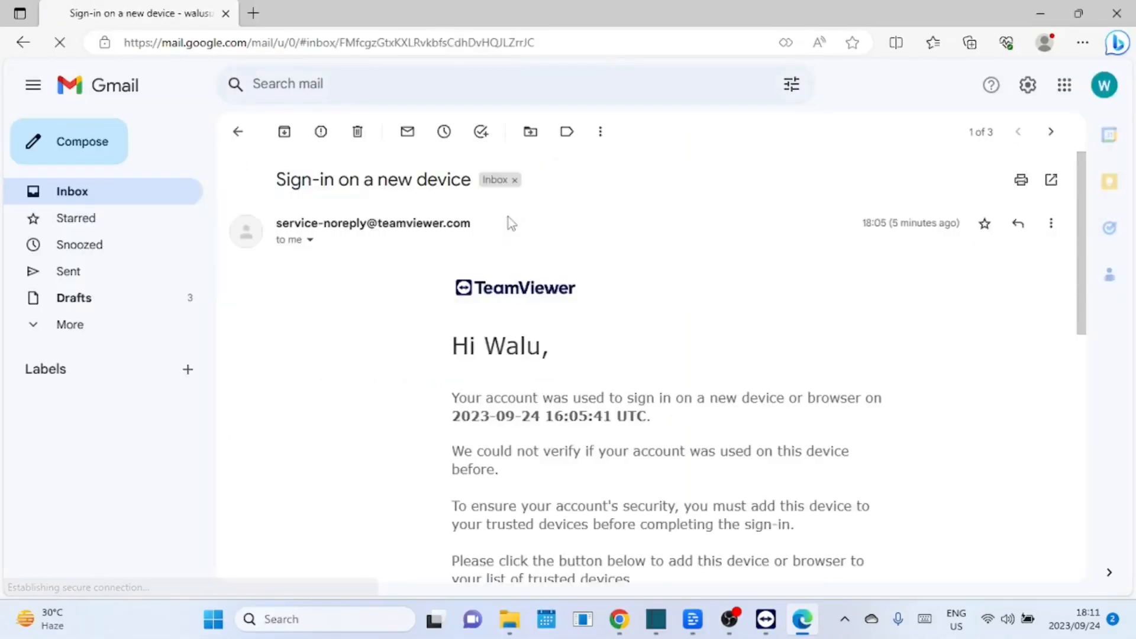
pyautogui.scroll(-3)
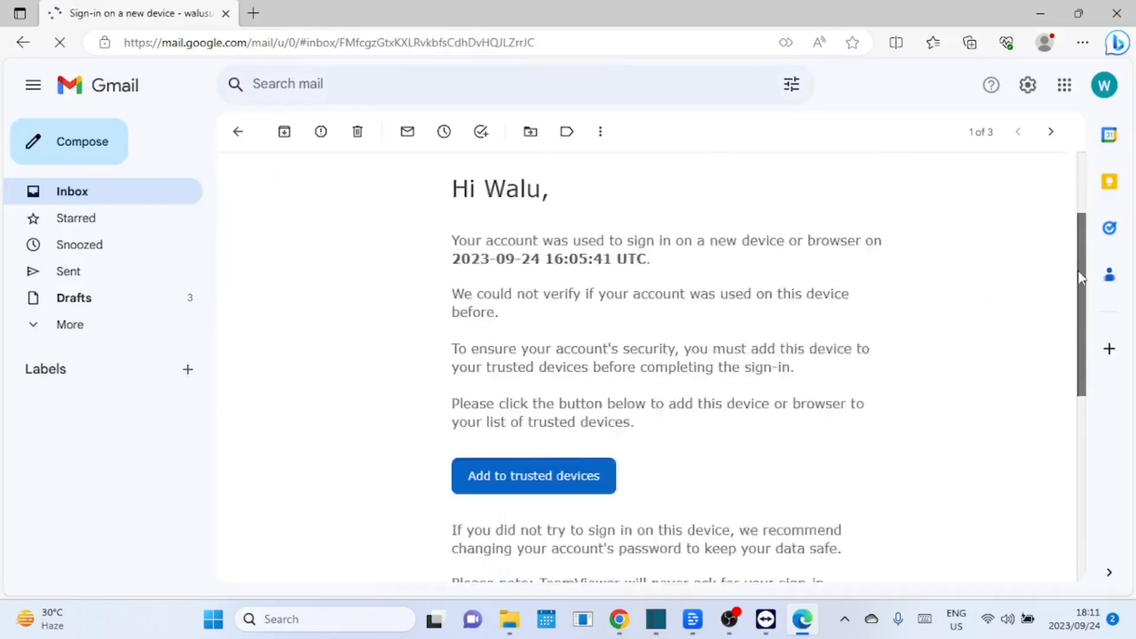
pyautogui.scroll(-3)
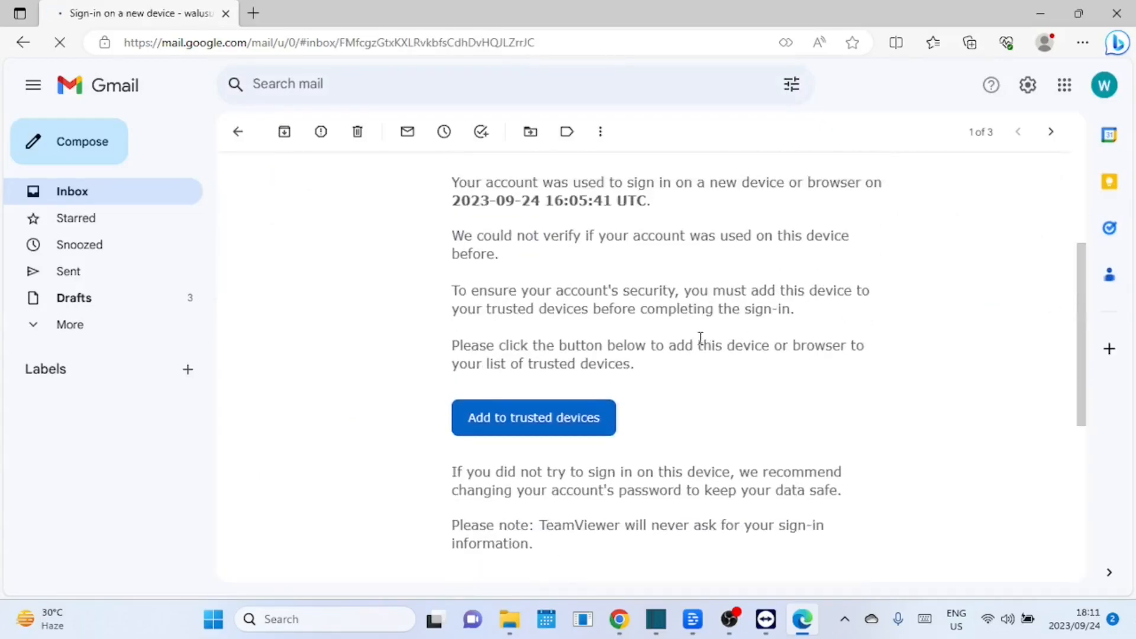
pyautogui.moveTo(557, 407)
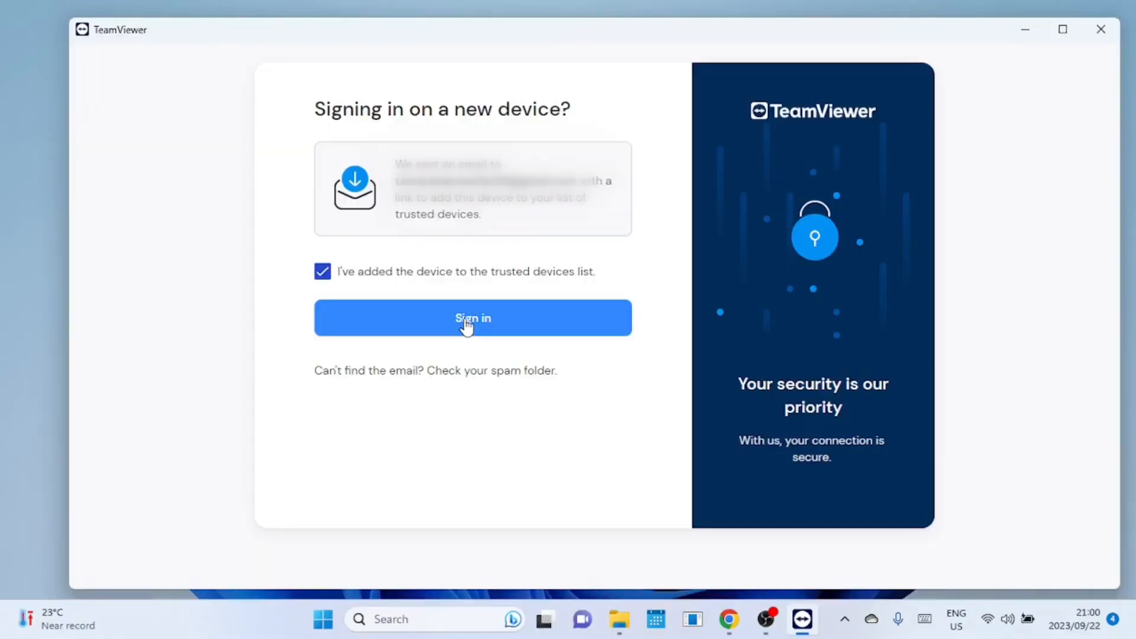
# Sign in after trusting this device, submitting the account password.
pyautogui.click(473, 317)
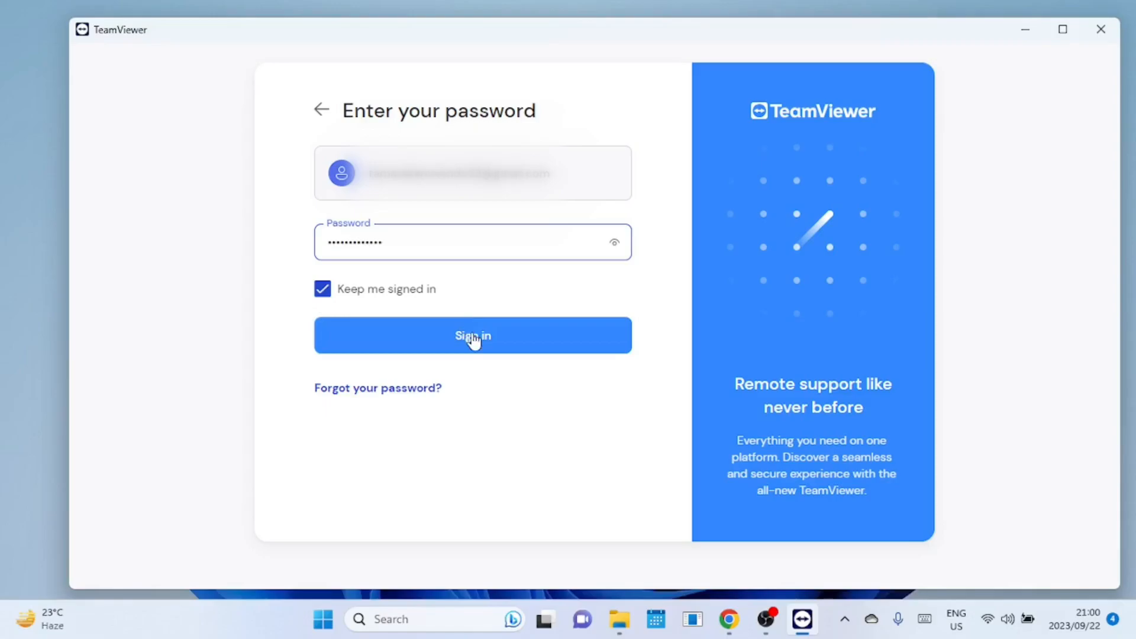
pyautogui.click(474, 337)
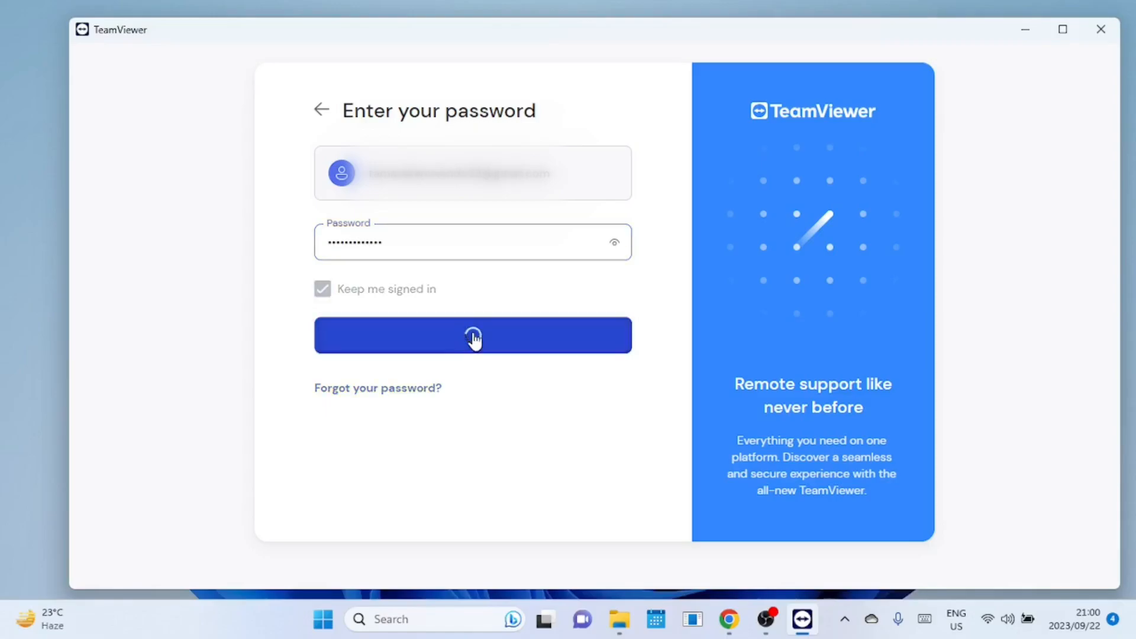
pyautogui.click(474, 335)
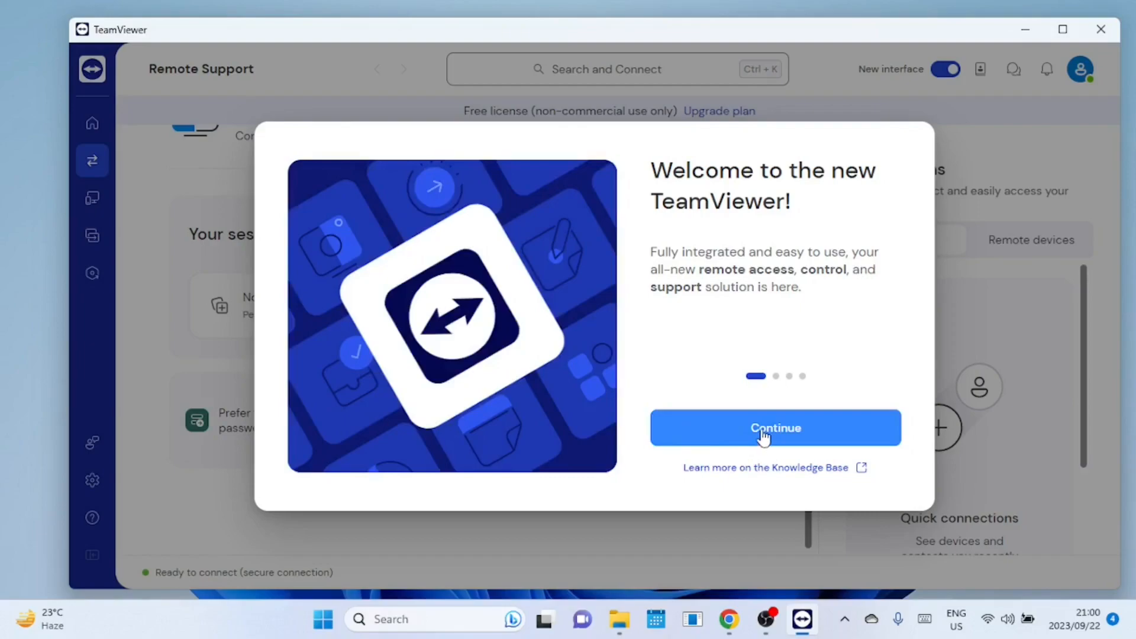
# Continue through the welcome tour of the new interface.
pyautogui.click(776, 429)
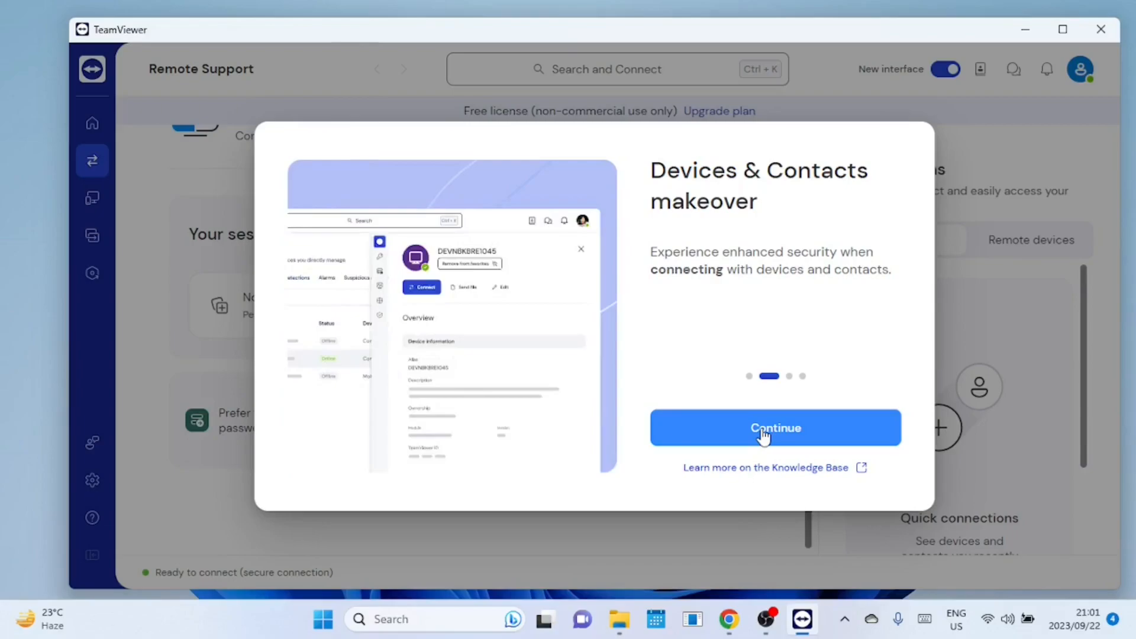
pyautogui.click(775, 429)
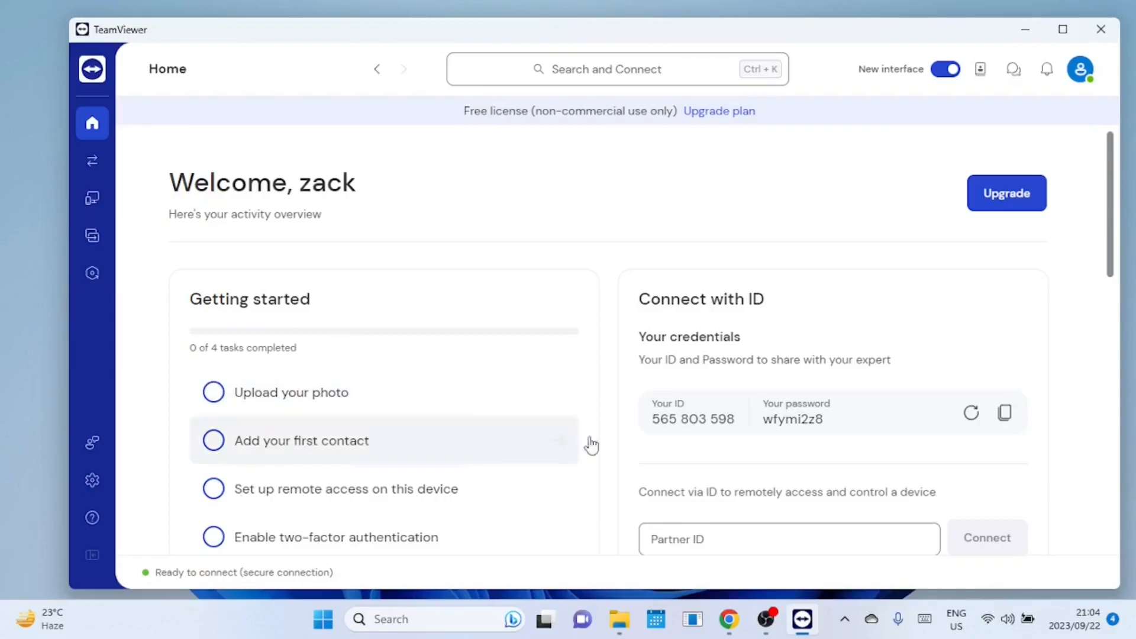
# Dismiss the Upload your photo task without uploading and return to the Home overview.
pyautogui.click(291, 392)
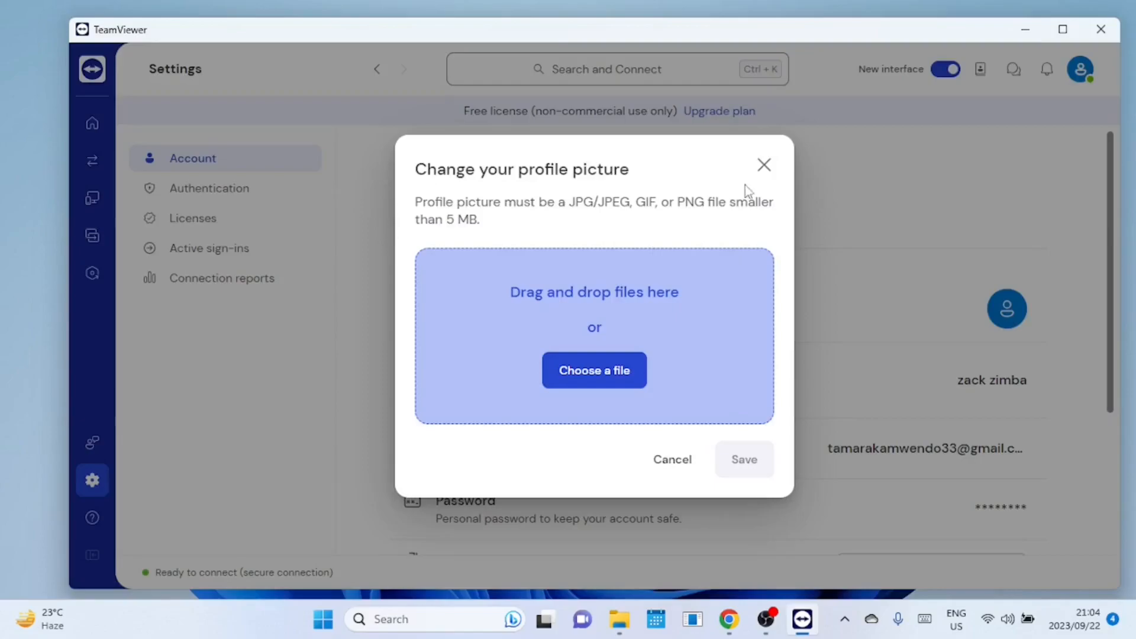
pyautogui.moveTo(761, 171)
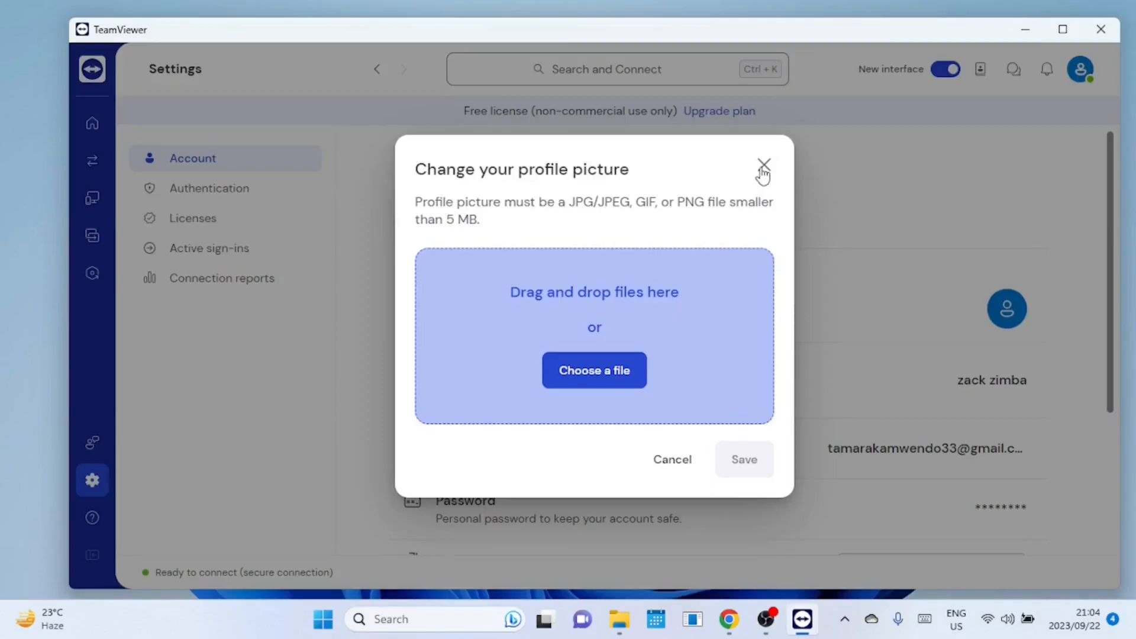
pyautogui.click(763, 163)
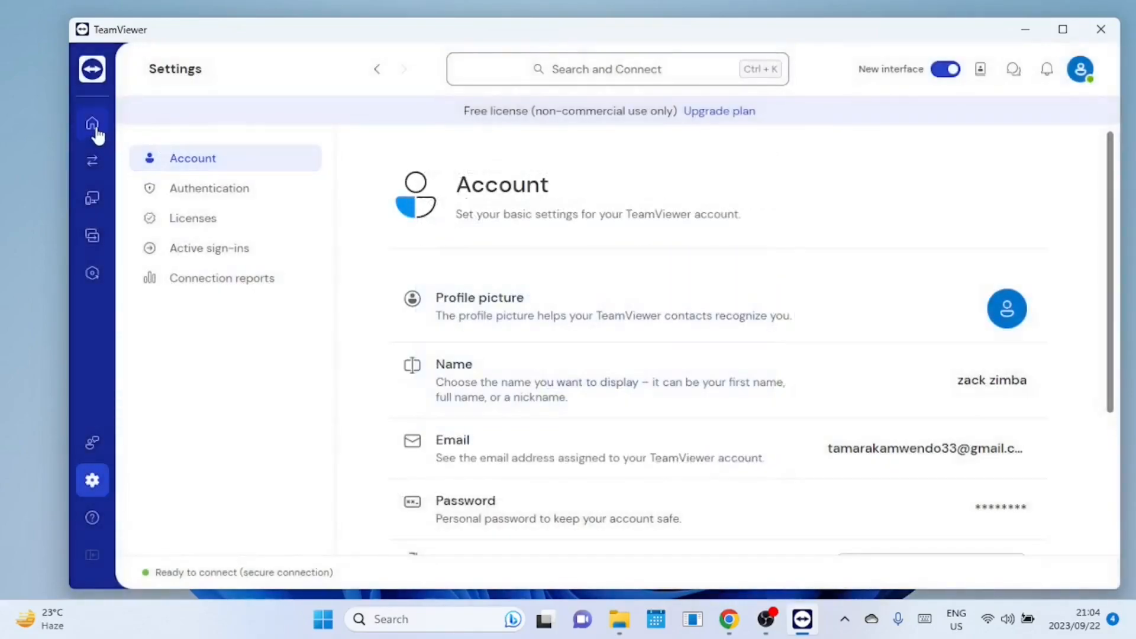
pyautogui.click(93, 122)
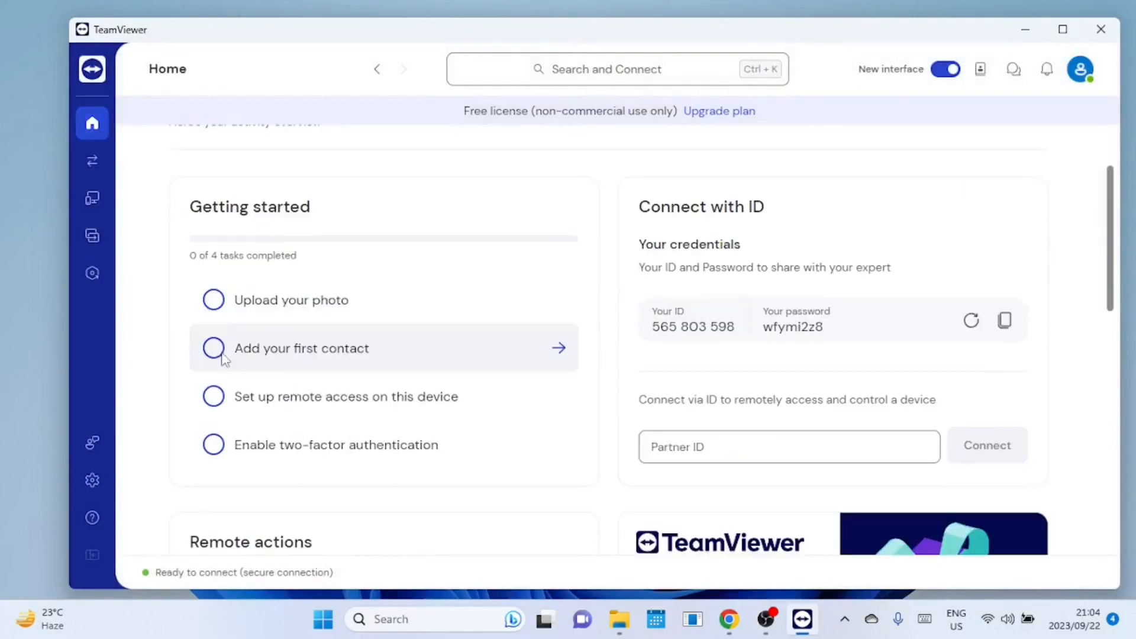
# Add this device for remote access under the alias DESKTOP-ZacsTech.
pyautogui.click(301, 348)
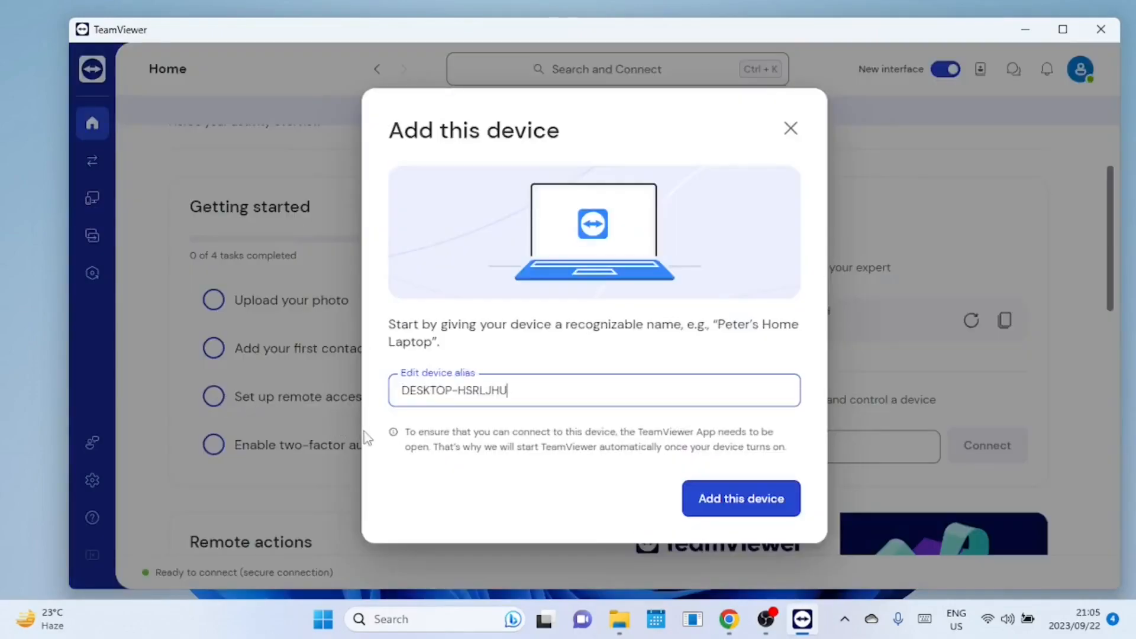
pyautogui.write('DESKTOP-Zacs')
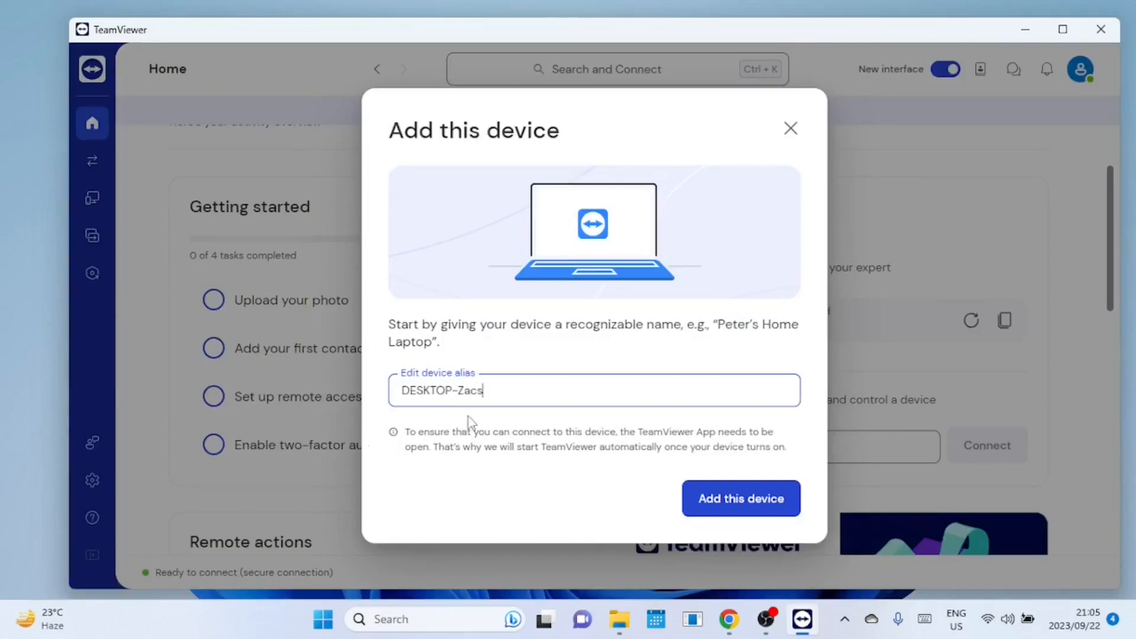
pyautogui.write('T')
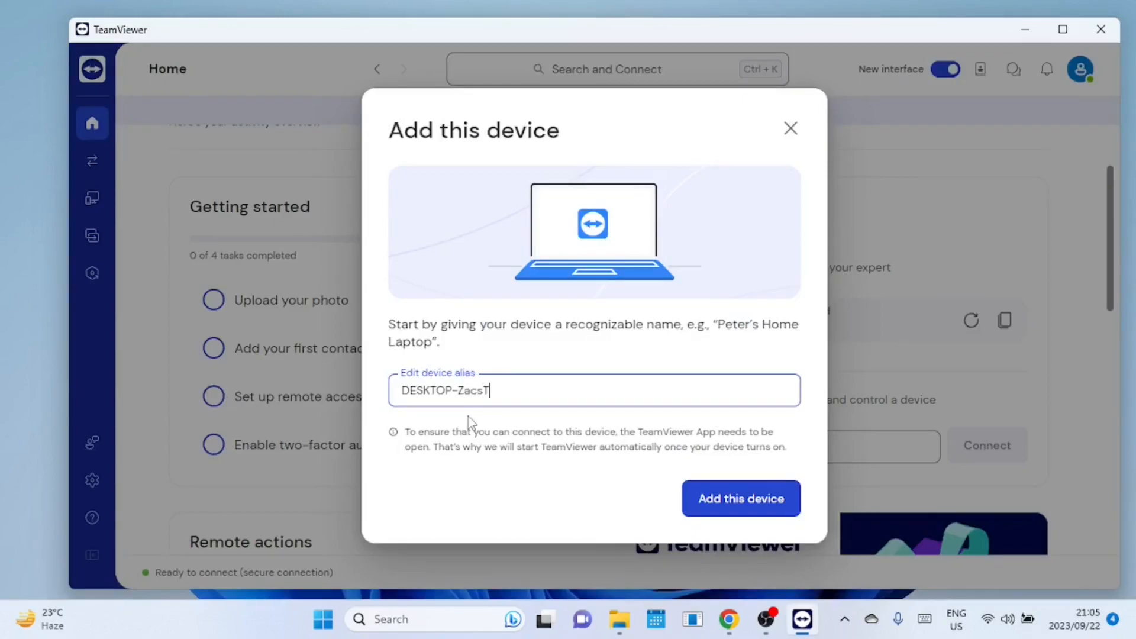
pyautogui.write('ech')
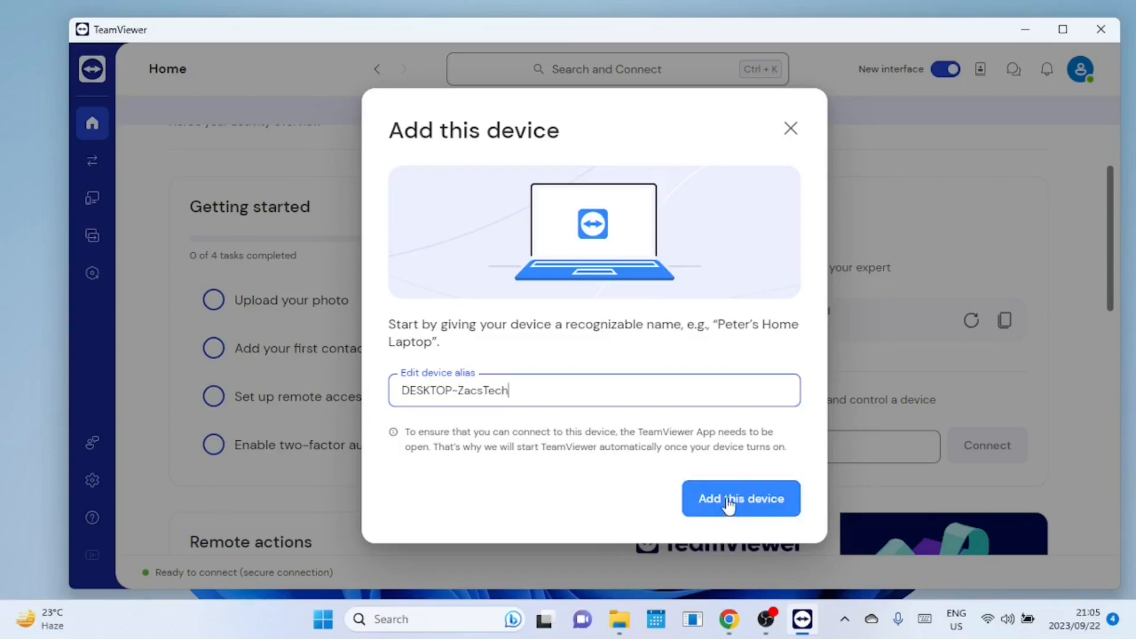
pyautogui.click(741, 498)
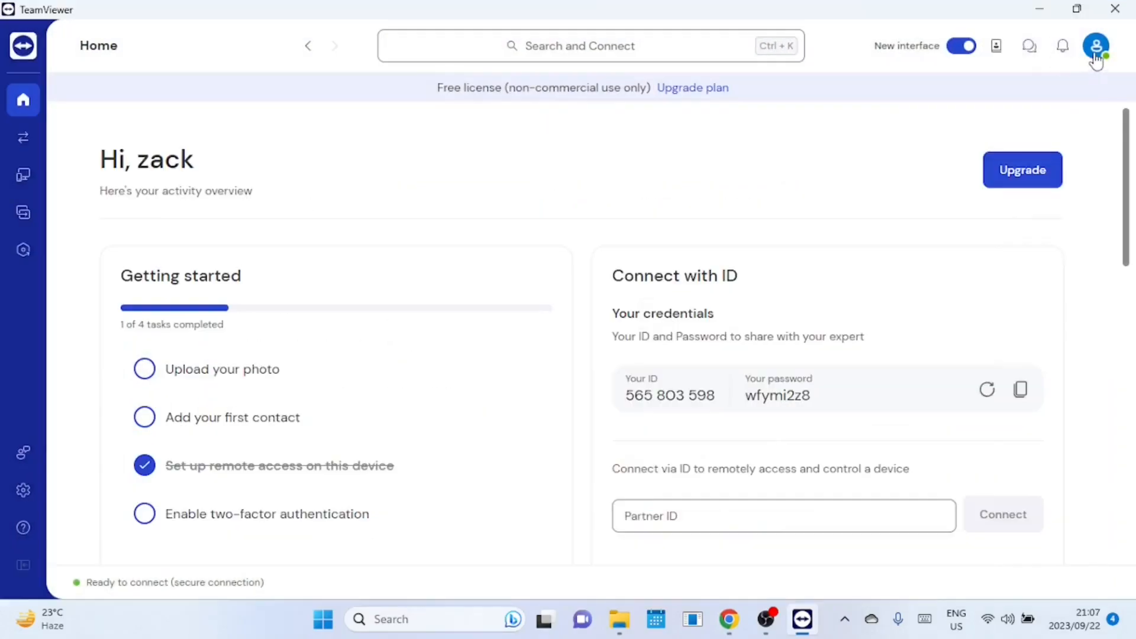
pyautogui.click(1096, 45)
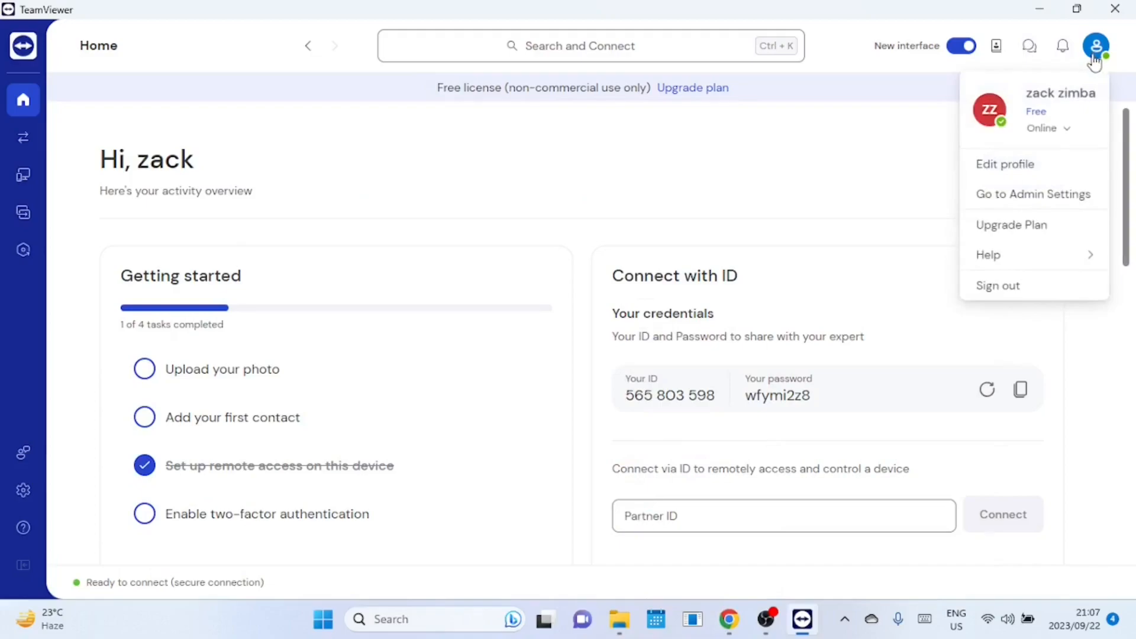
pyautogui.moveTo(1068, 115)
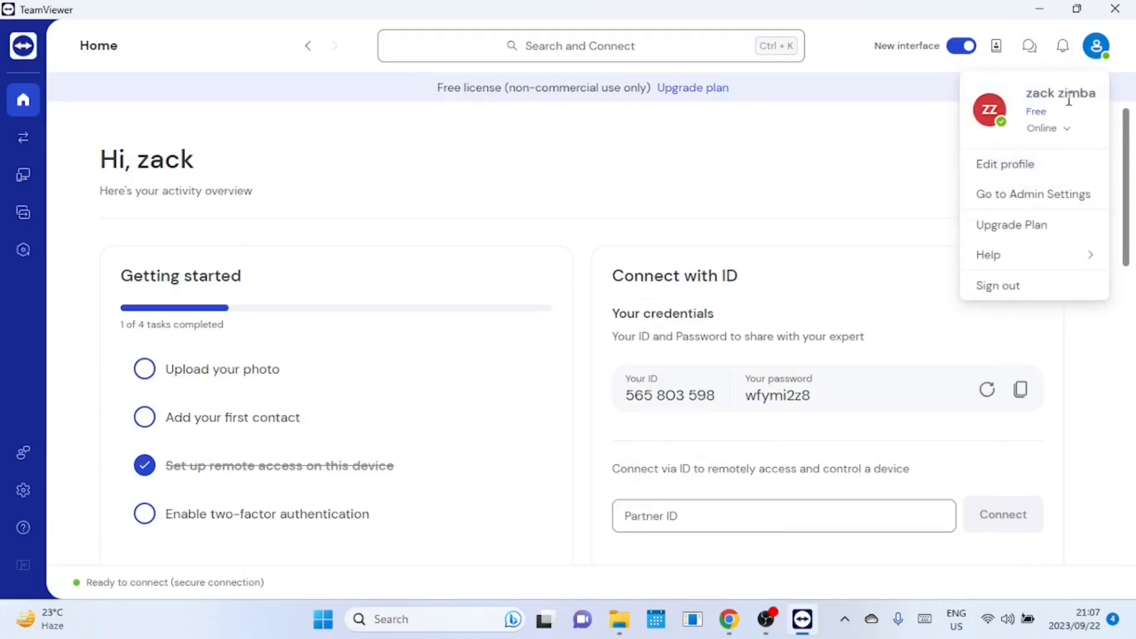
pyautogui.moveTo(1044, 175)
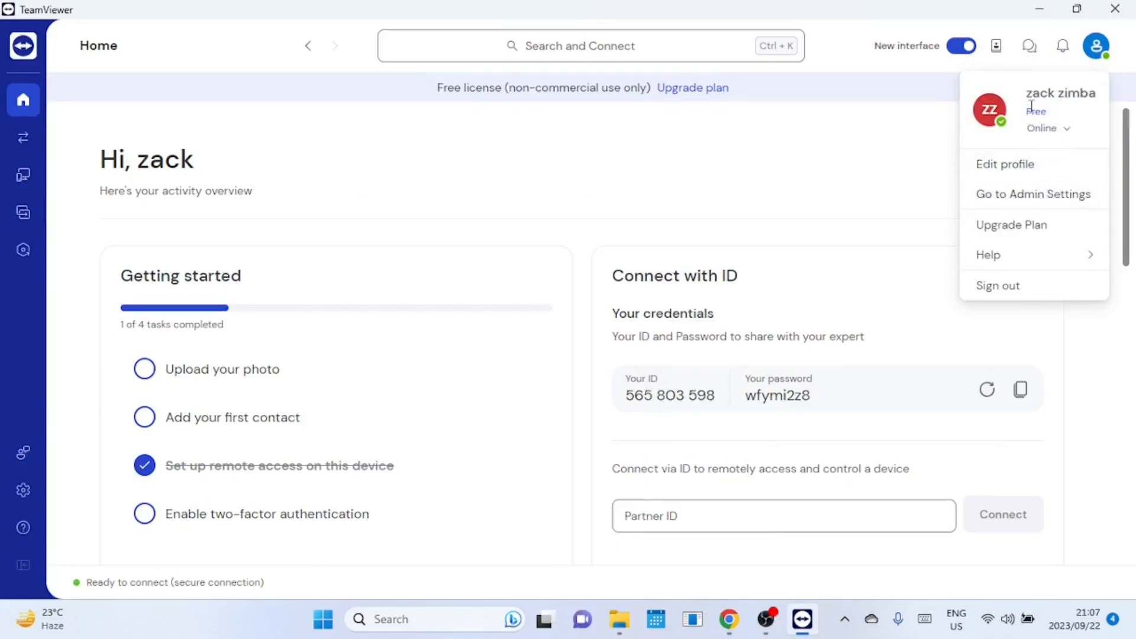
pyautogui.click(1049, 128)
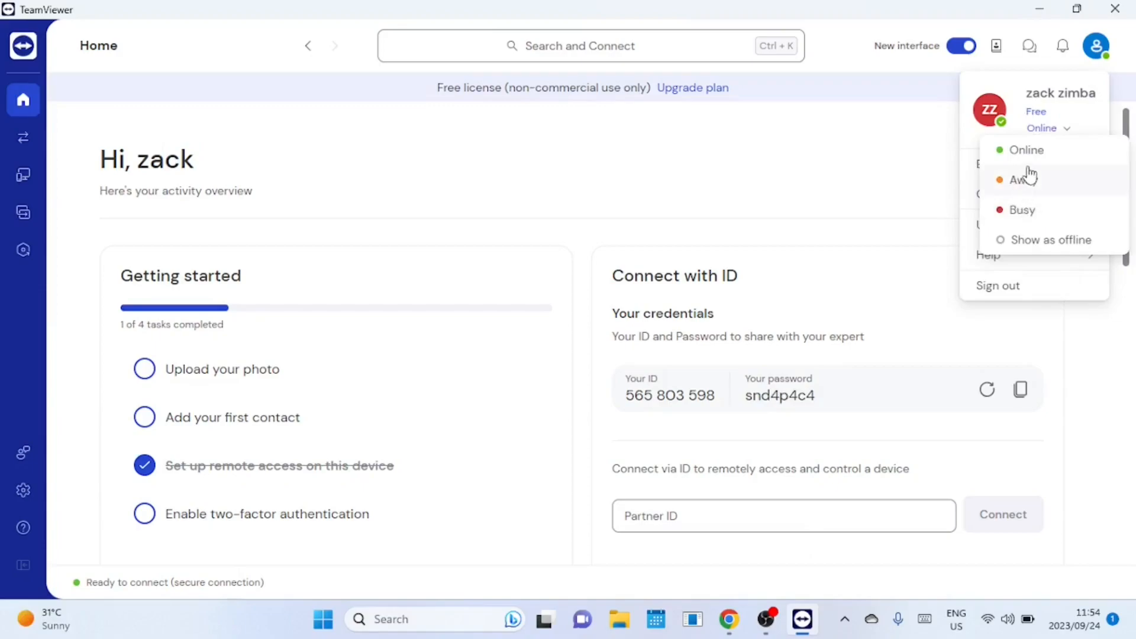
pyautogui.click(1049, 128)
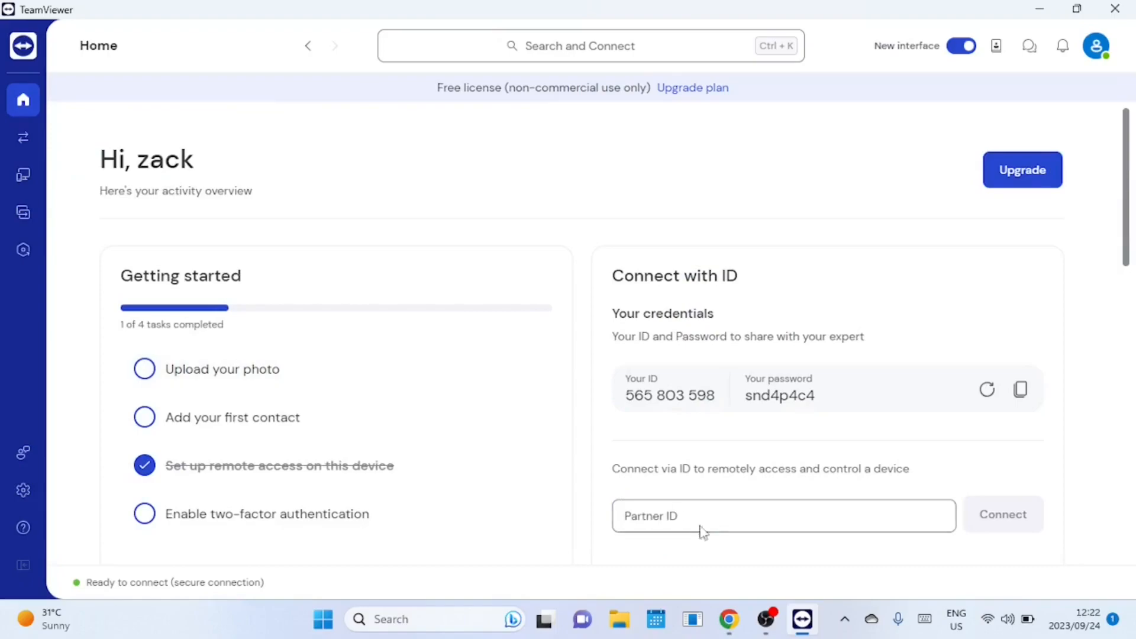
pyautogui.click(725, 516)
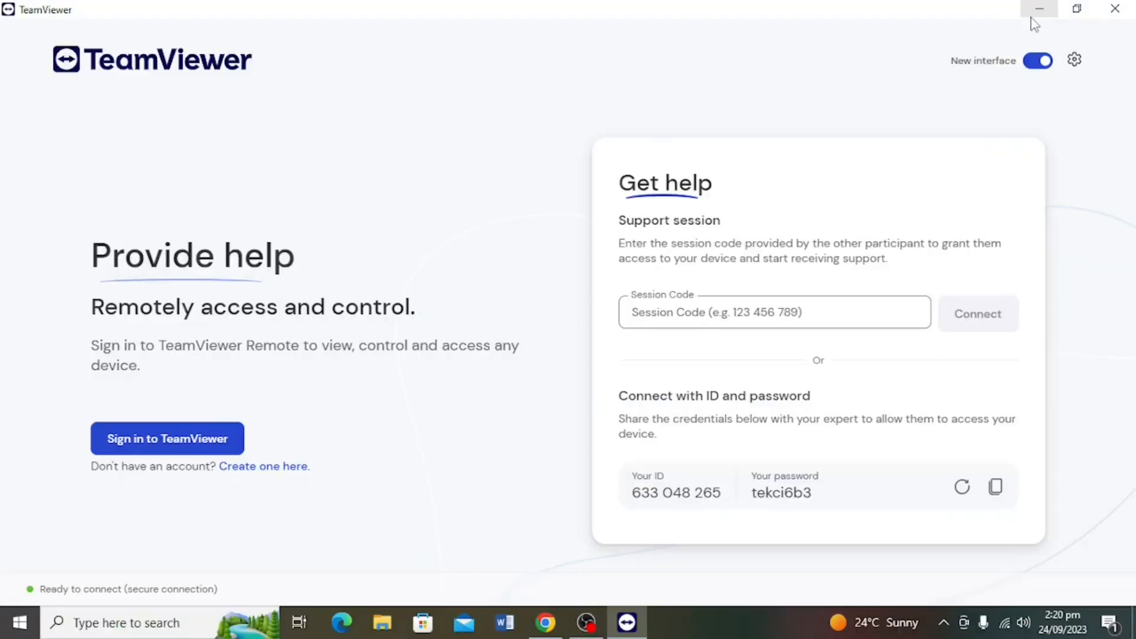
pyautogui.moveTo(966, 8)
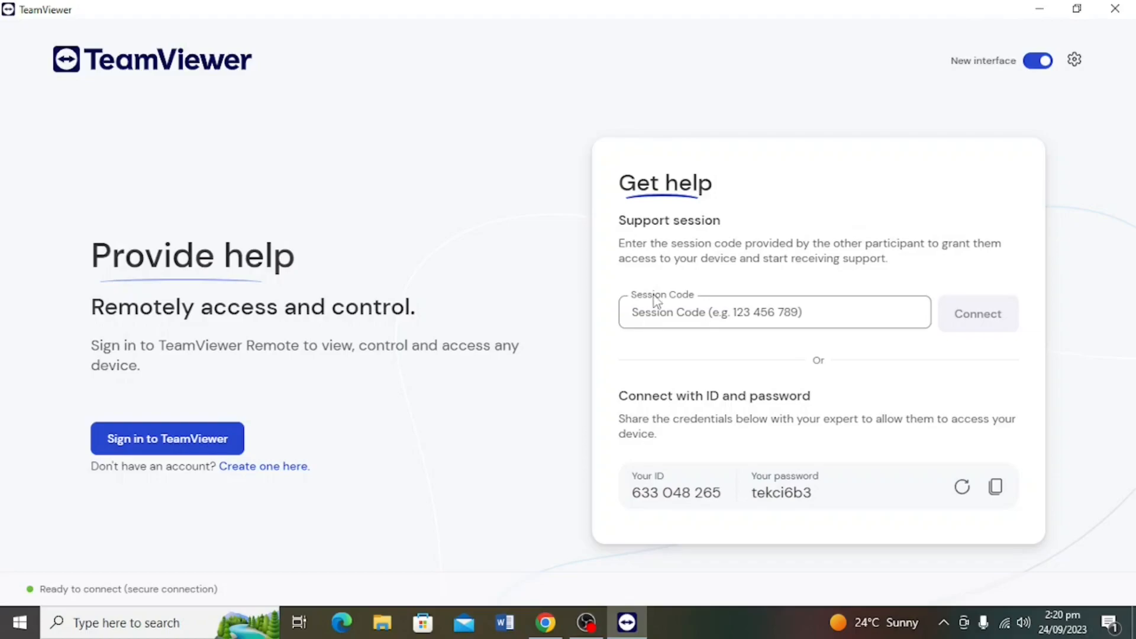
pyautogui.click(168, 438)
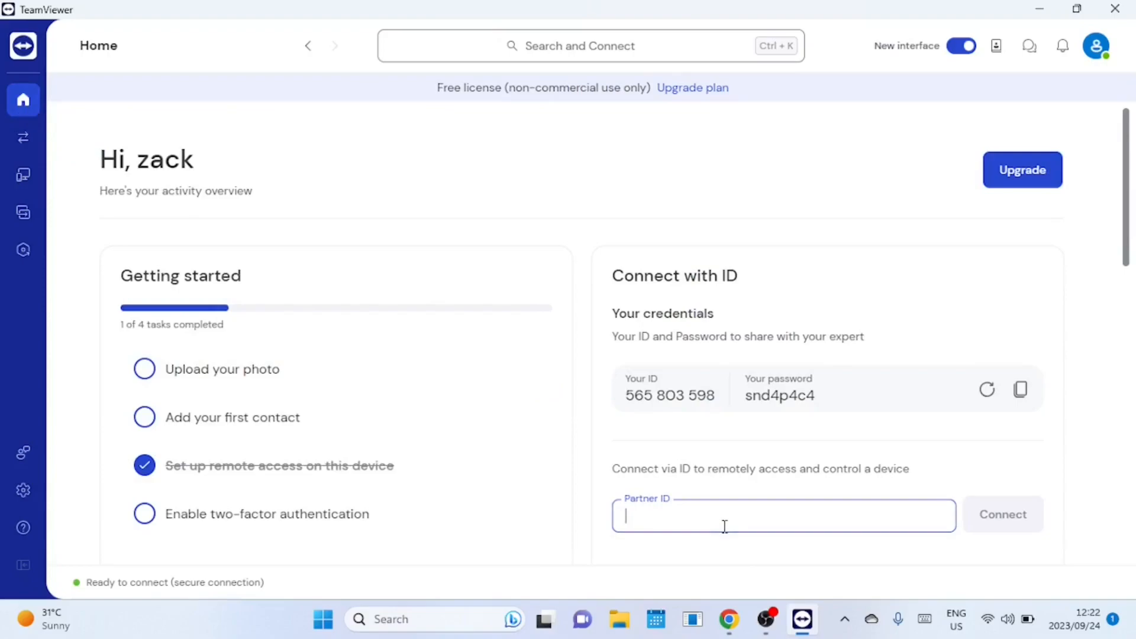
# Connect to partner ID 633048265.
pyautogui.write('633048265')
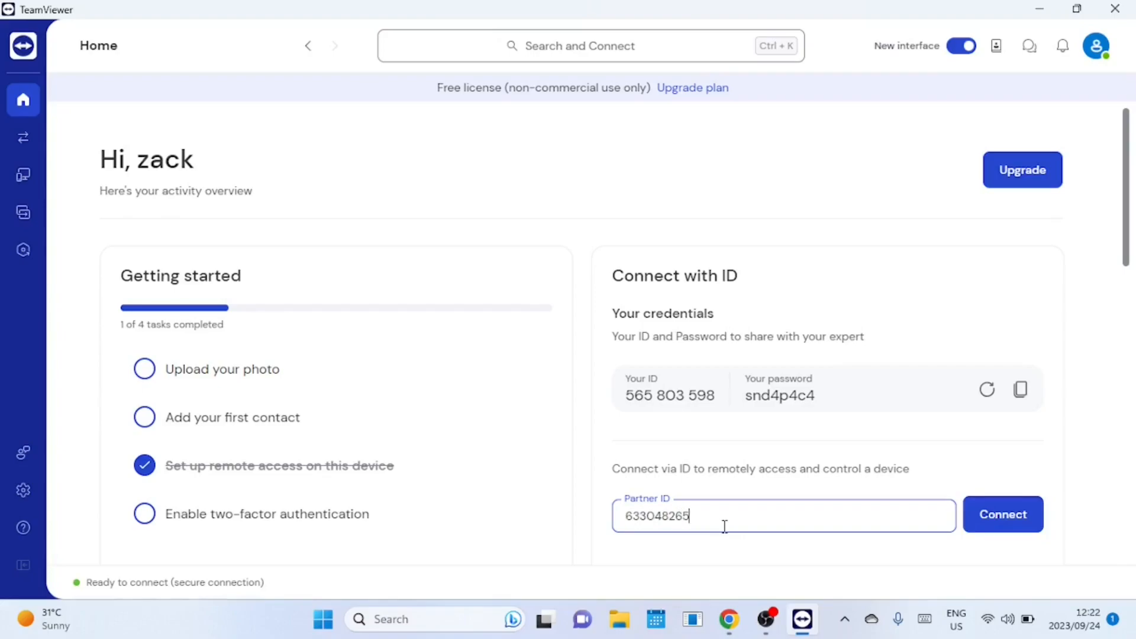
pyautogui.moveTo(886, 498)
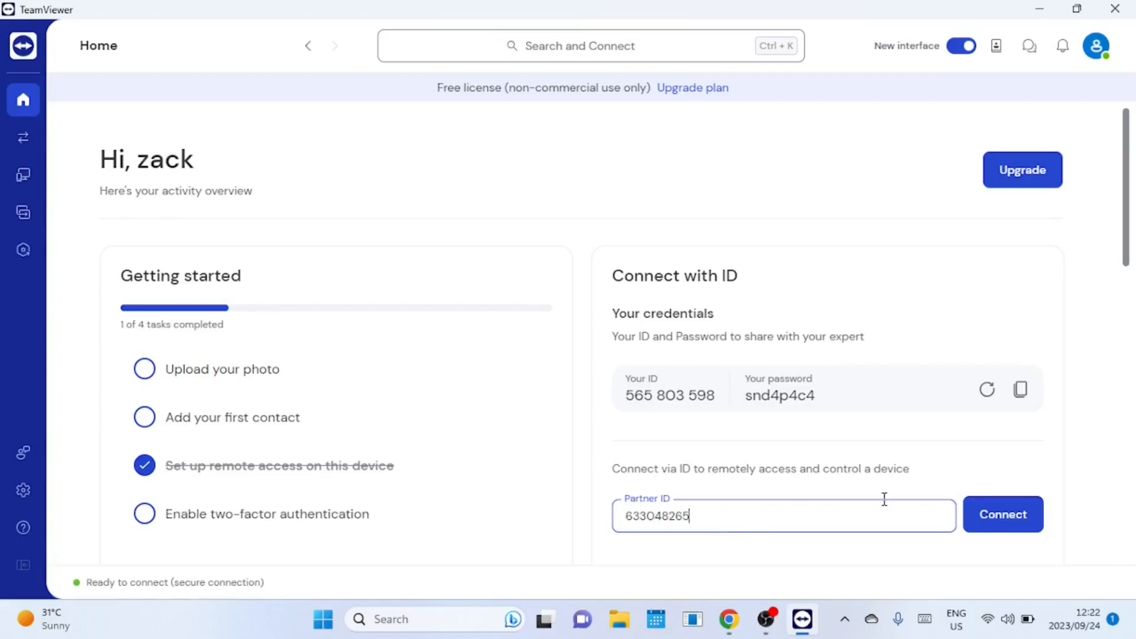
pyautogui.click(1004, 514)
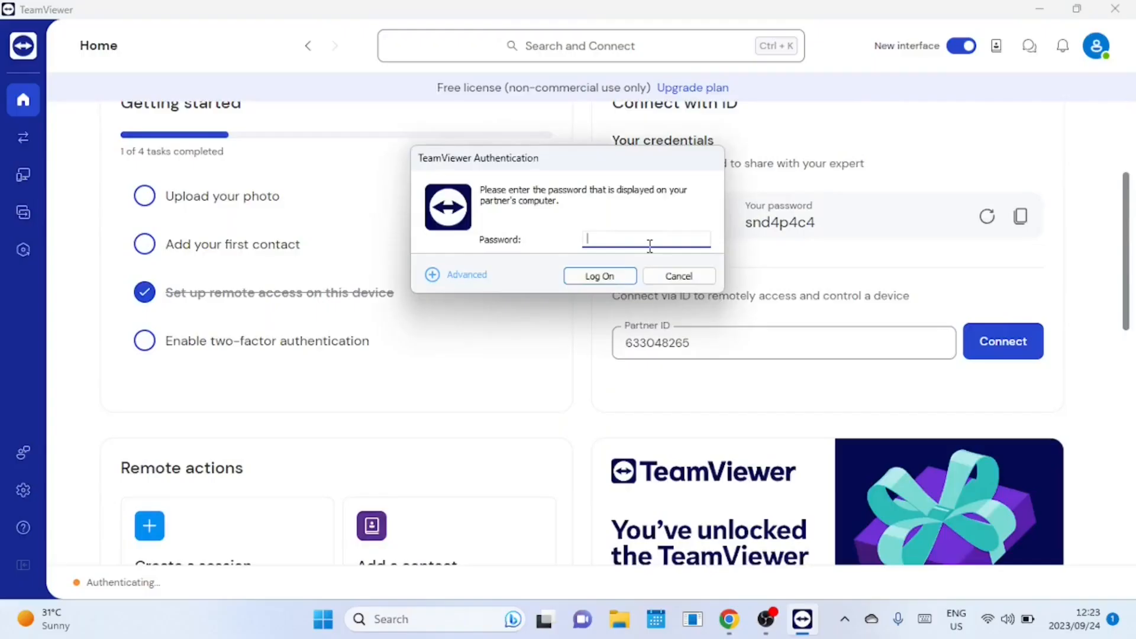
# Log on to the partner computer with its password to start the remote session.
pyautogui.write('•')
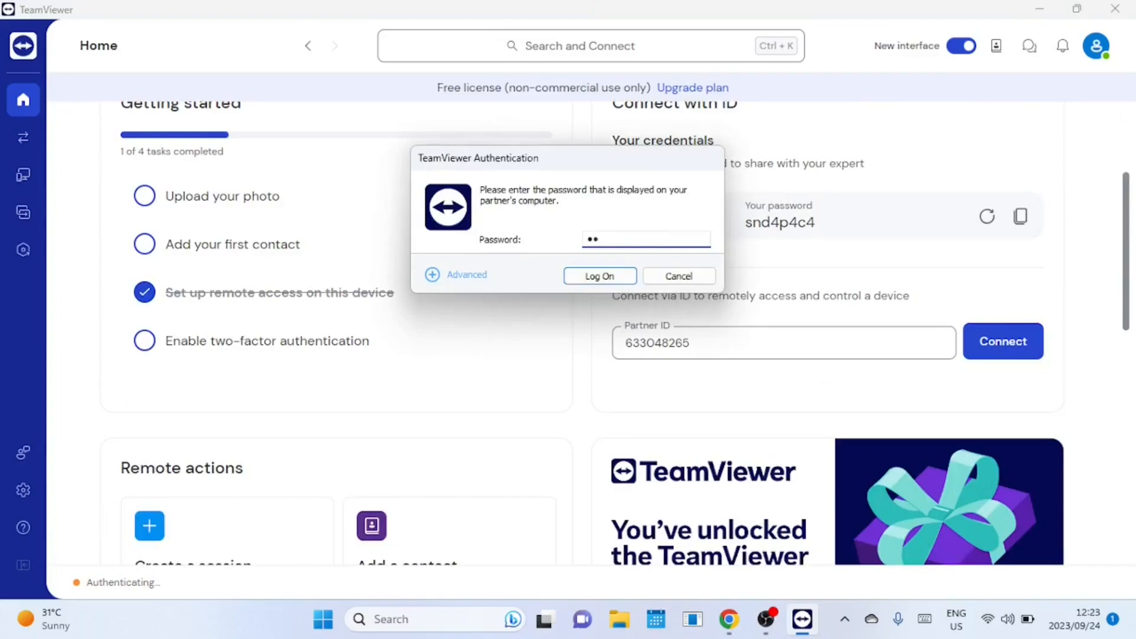
pyautogui.write('••')
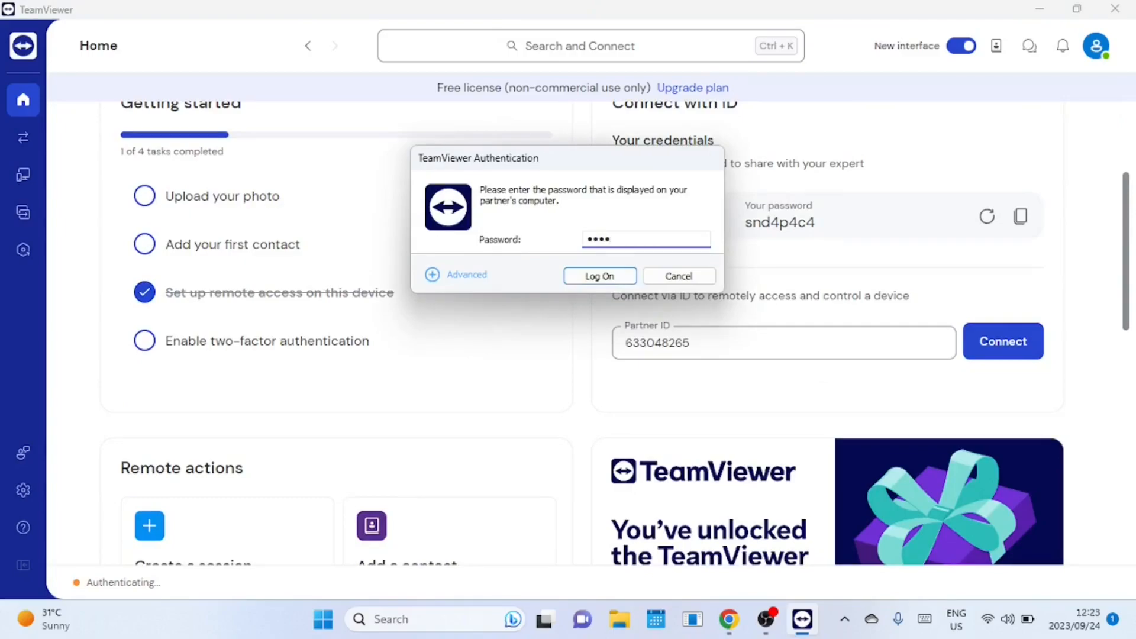
pyautogui.write('•')
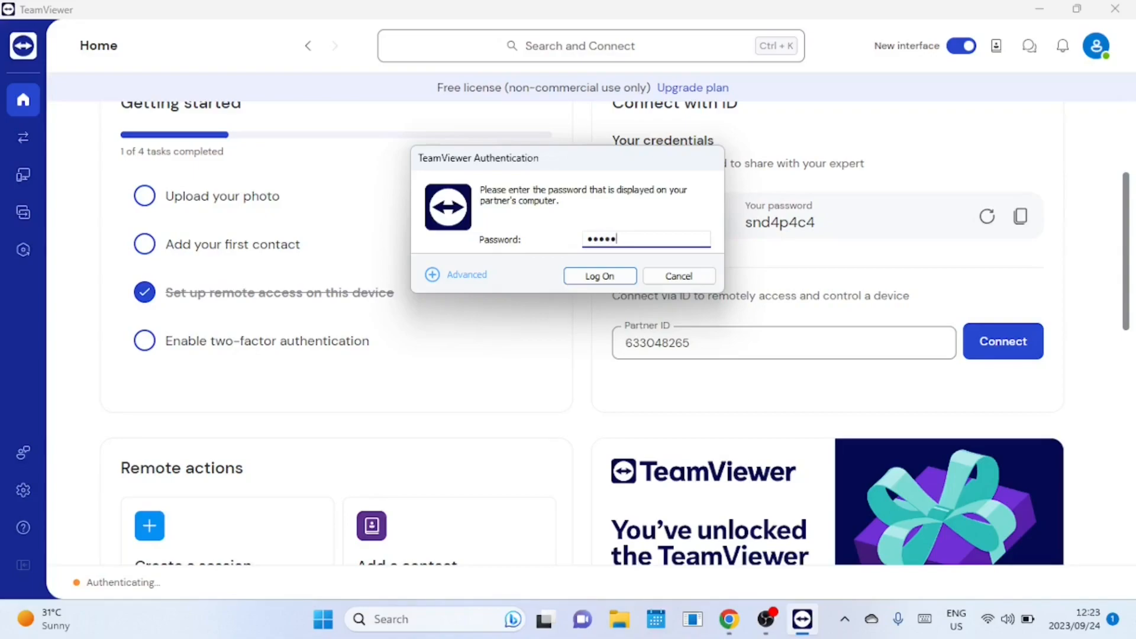
pyautogui.write('••')
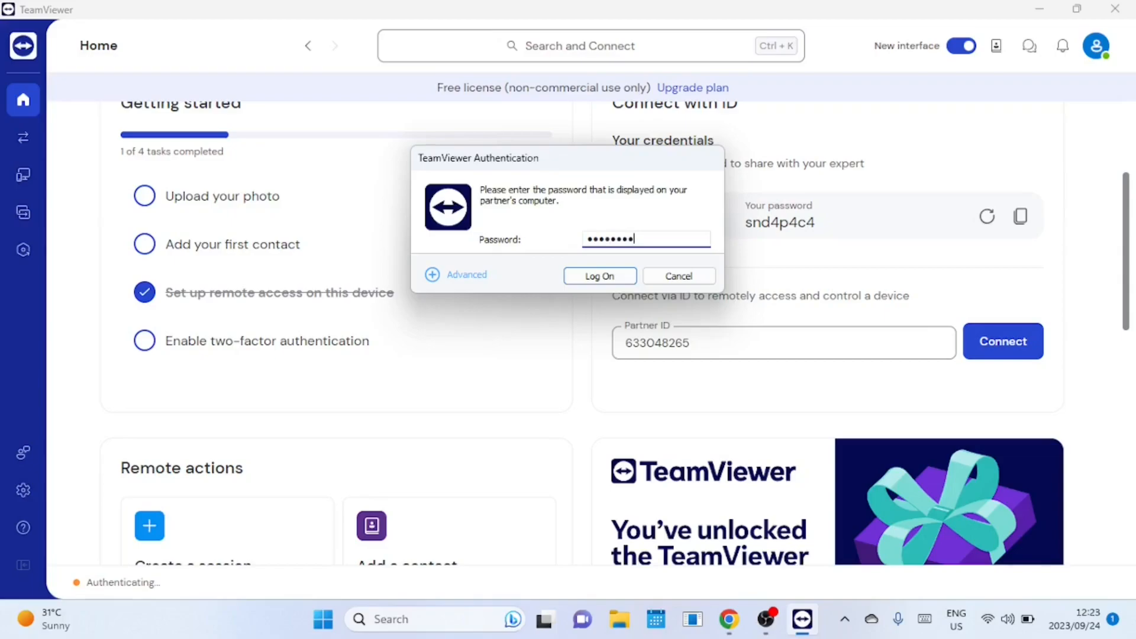
pyautogui.click(599, 276)
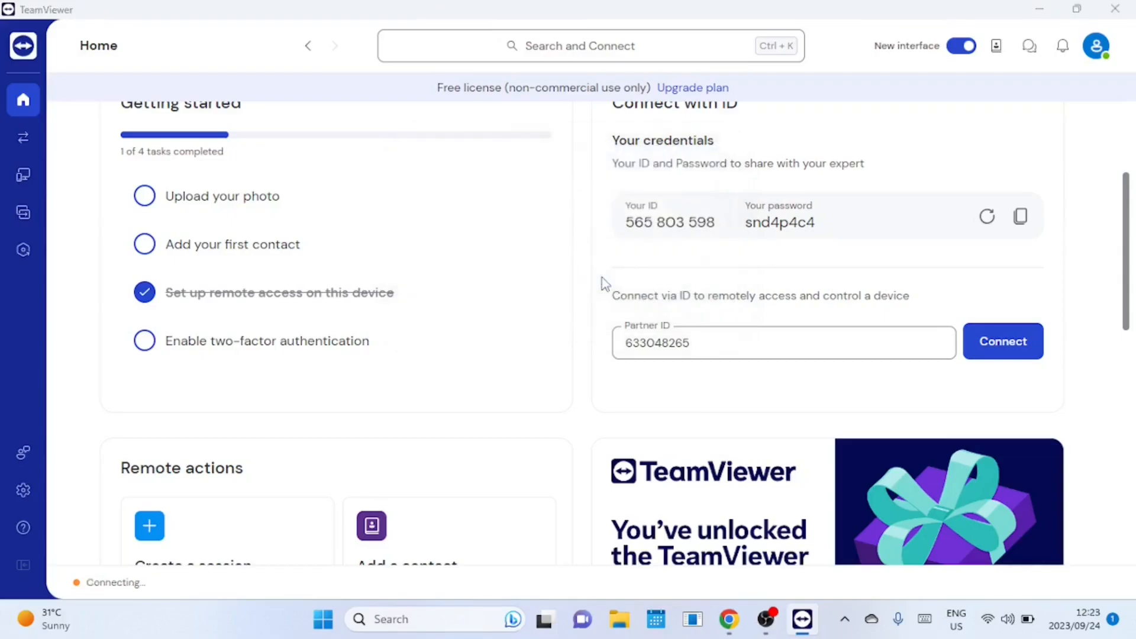
pyautogui.click(1004, 341)
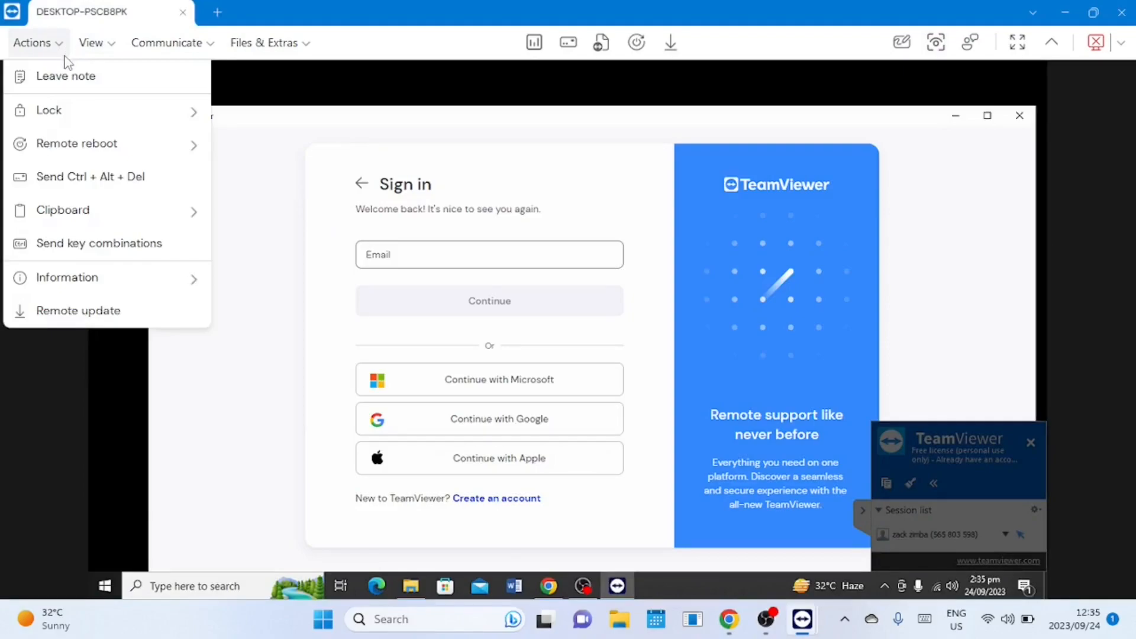
pyautogui.moveTo(66, 80)
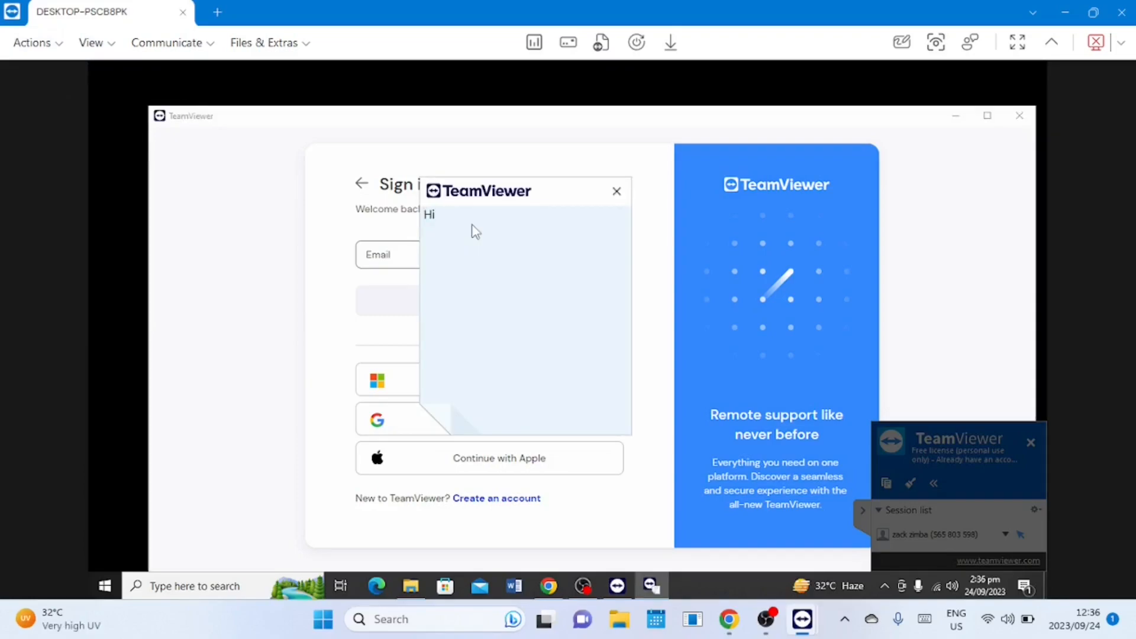
# Close the 'Hi' note, then browse the Actions menu down to the remote computer's Information.
pyautogui.click(617, 192)
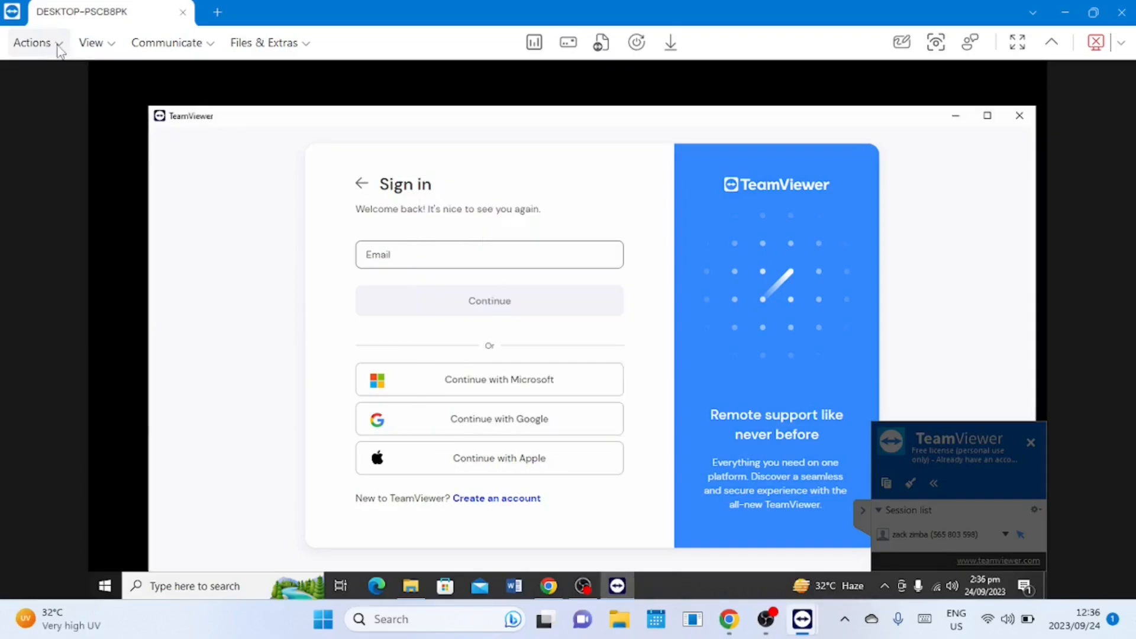
pyautogui.click(33, 43)
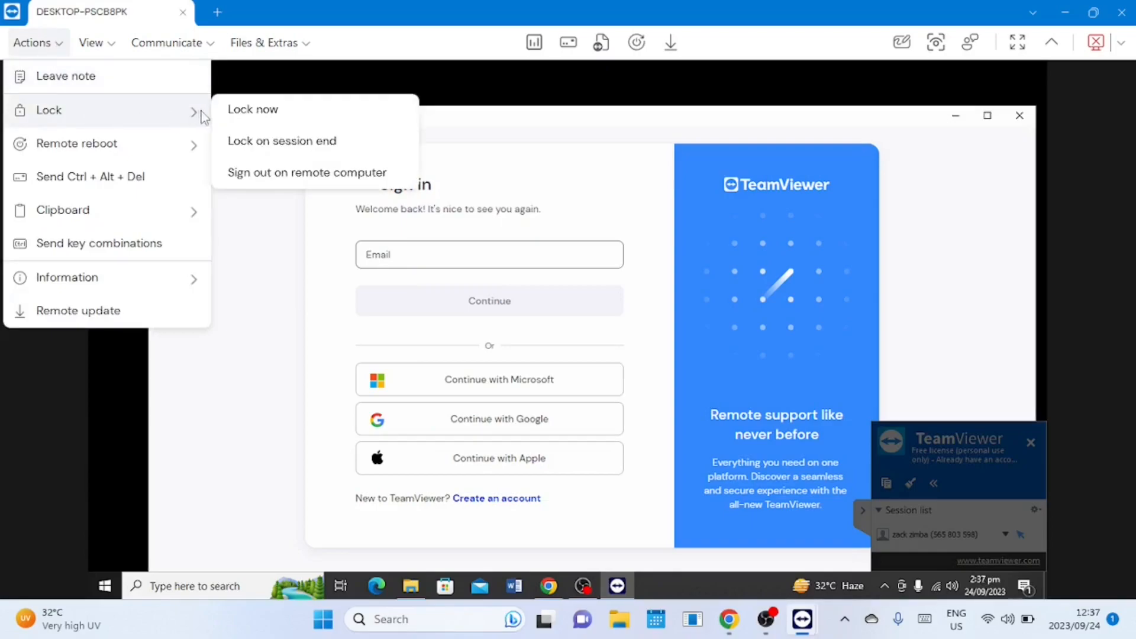
pyautogui.moveTo(225, 118)
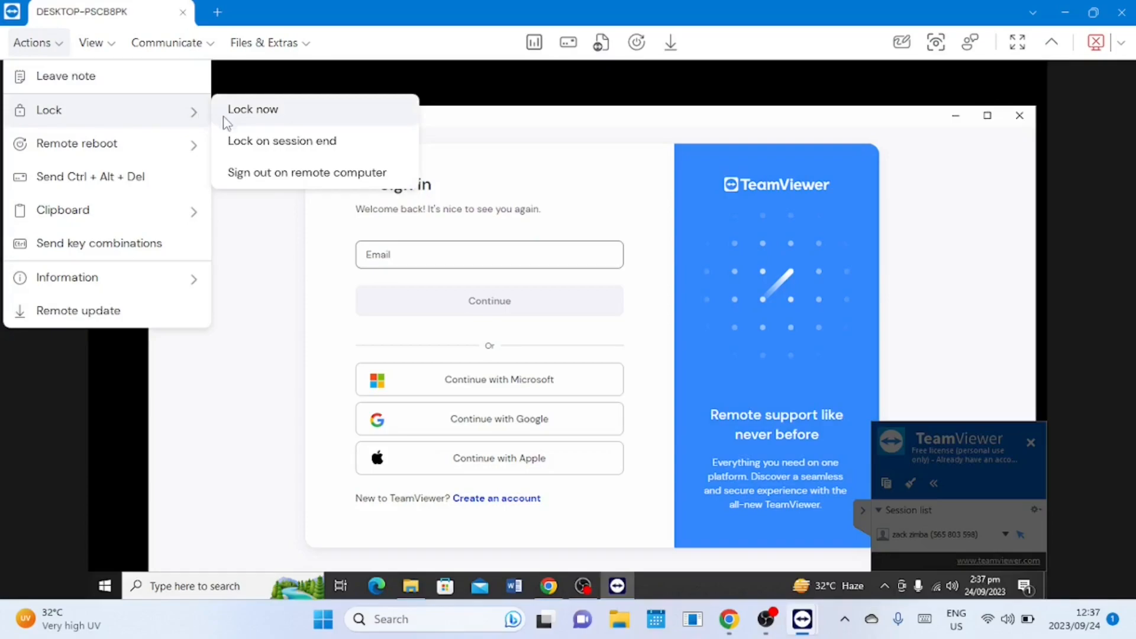
pyautogui.moveTo(227, 129)
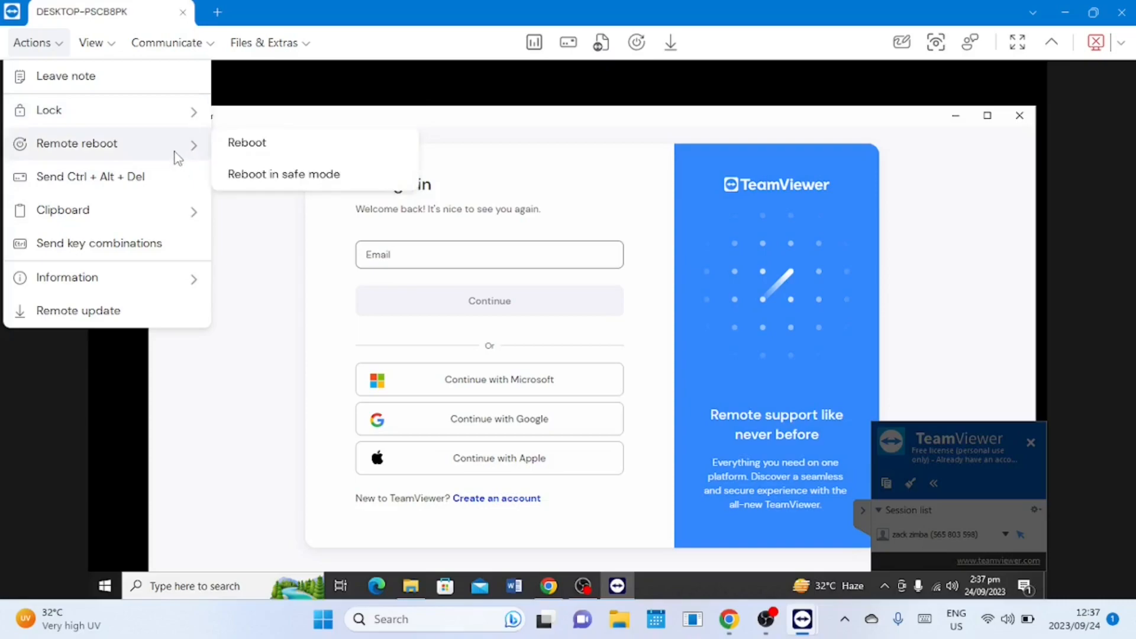
pyautogui.moveTo(245, 142)
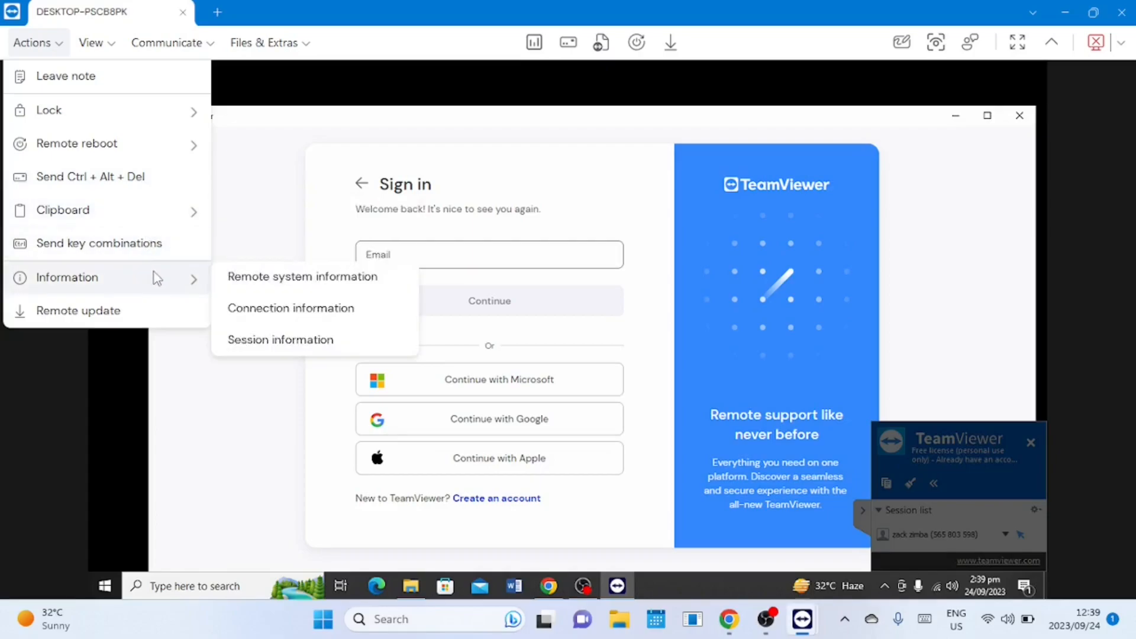
pyautogui.moveTo(251, 277)
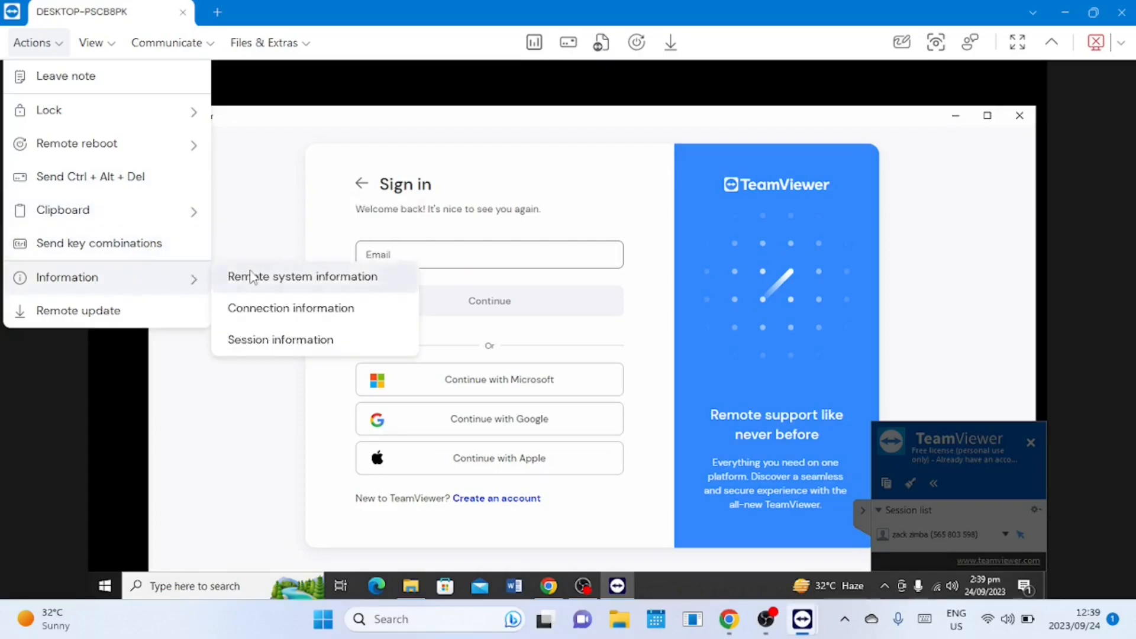
pyautogui.click(303, 277)
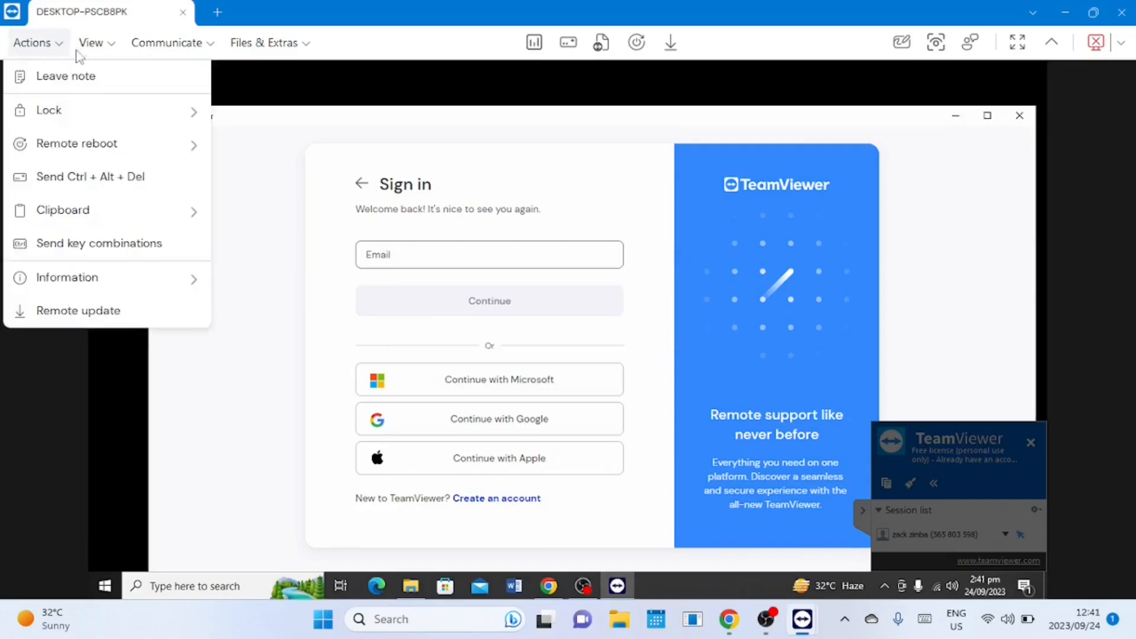
# Show the remote screen at Original scaling, then browse the other View options back to best fit.
pyautogui.click(91, 43)
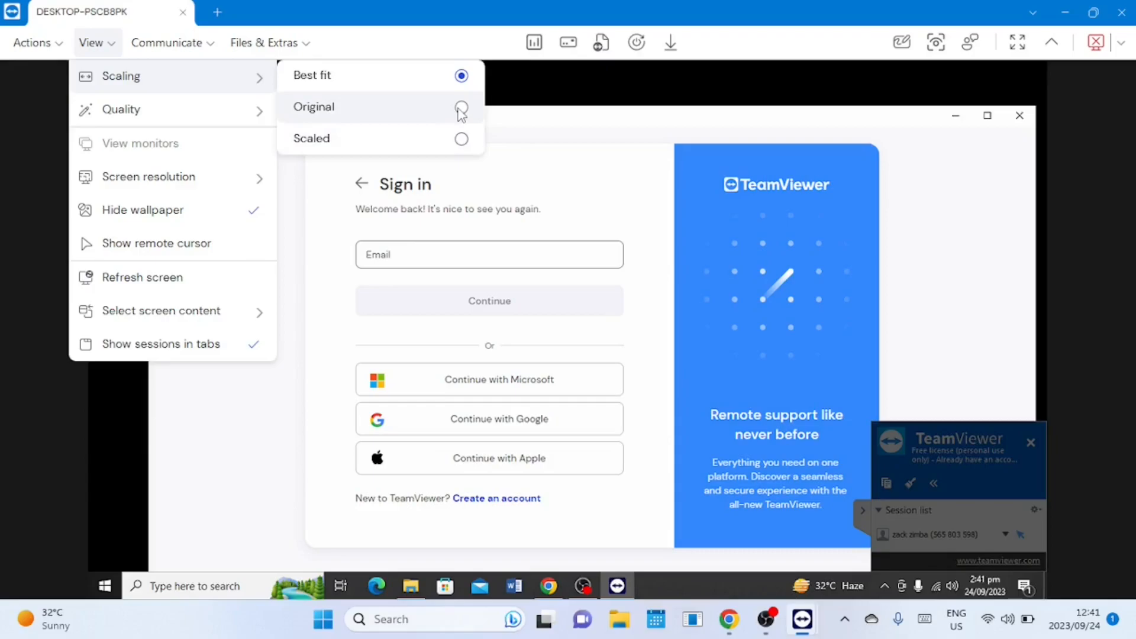
pyautogui.click(314, 107)
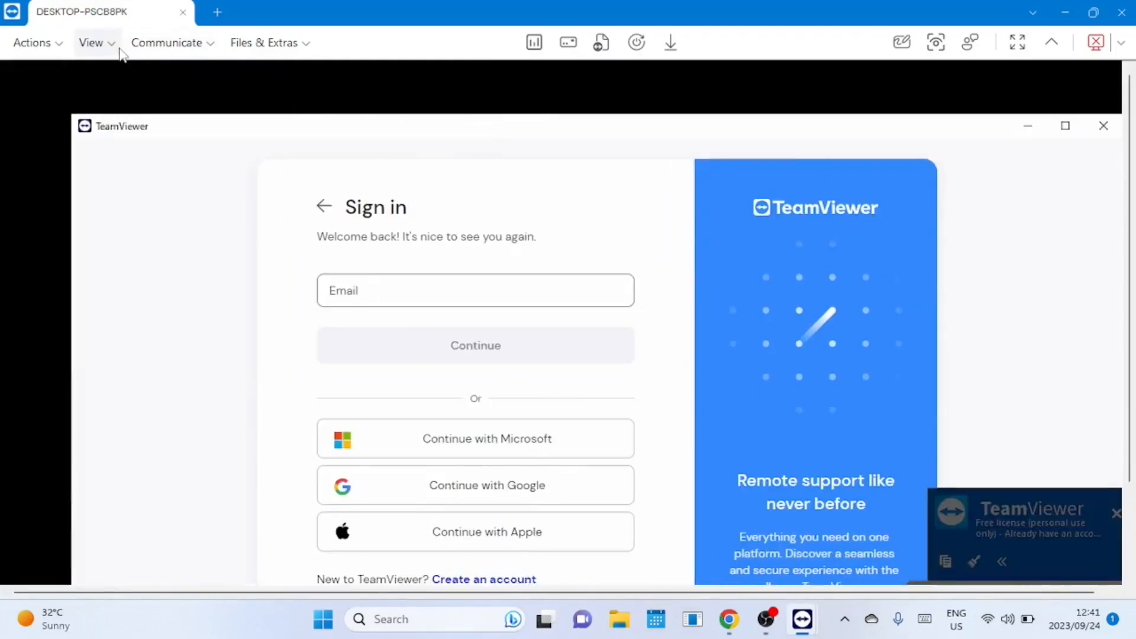
pyautogui.click(94, 42)
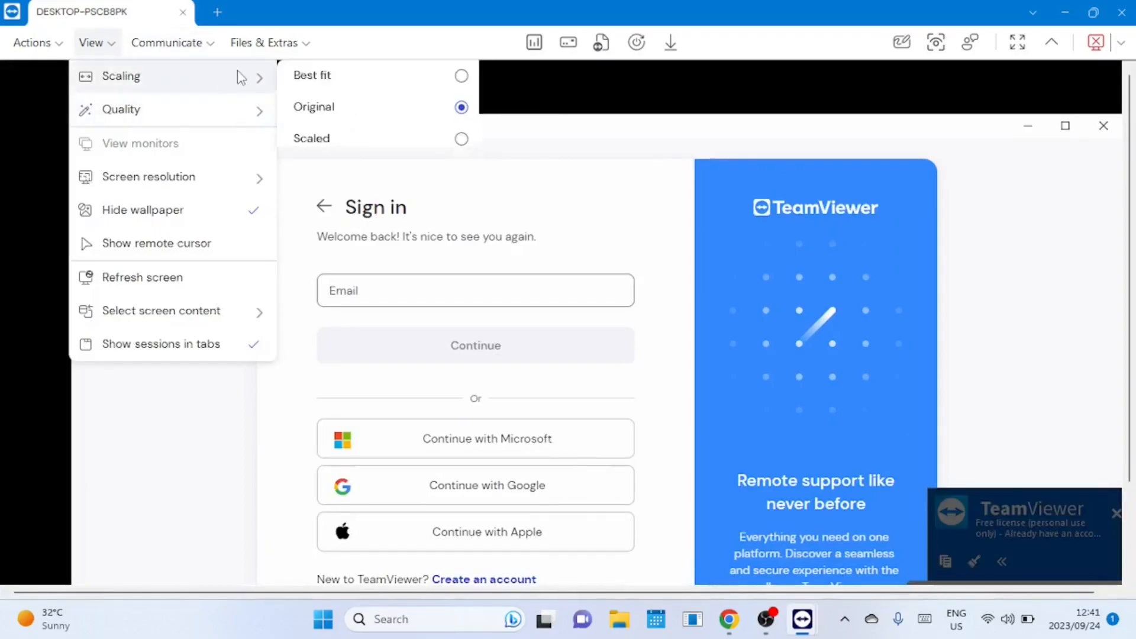
pyautogui.moveTo(462, 76)
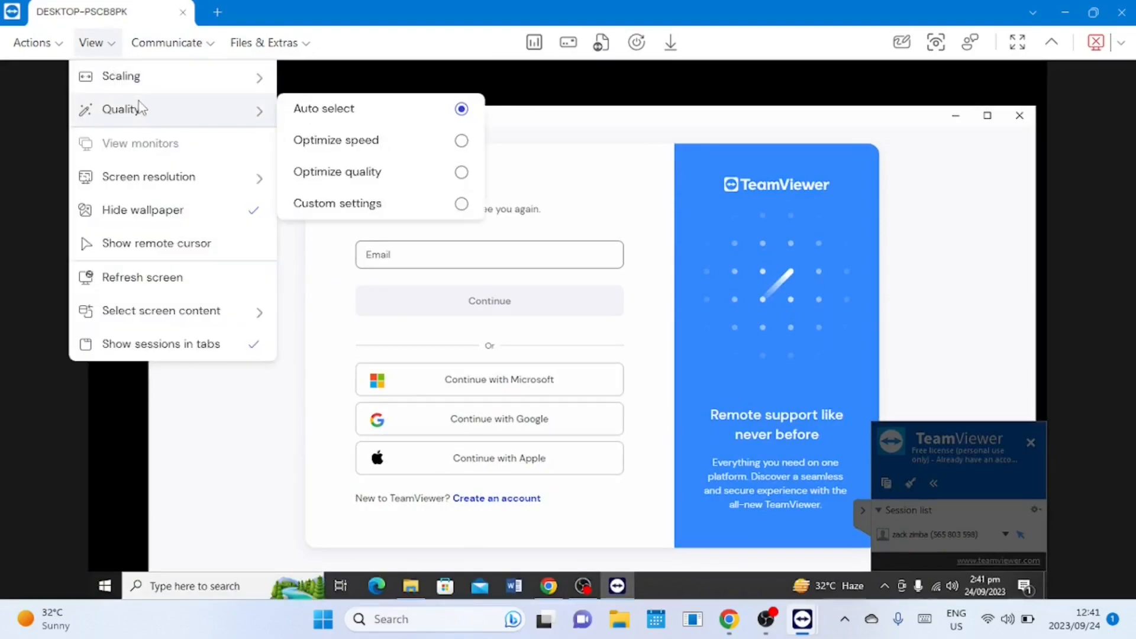
pyautogui.moveTo(331, 144)
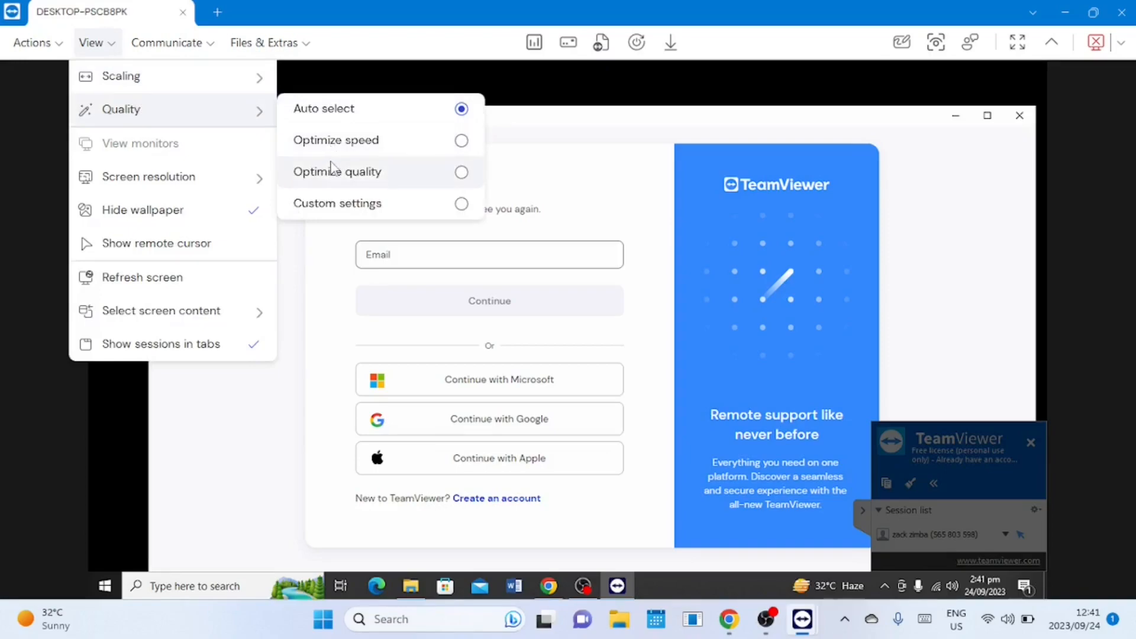
pyautogui.moveTo(341, 204)
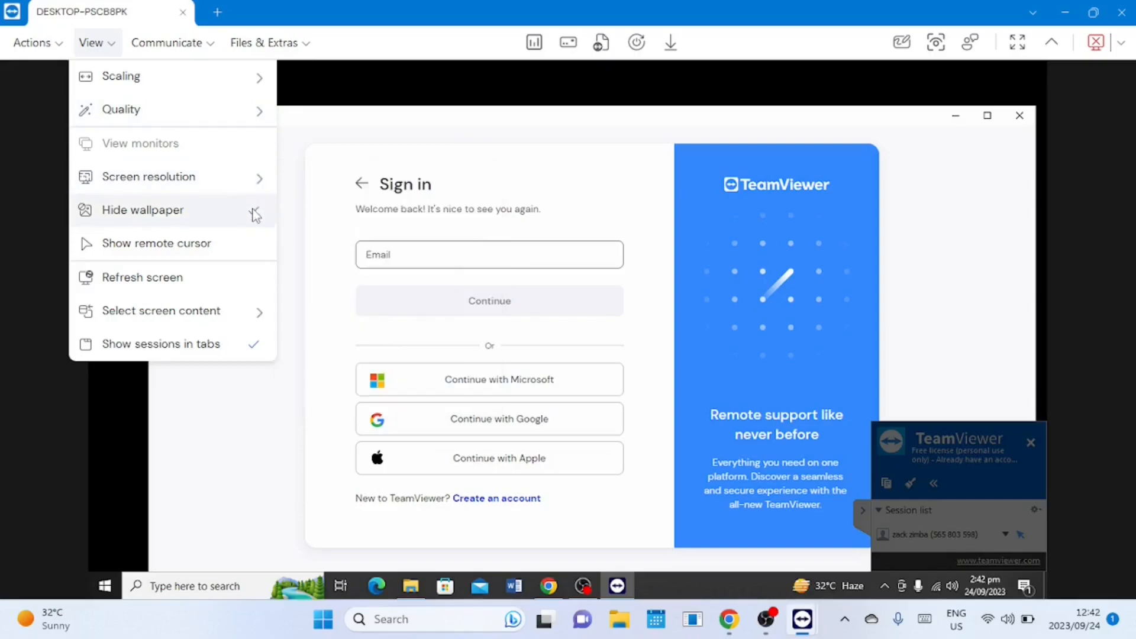
pyautogui.click(142, 211)
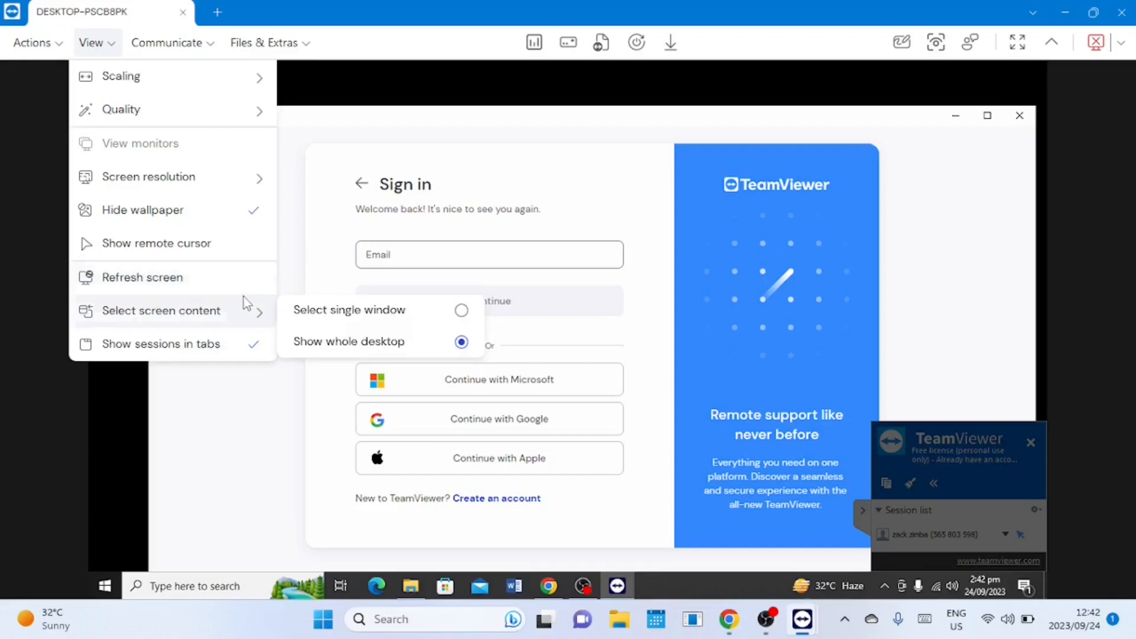
# Bring up the Whiteboard from the session's Communicate options.
pyautogui.click(168, 43)
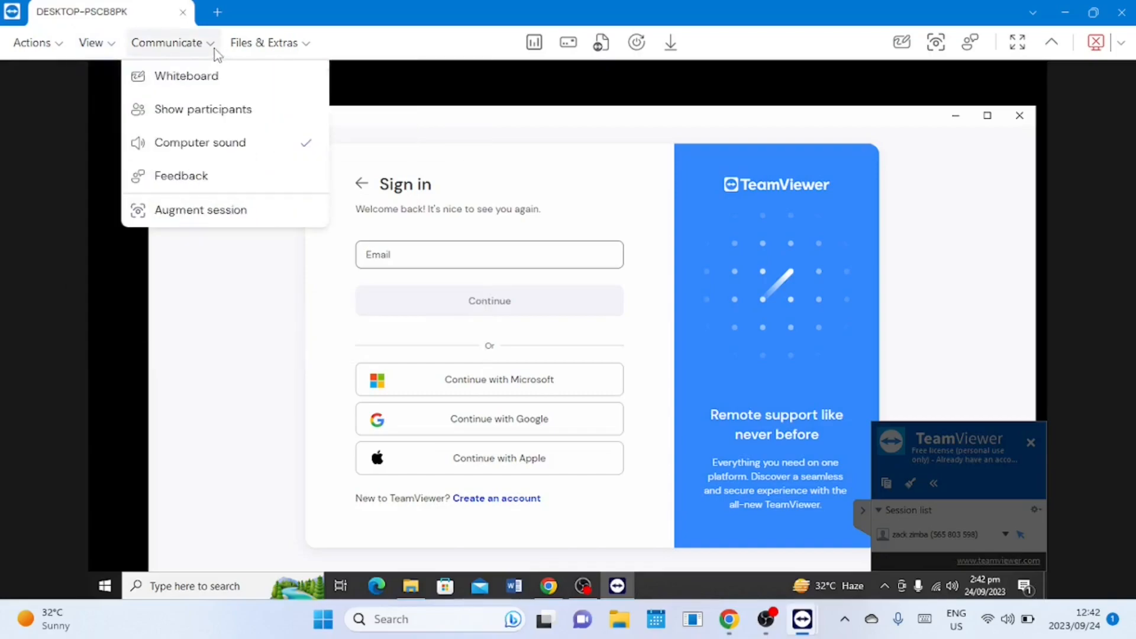
pyautogui.click(187, 75)
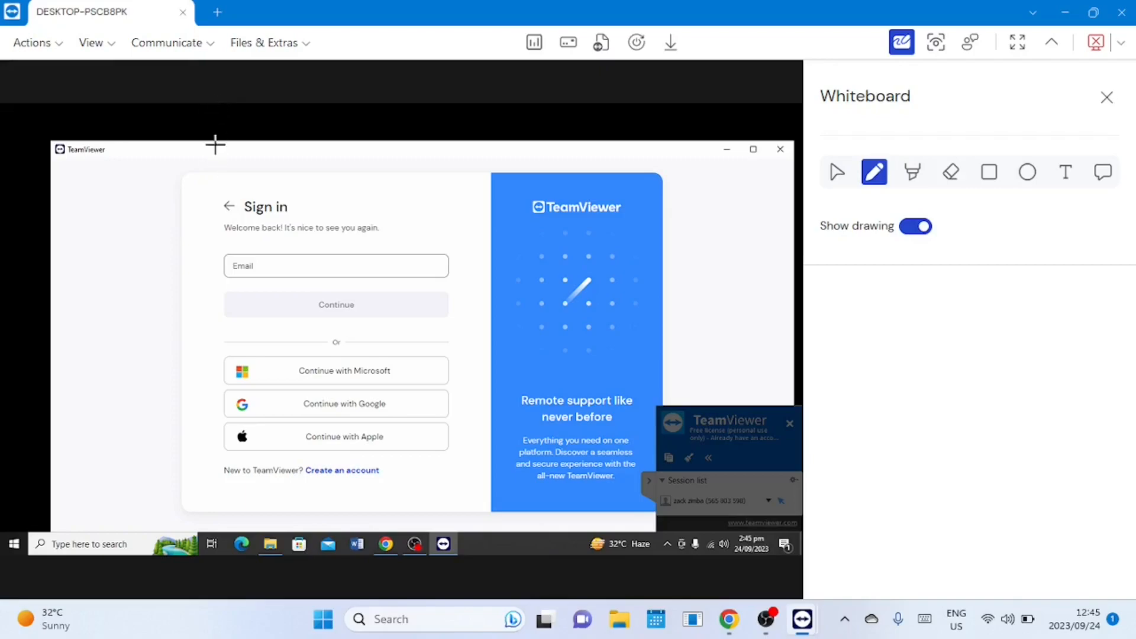
# Handwrite 'HI' in cyan on the whiteboard, then show the Files & Extras options.
pyautogui.moveTo(216, 108); pyautogui.dragTo(216, 167)
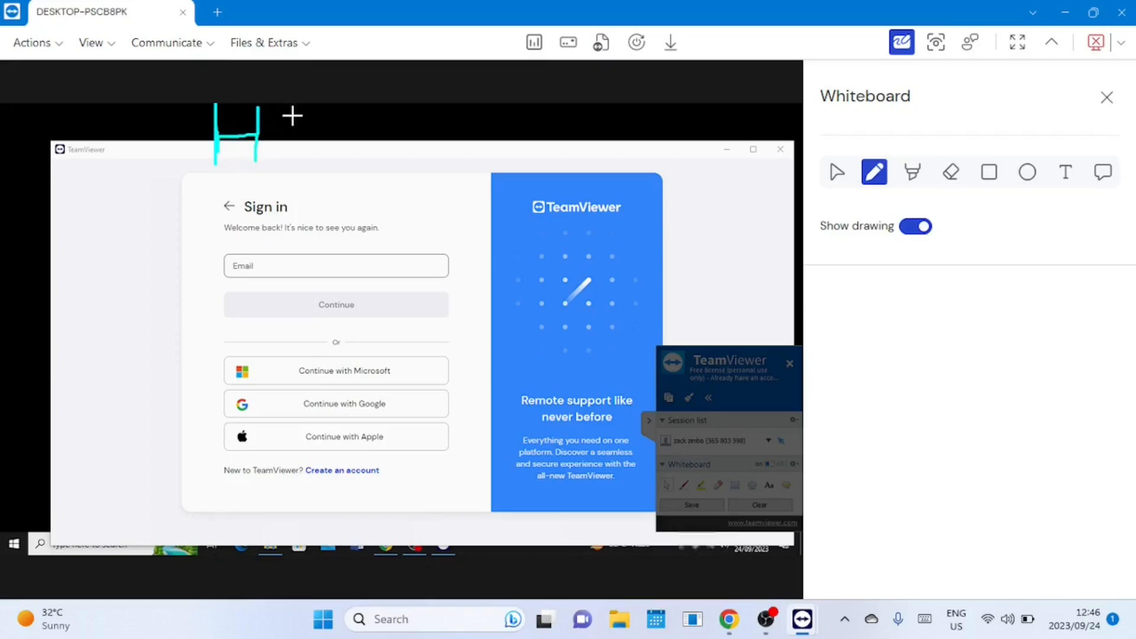
pyautogui.moveTo(290, 127); pyautogui.dragTo(290, 164)
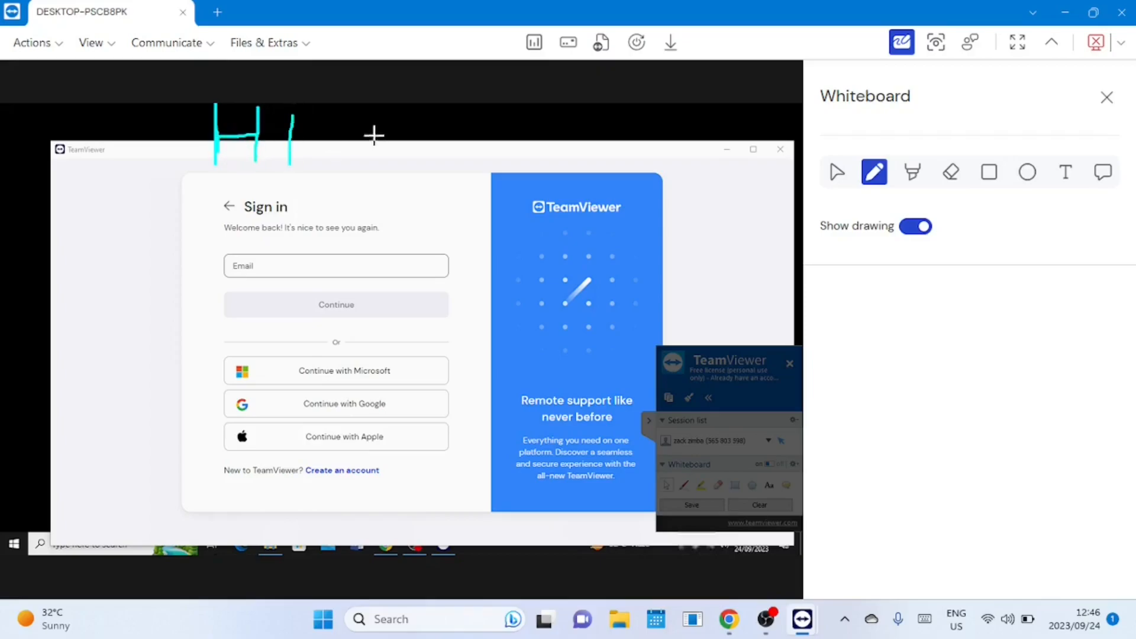
pyautogui.click(265, 42)
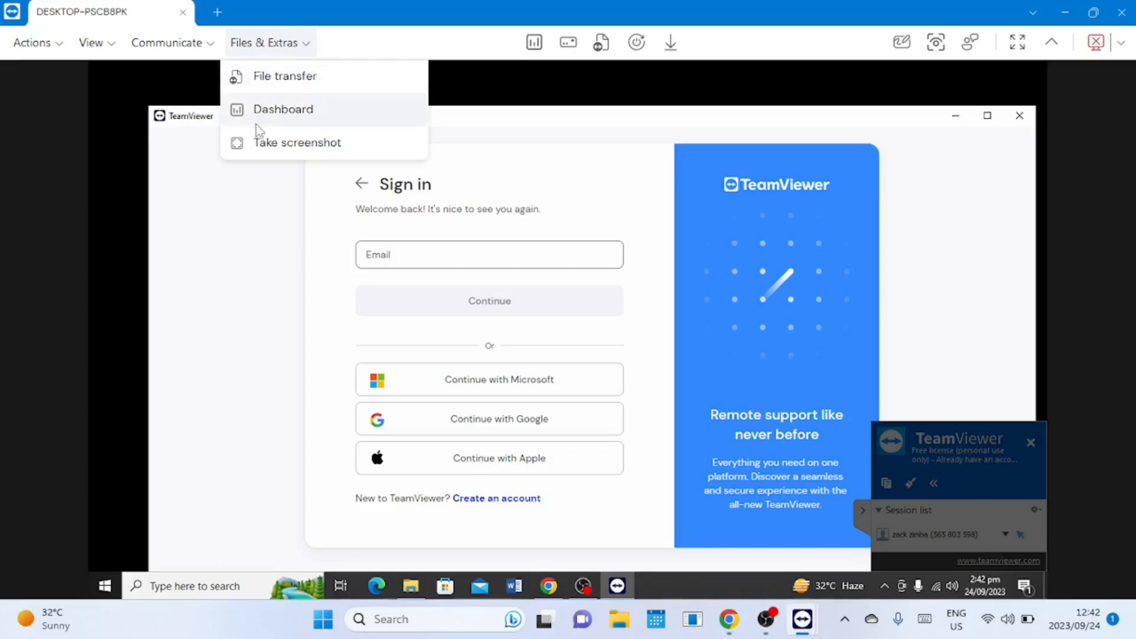
pyautogui.click(284, 76)
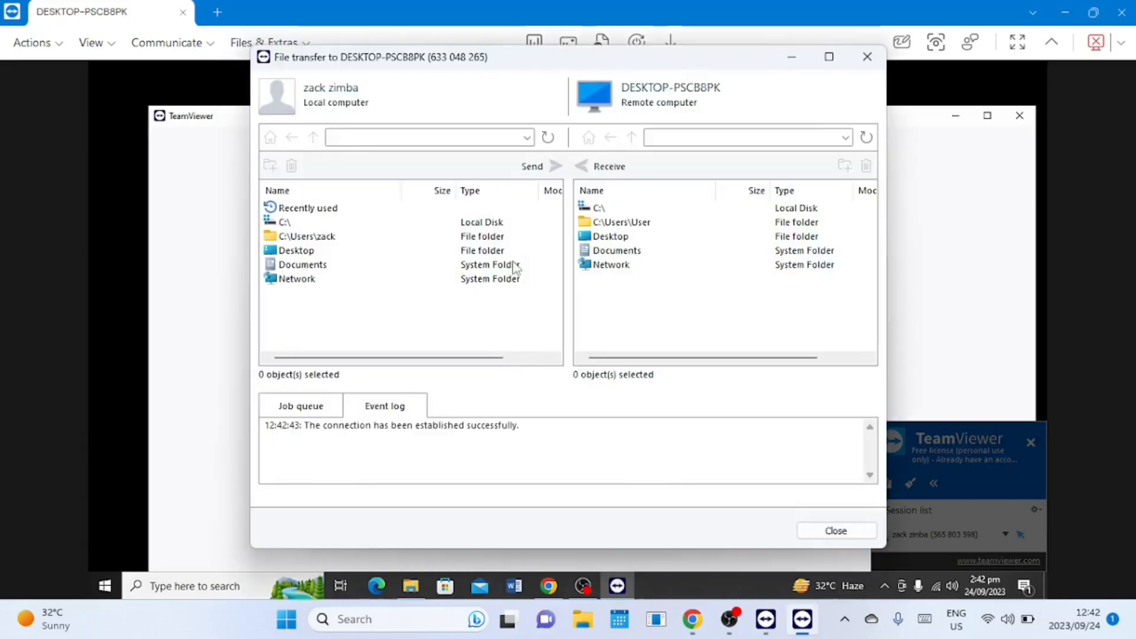
pyautogui.moveTo(679, 296)
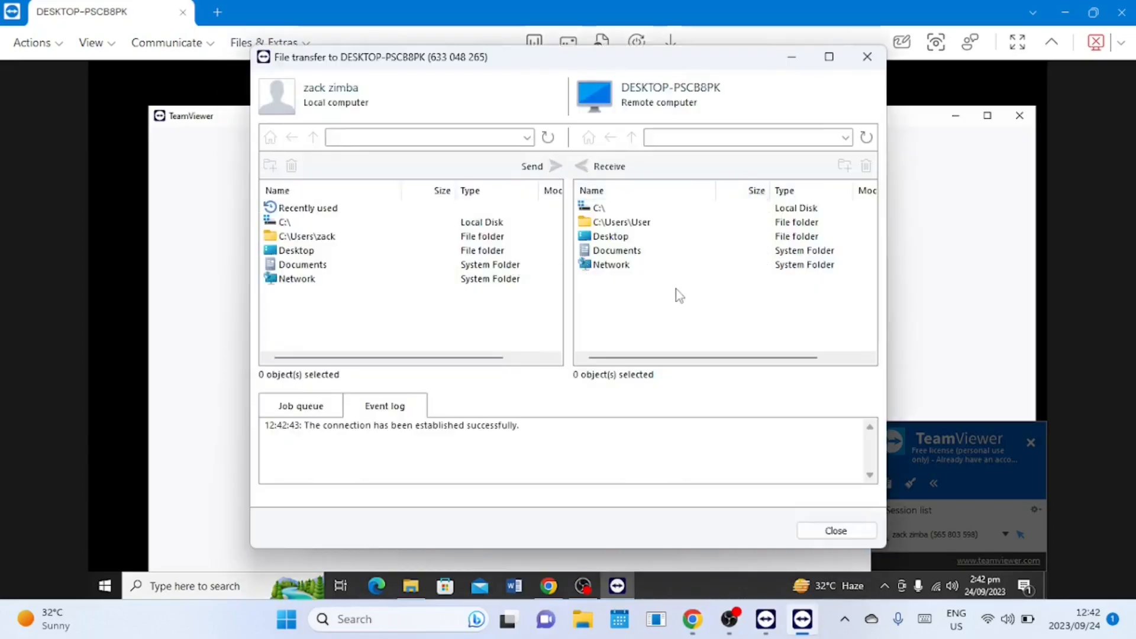
pyautogui.moveTo(323, 242)
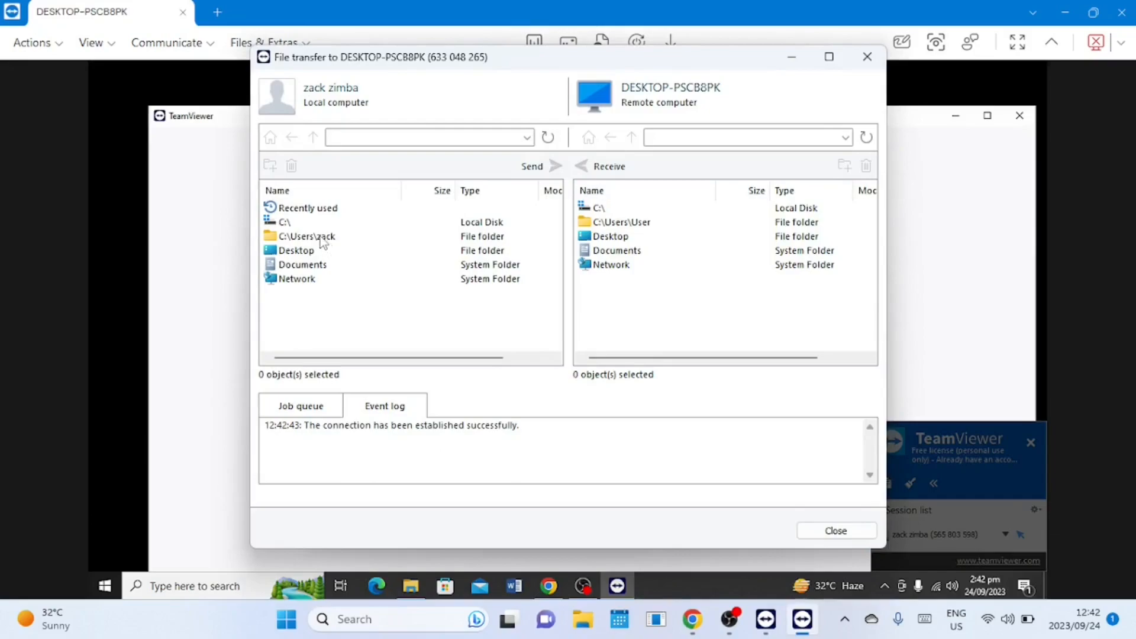
pyautogui.moveTo(635, 262)
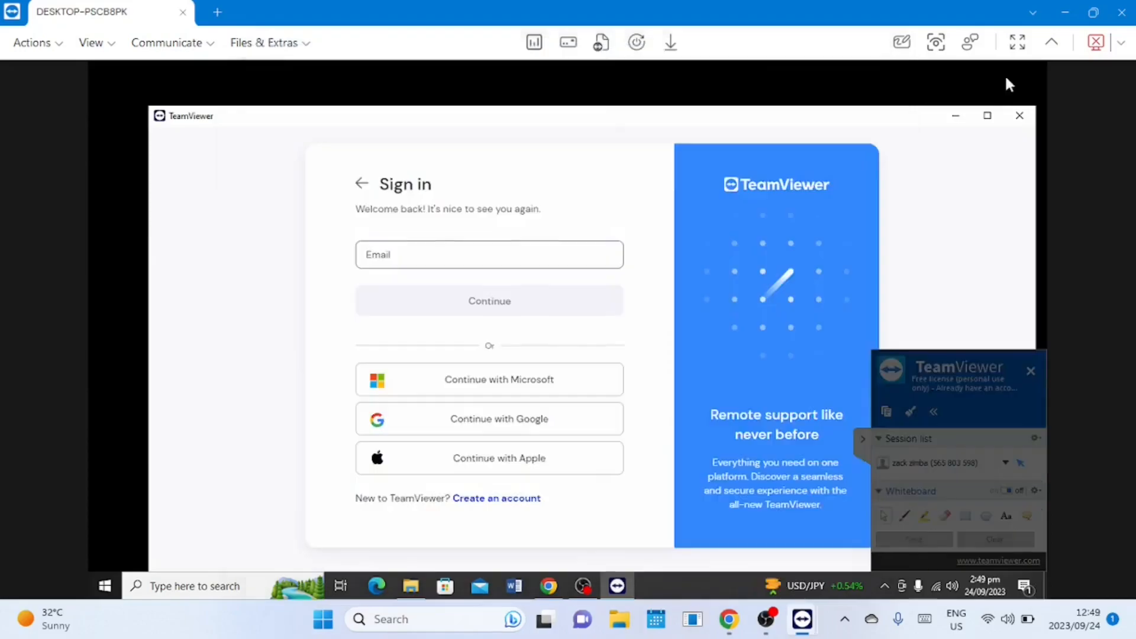
pyautogui.moveTo(1018, 43)
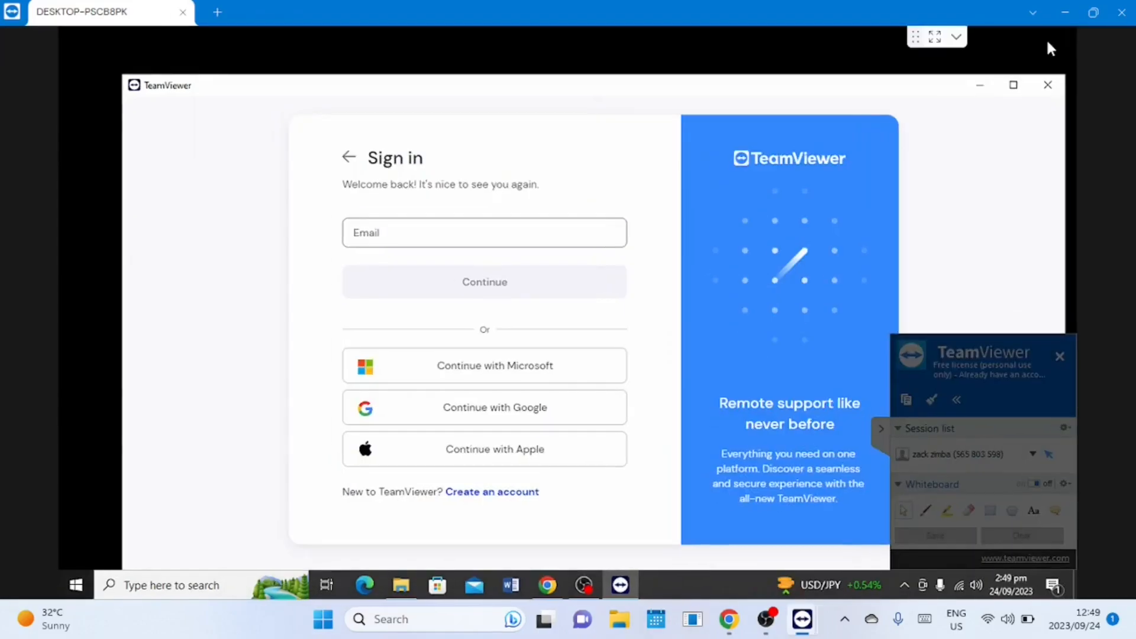
pyautogui.moveTo(1030, 55)
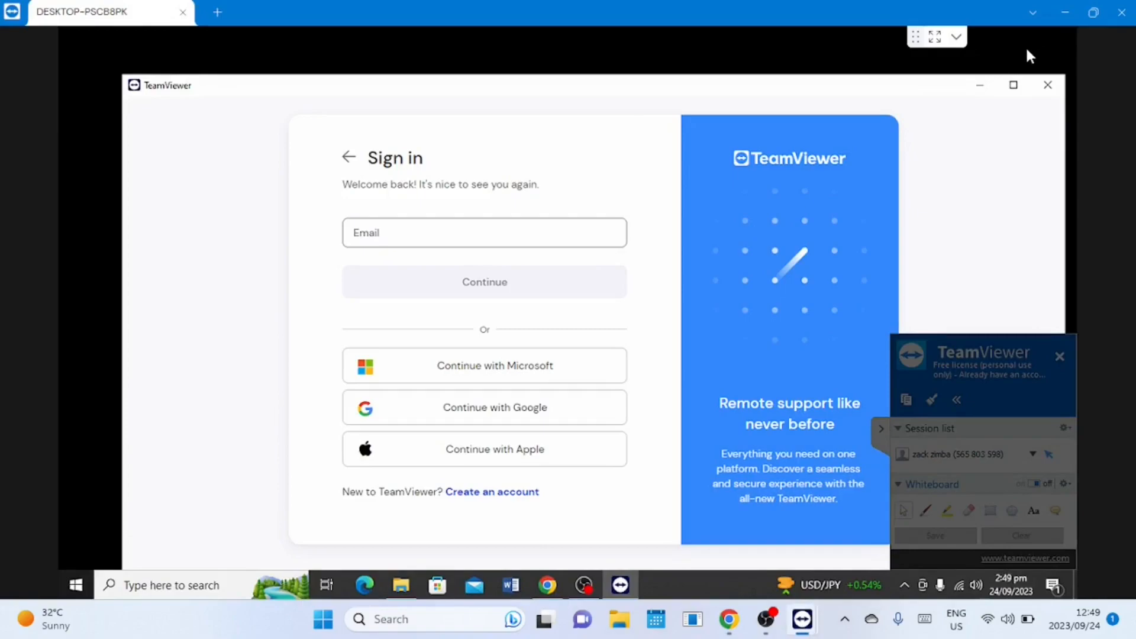
# Check the open session tabs, restore the toolbar and end the session with DESKTOP-PSCB8PK.
pyautogui.click(1033, 12)
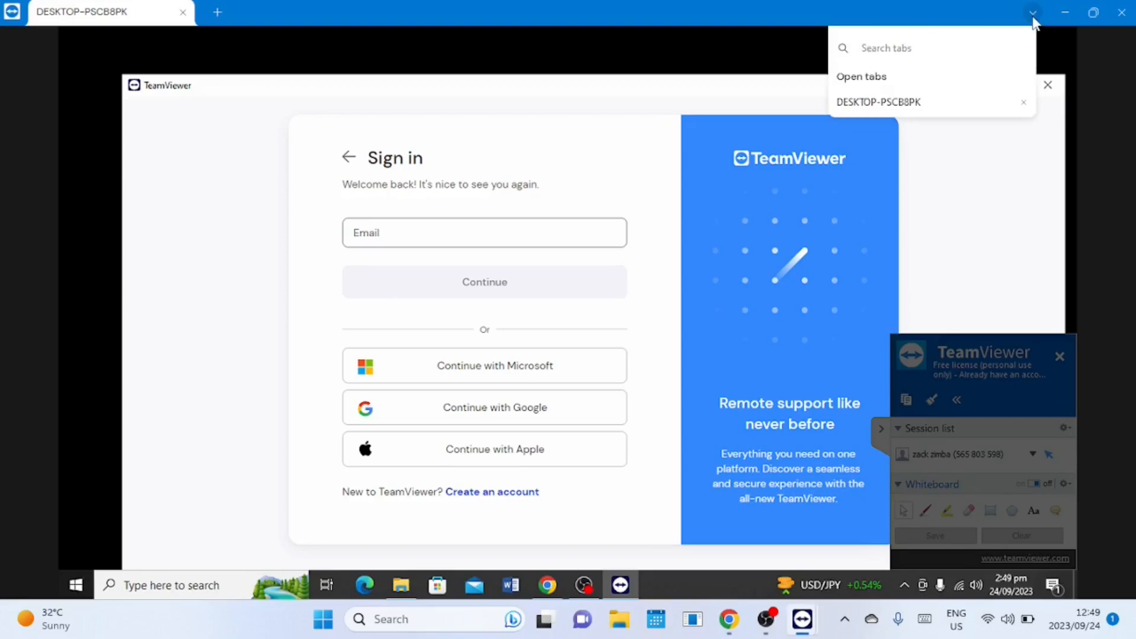
pyautogui.moveTo(994, 76)
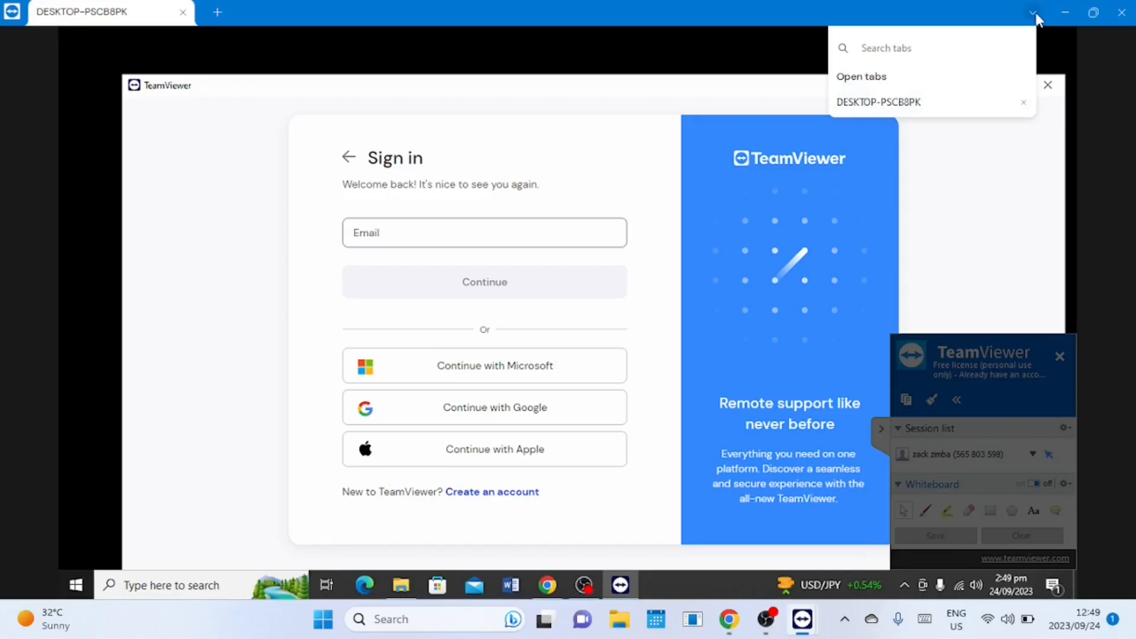
pyautogui.click(1031, 13)
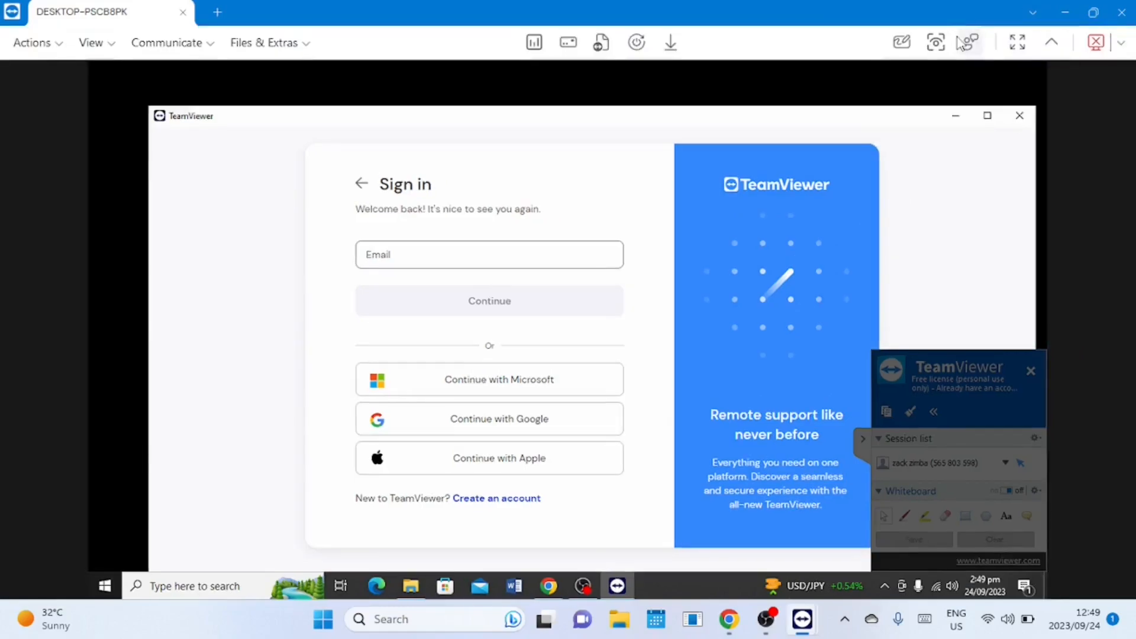
pyautogui.click(1120, 43)
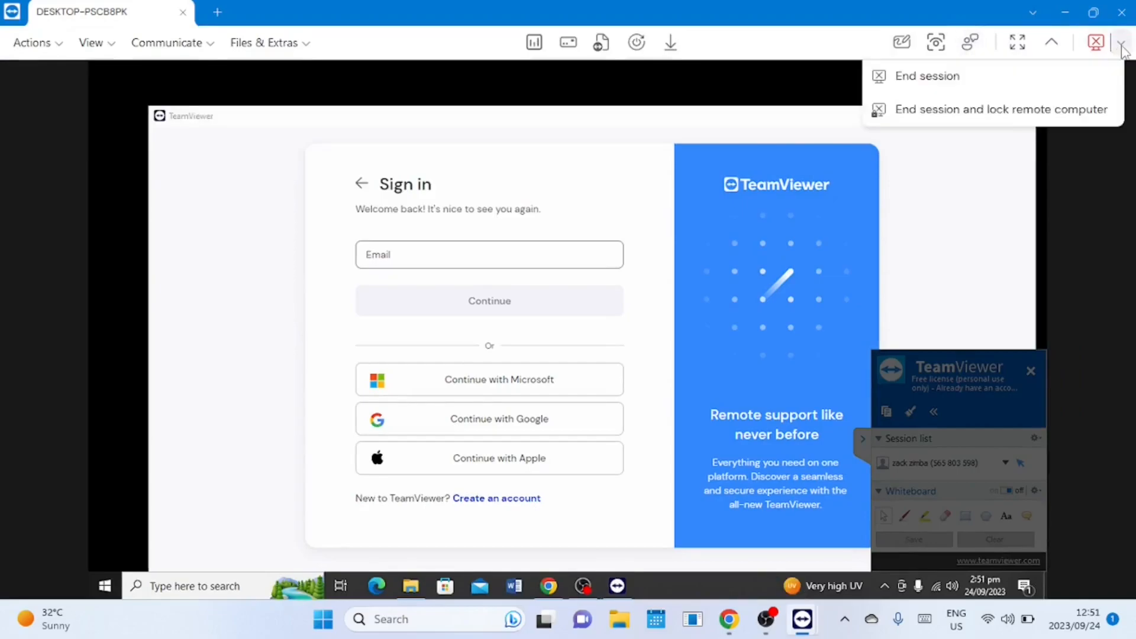
pyautogui.click(928, 76)
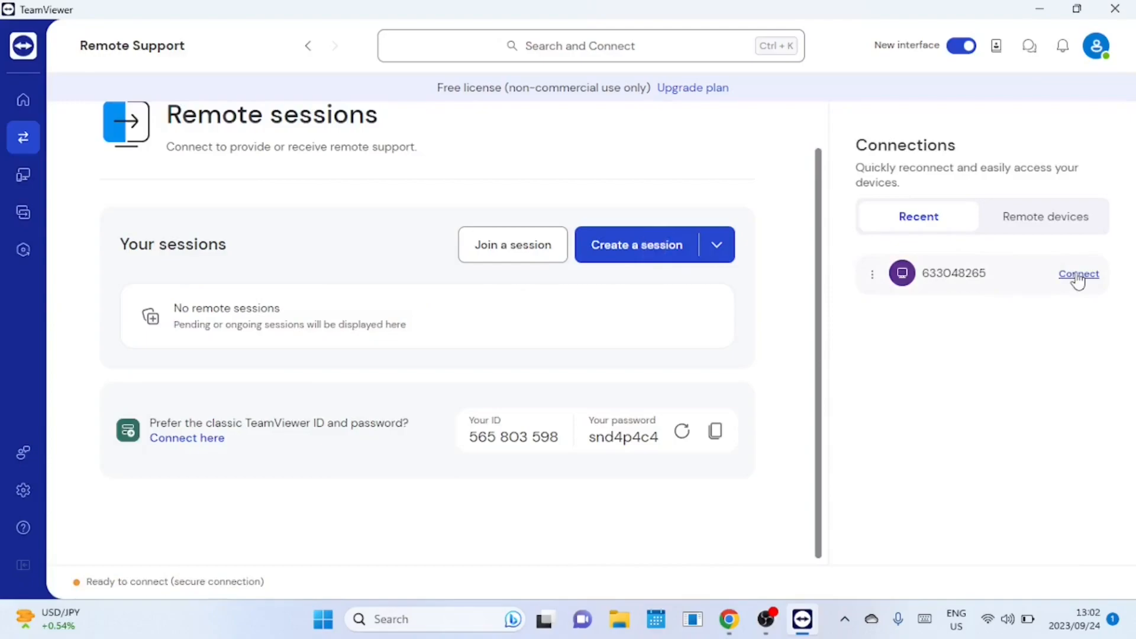
pyautogui.click(1078, 273)
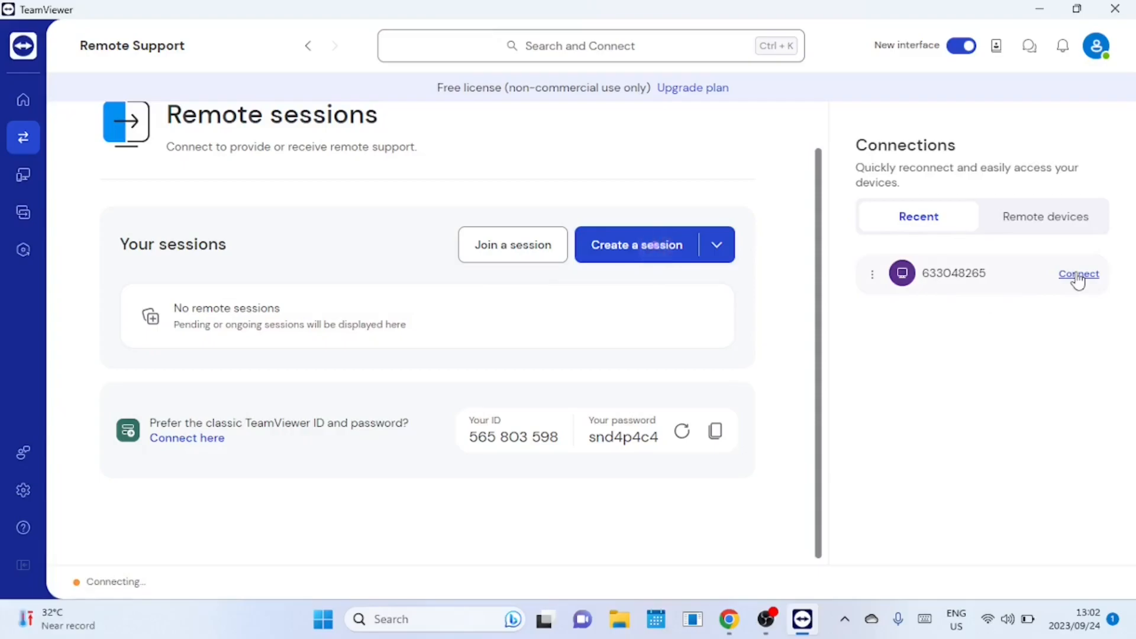
pyautogui.moveTo(1066, 299)
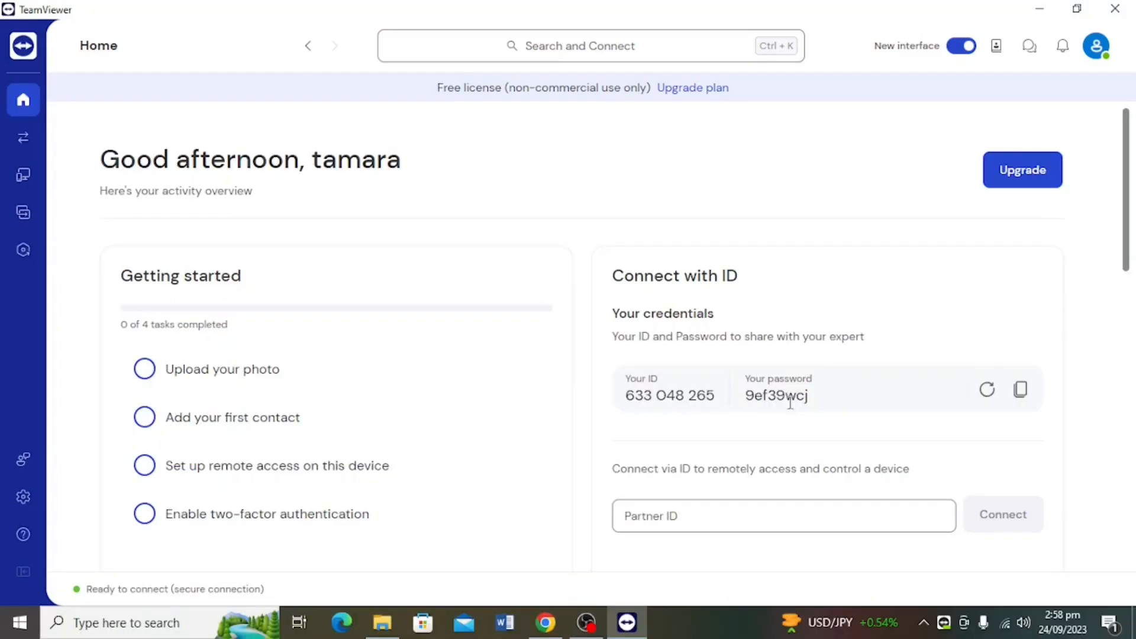
pyautogui.moveTo(842, 403)
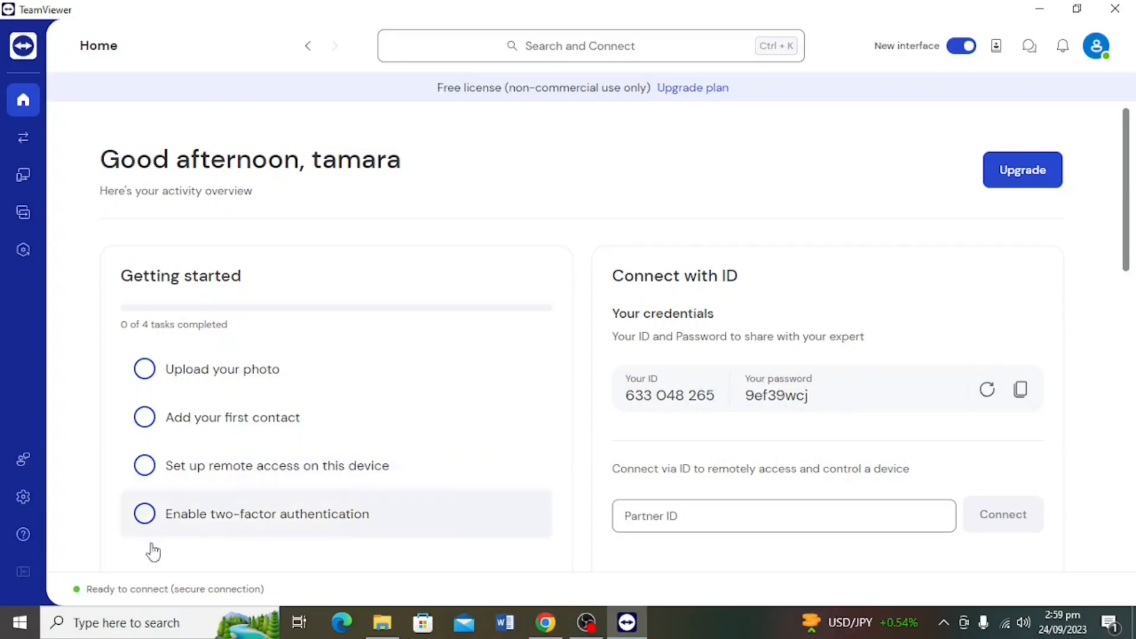
# Set a personal password in the advanced device options and return to the Remote sessions page.
pyautogui.click(22, 497)
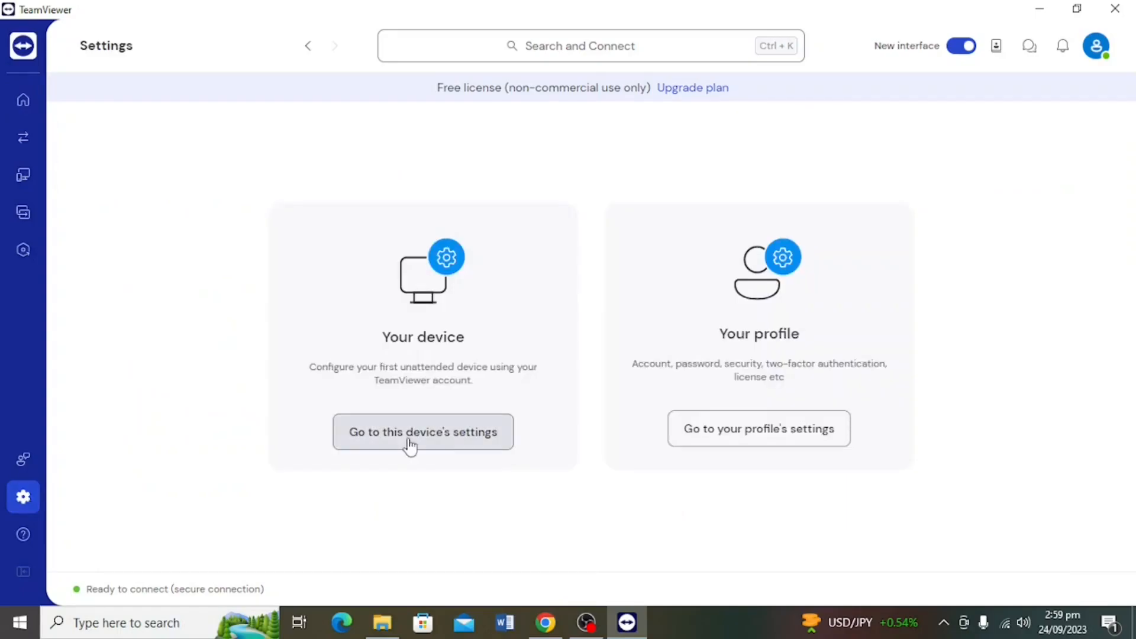
pyautogui.click(423, 432)
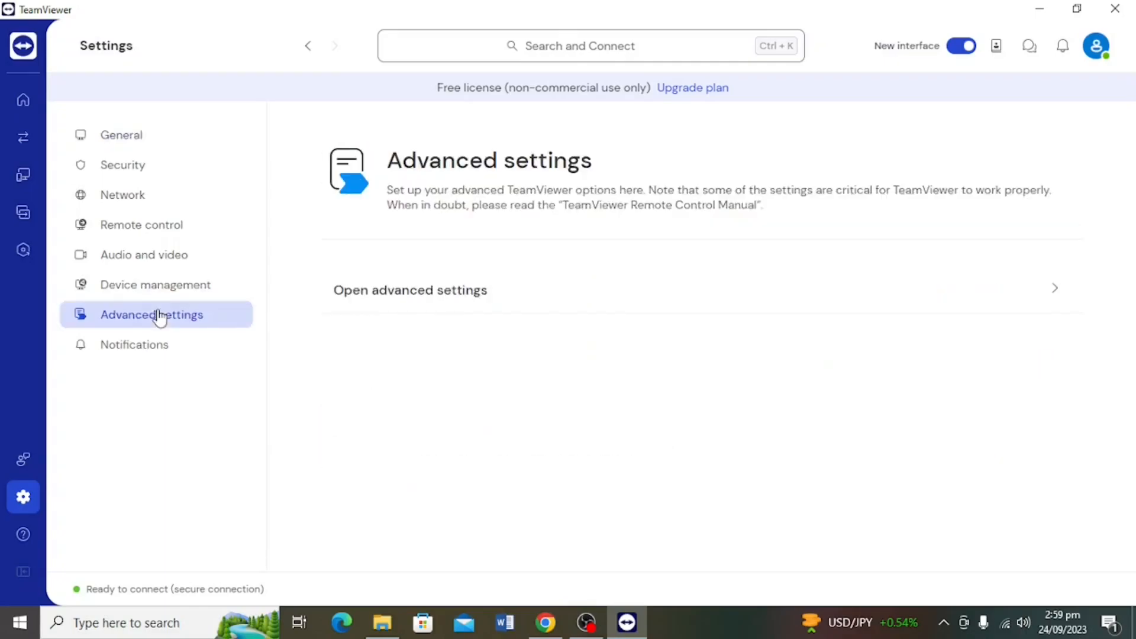
pyautogui.moveTo(483, 298)
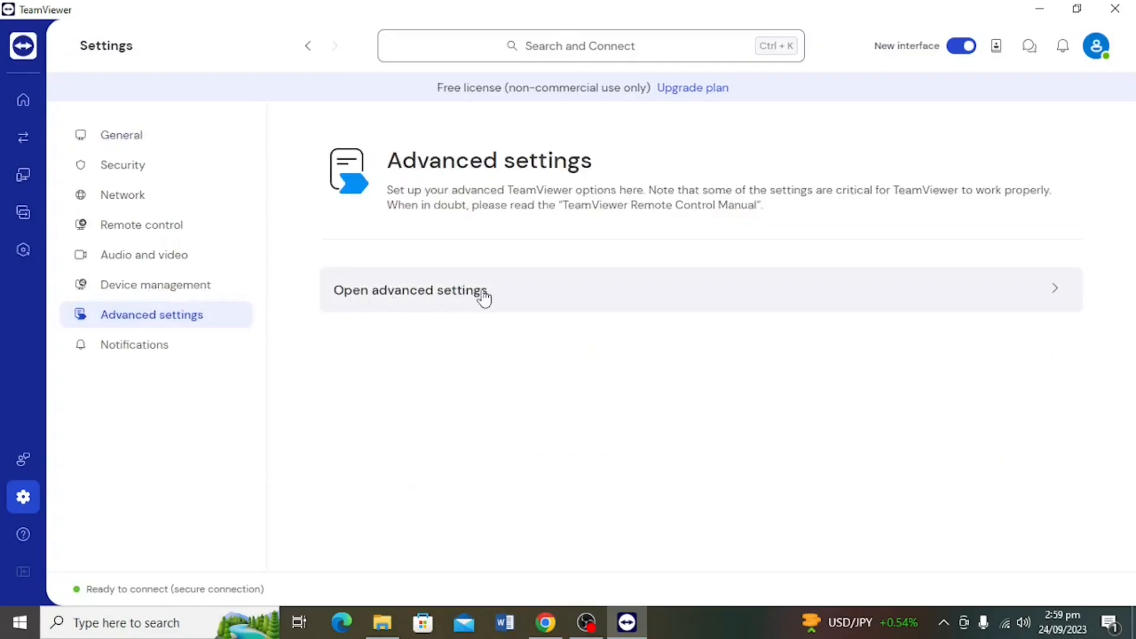
pyautogui.click(411, 290)
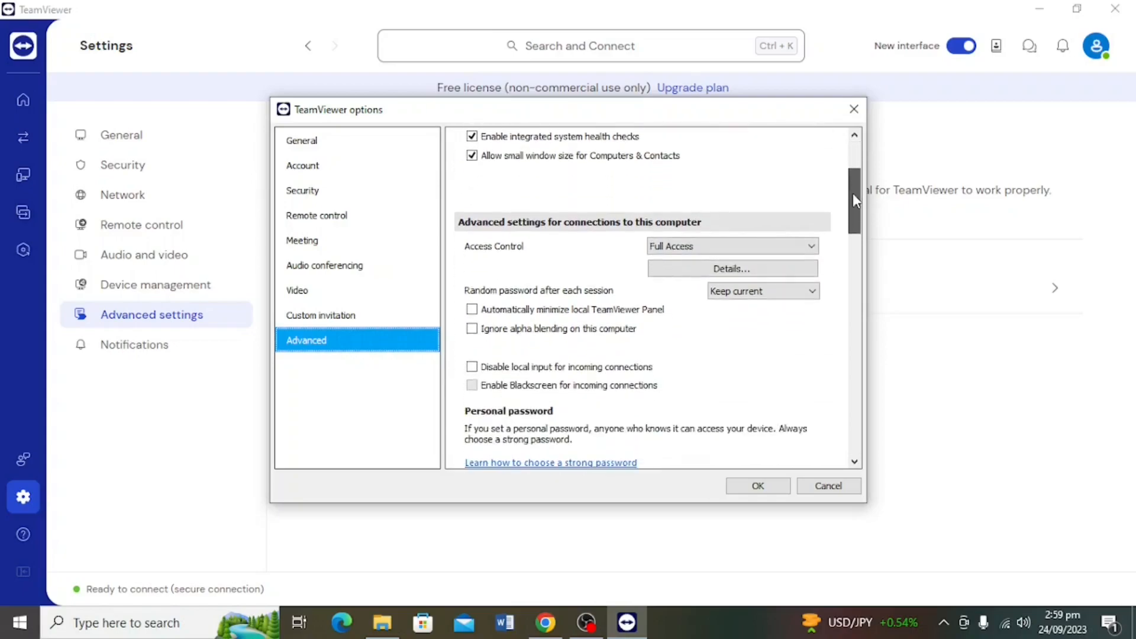
pyautogui.scroll(-3)
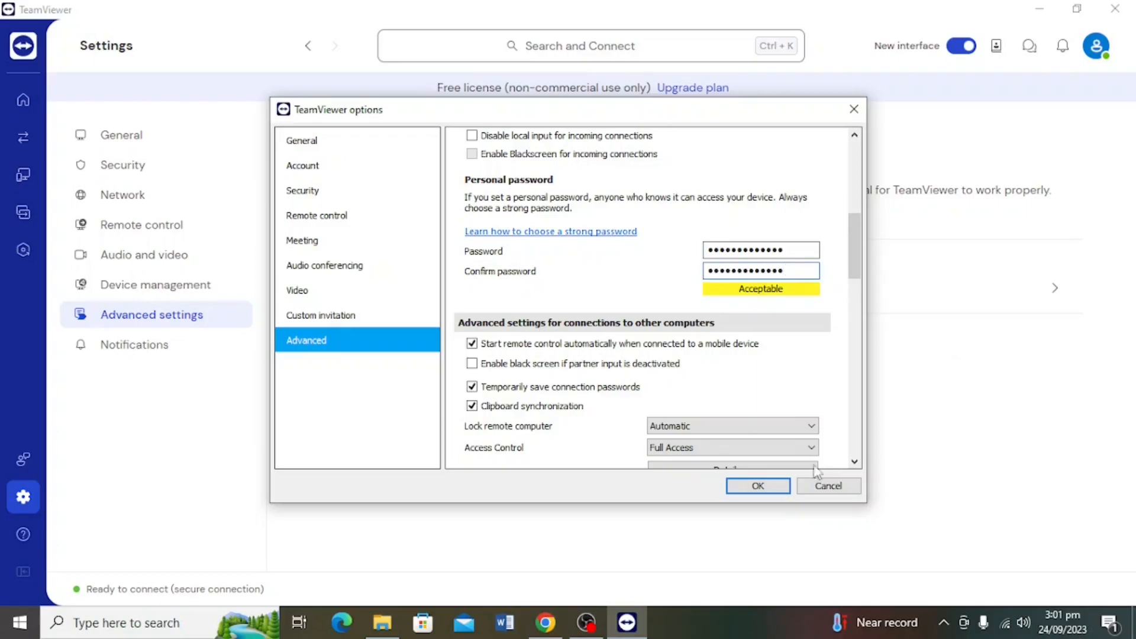
pyautogui.click(758, 486)
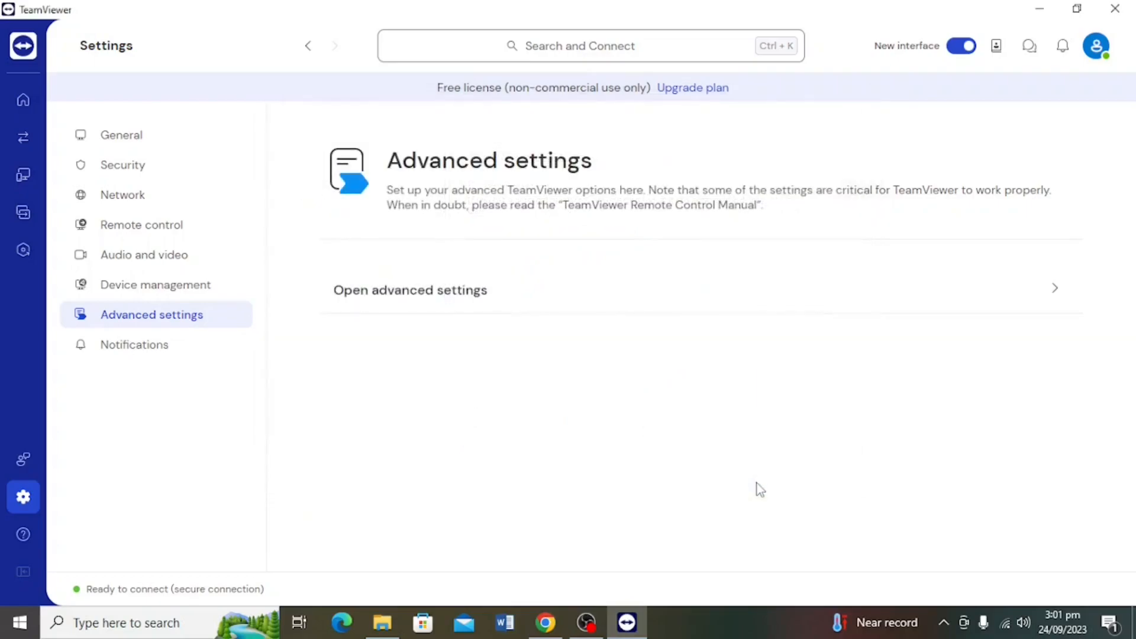
pyautogui.click(23, 138)
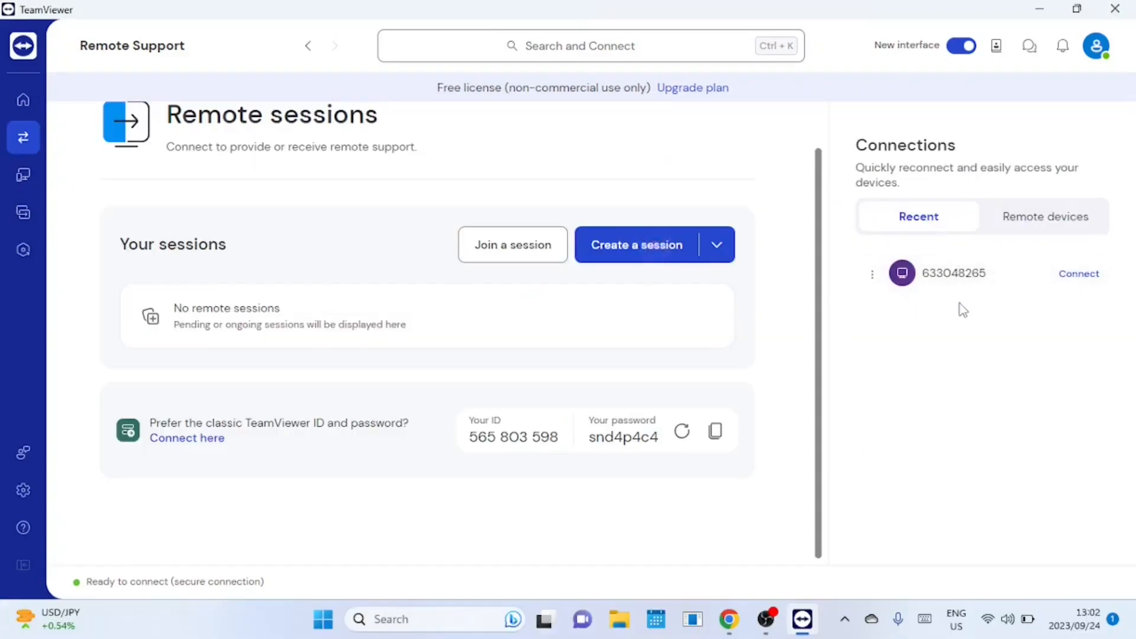
pyautogui.click(651, 245)
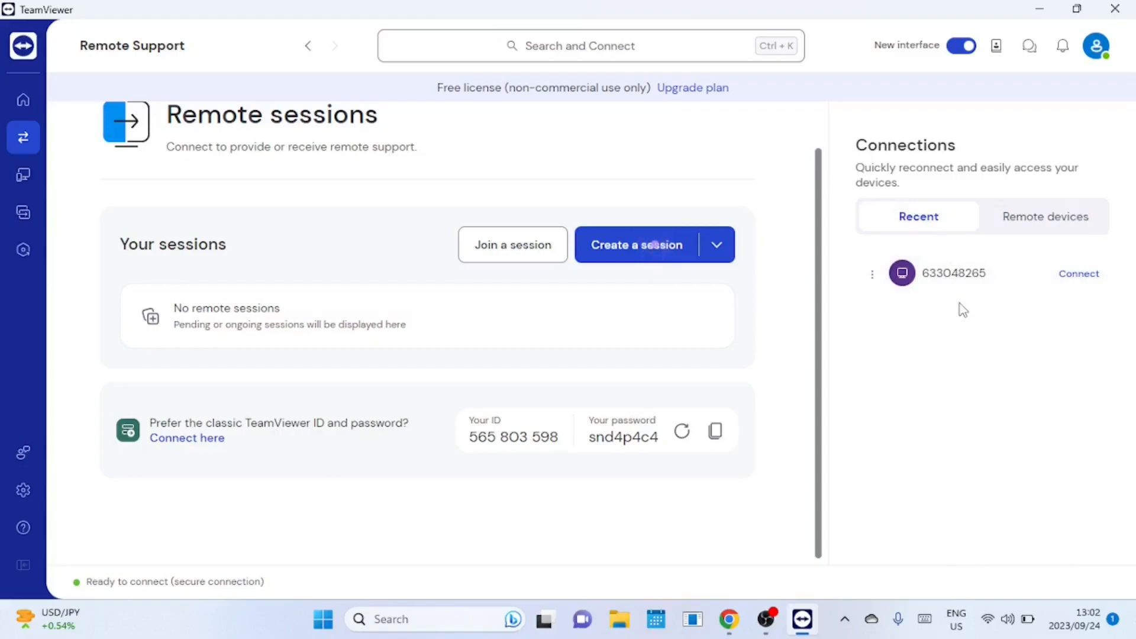
pyautogui.moveTo(971, 305)
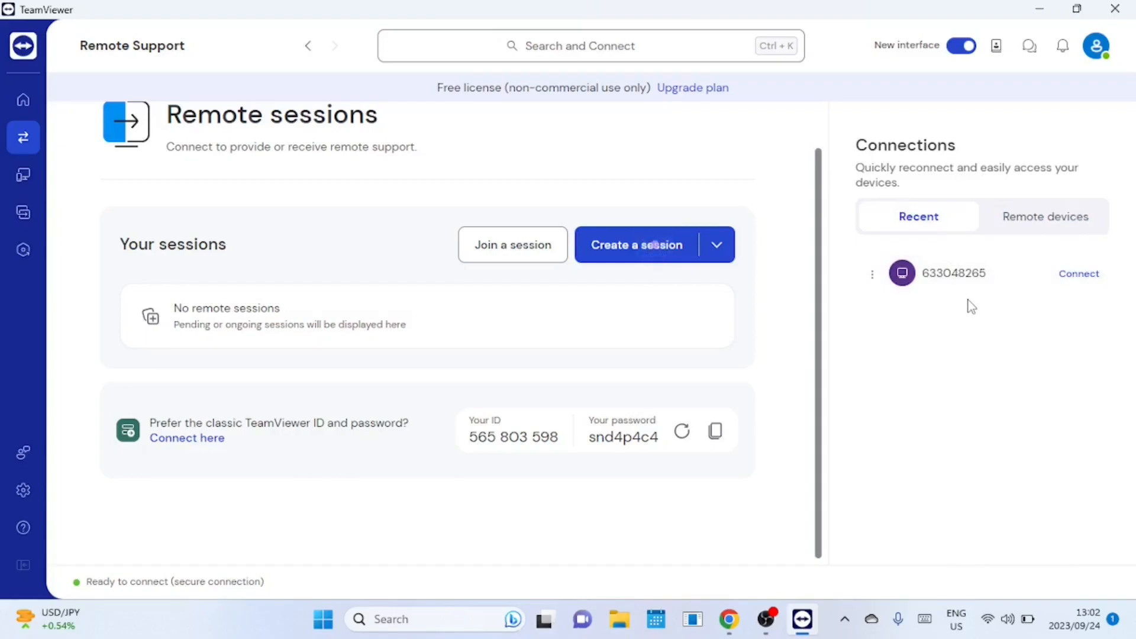
pyautogui.click(648, 246)
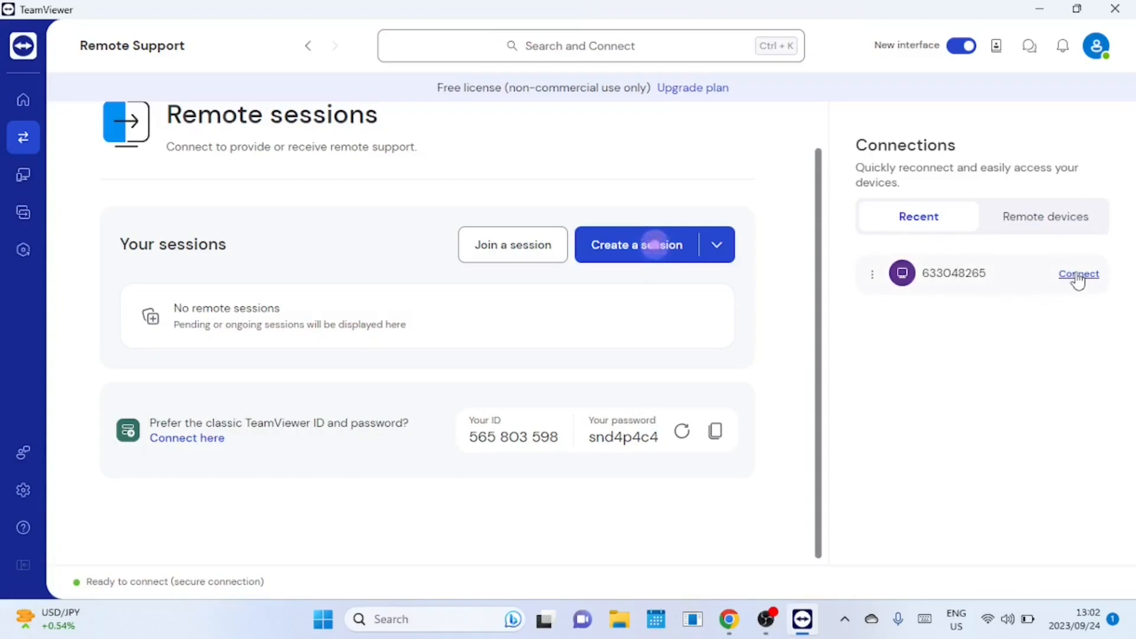
pyautogui.click(1078, 274)
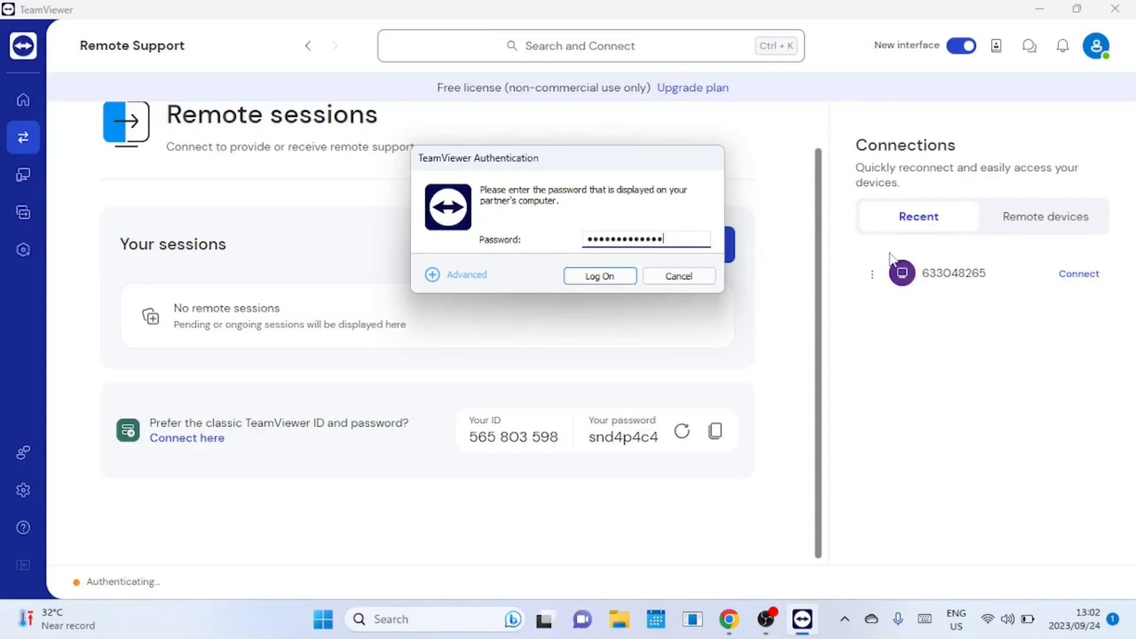
# Try logging on with the password, then cancel the TeamViewer Authentication dialog.
pyautogui.click(600, 276)
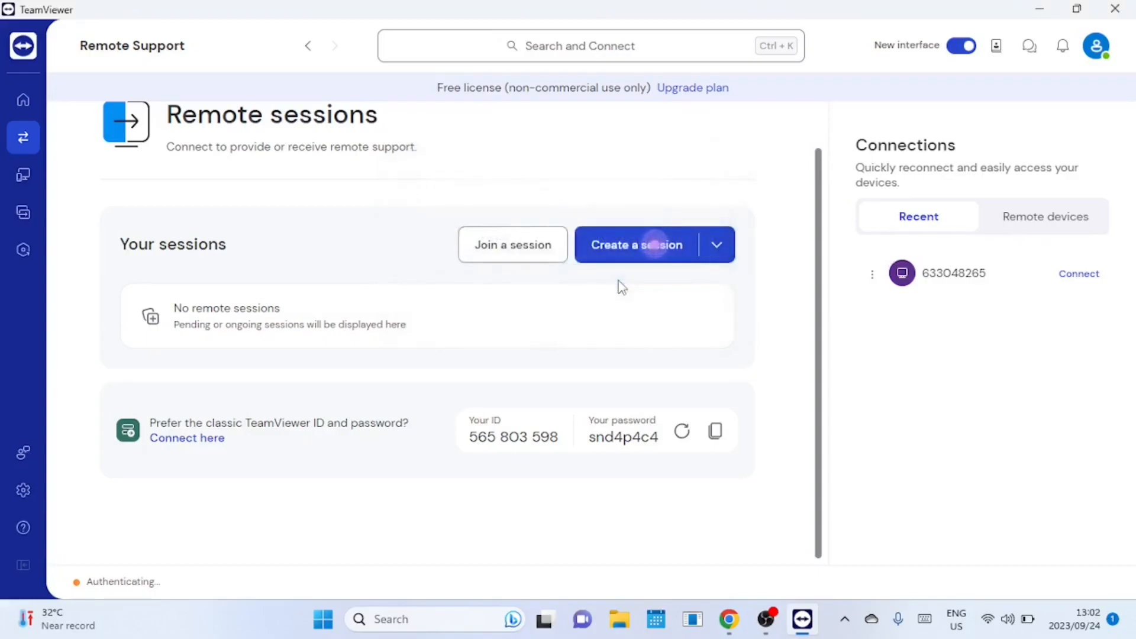
pyautogui.click(1079, 273)
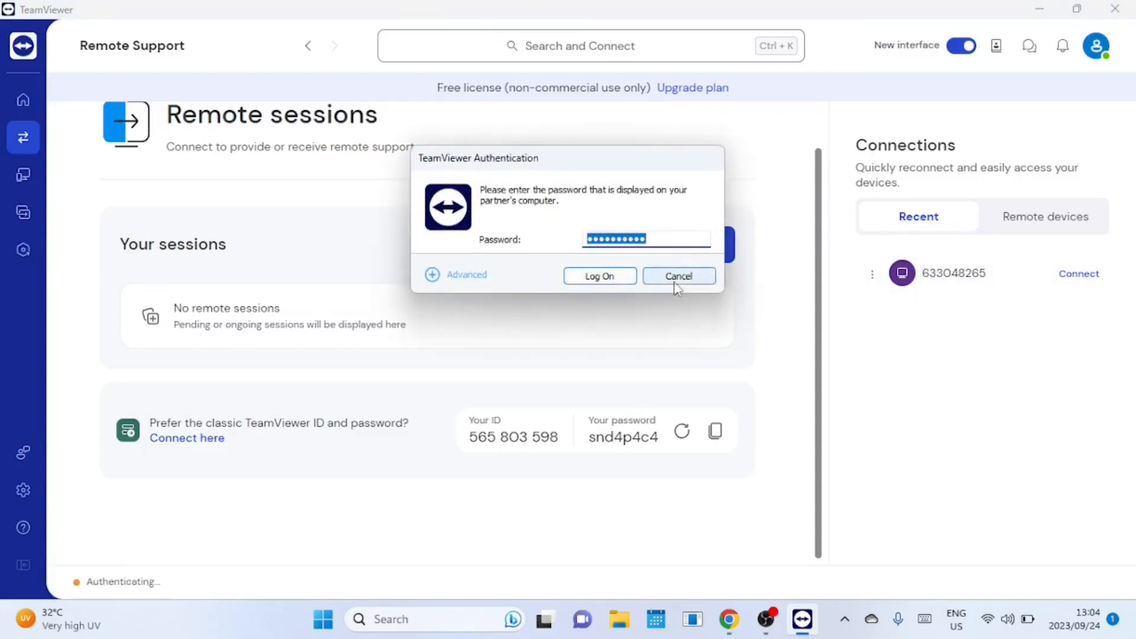
pyautogui.click(680, 275)
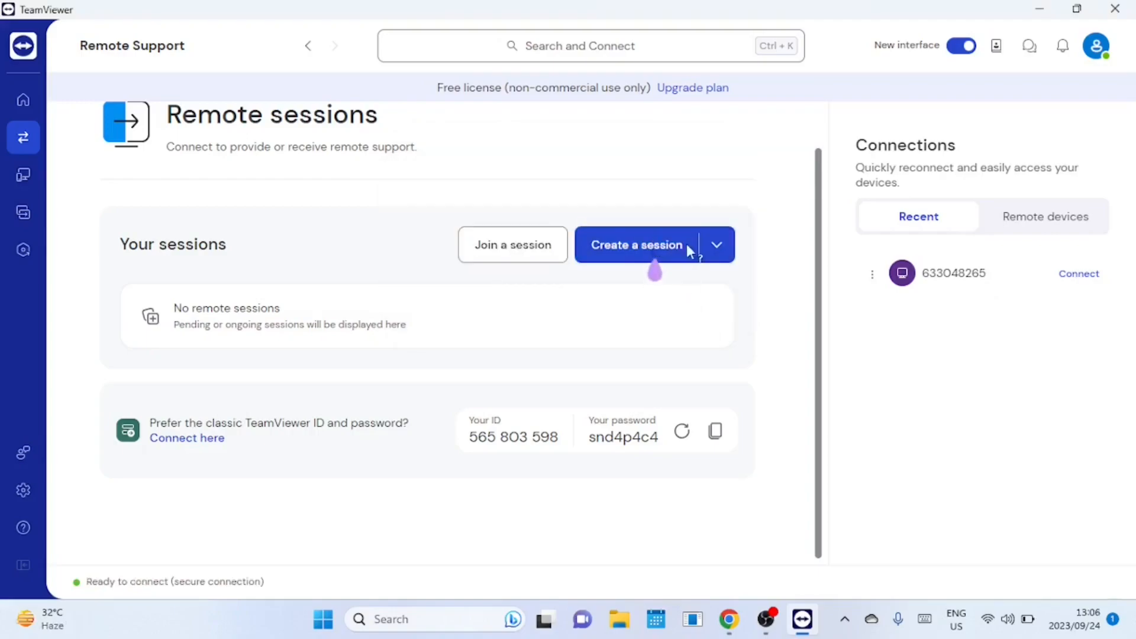
# Start creating a new support session and continue through the sessions tour steps.
pyautogui.click(717, 245)
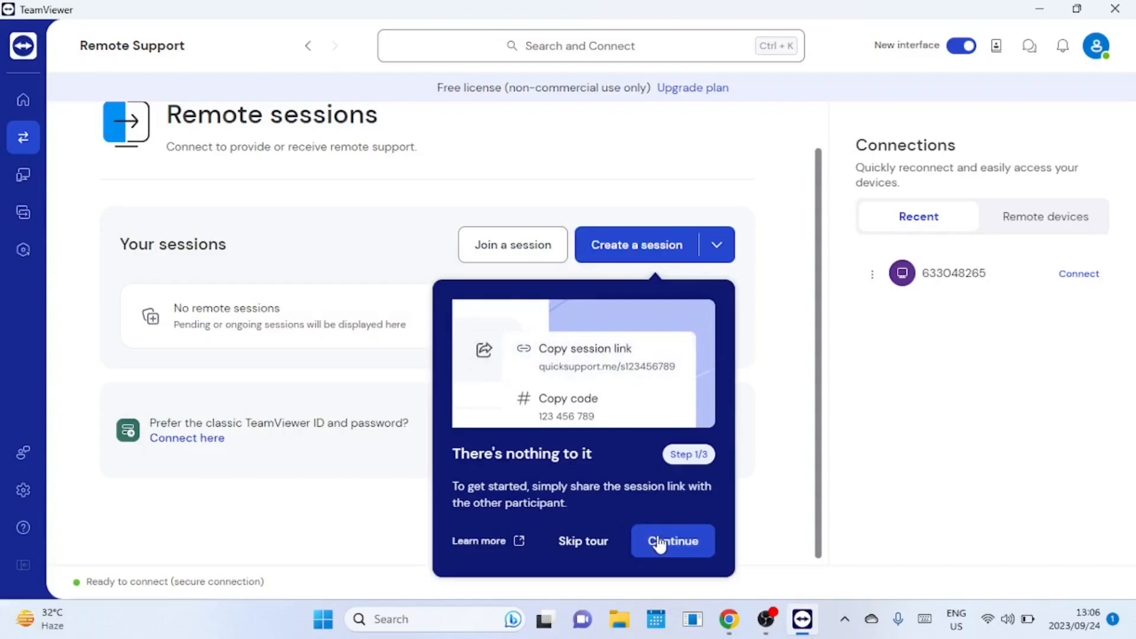
pyautogui.click(672, 541)
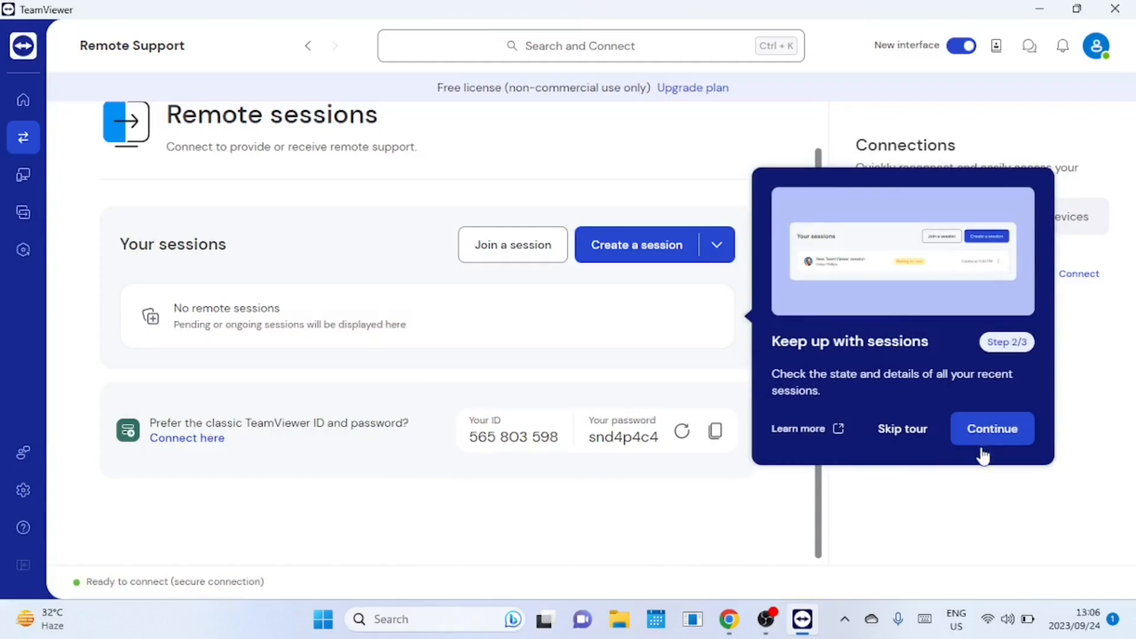
pyautogui.click(992, 429)
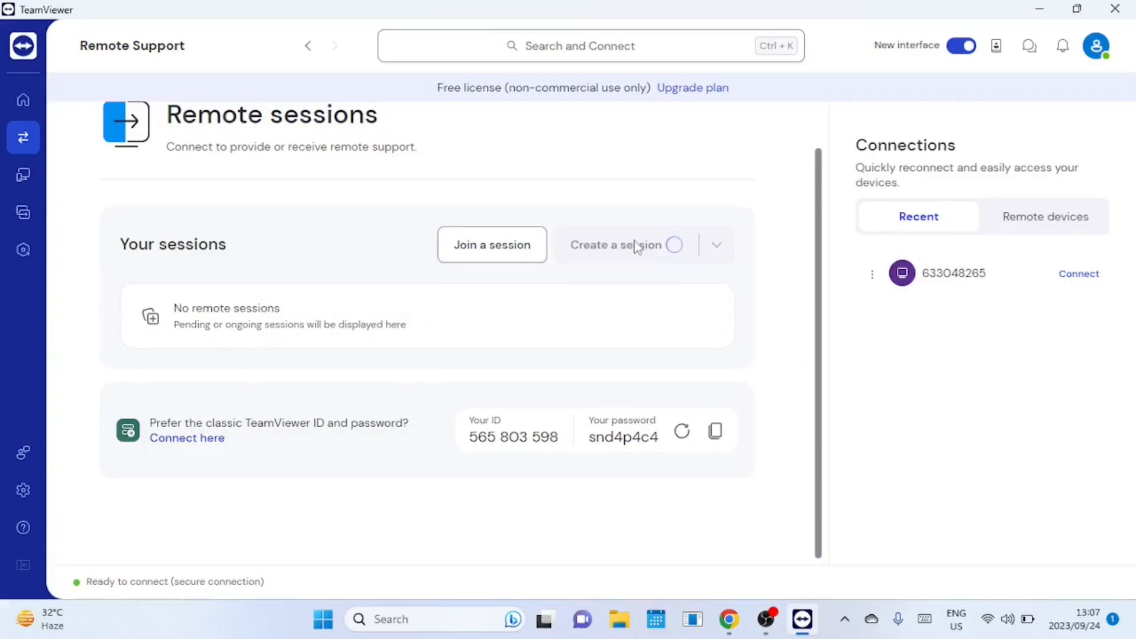
# Finish the intro slides to reveal session code 100 605 802 and its link sharing options.
pyautogui.click(616, 244)
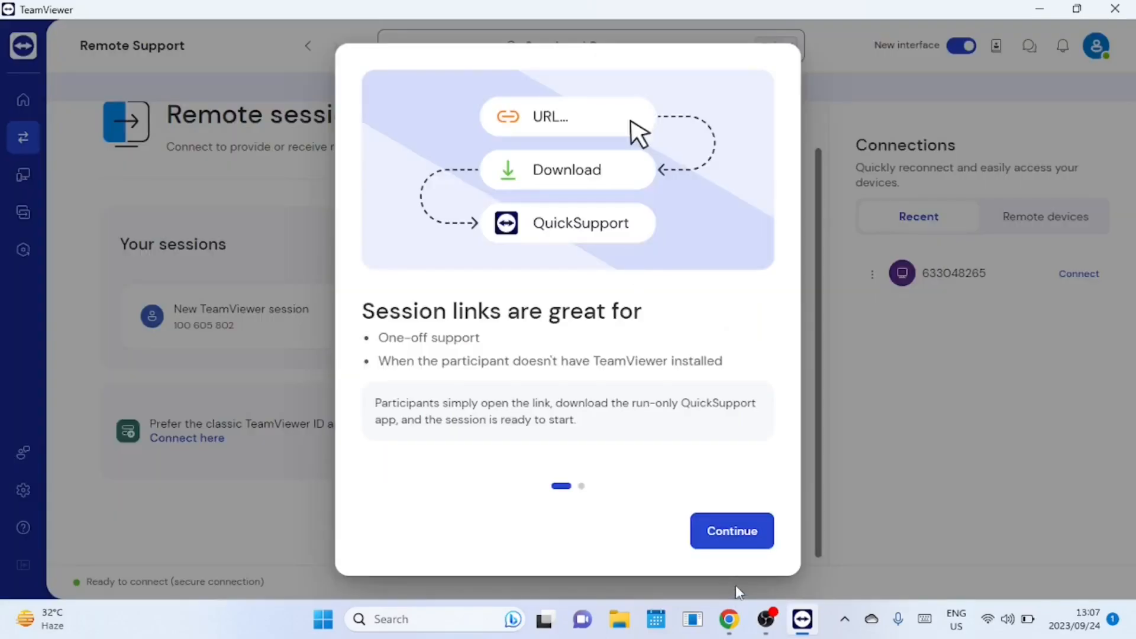
pyautogui.click(732, 530)
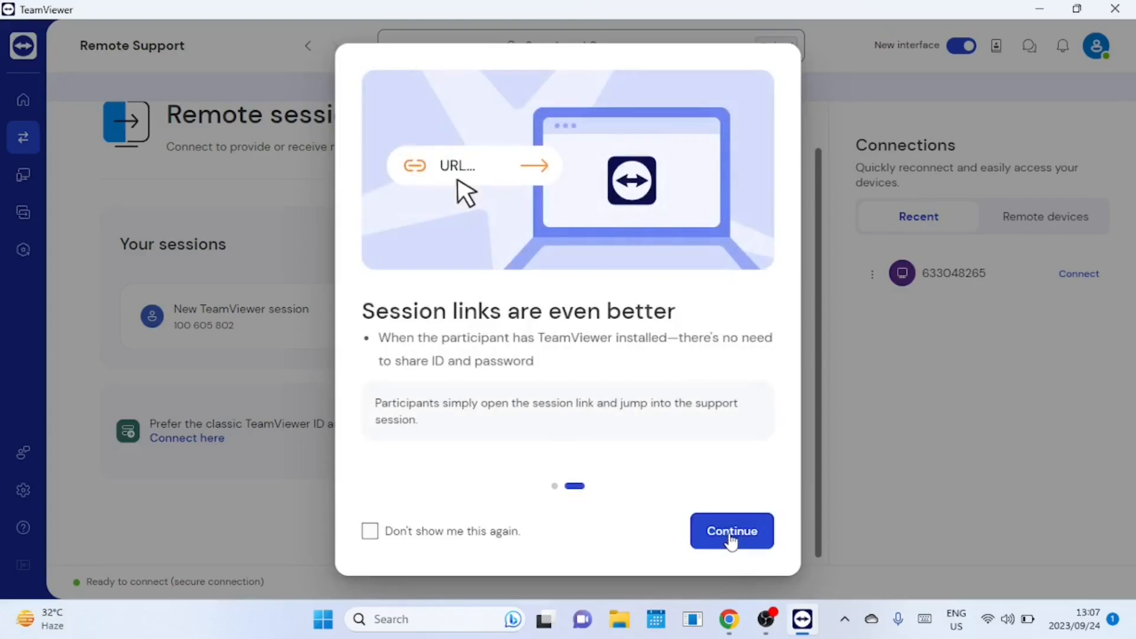
pyautogui.click(732, 531)
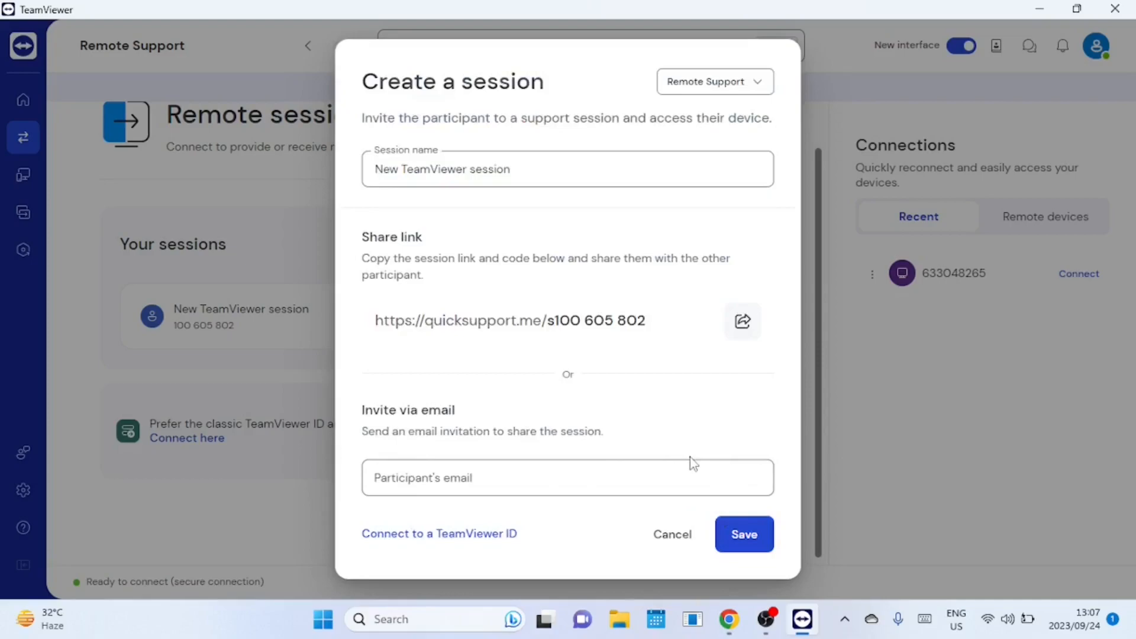
pyautogui.moveTo(564, 349)
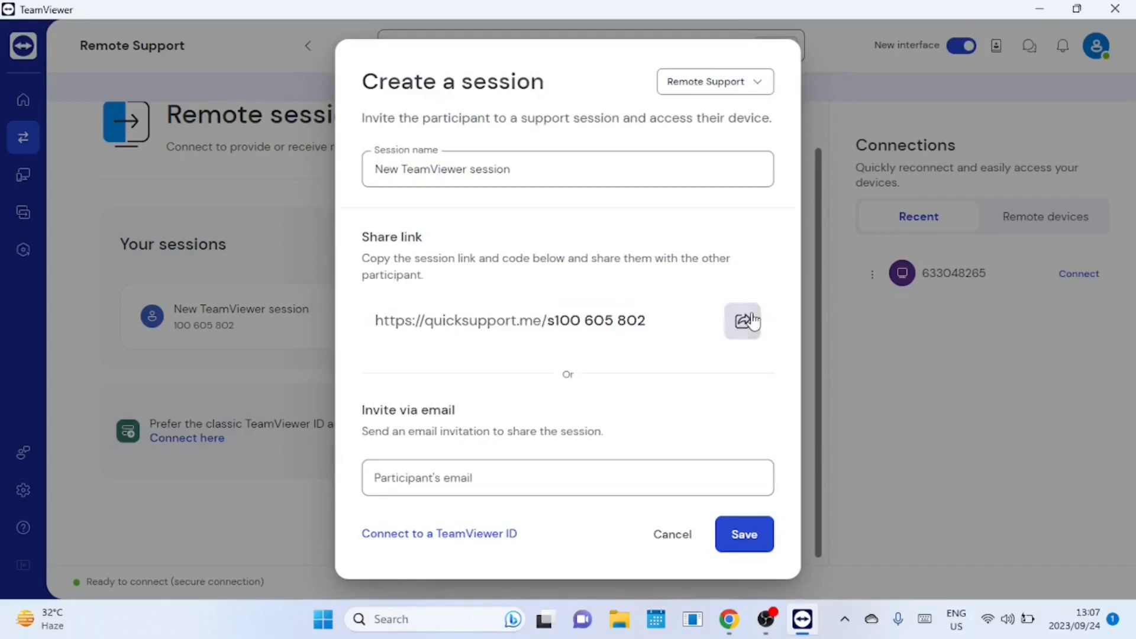
pyautogui.click(743, 320)
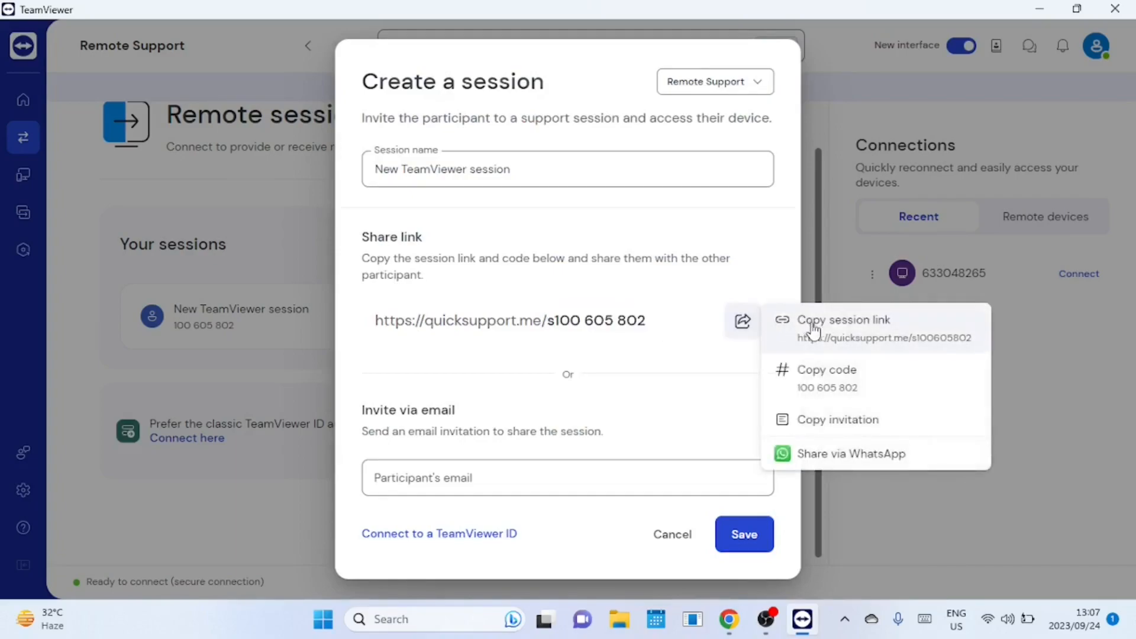
pyautogui.moveTo(815, 379)
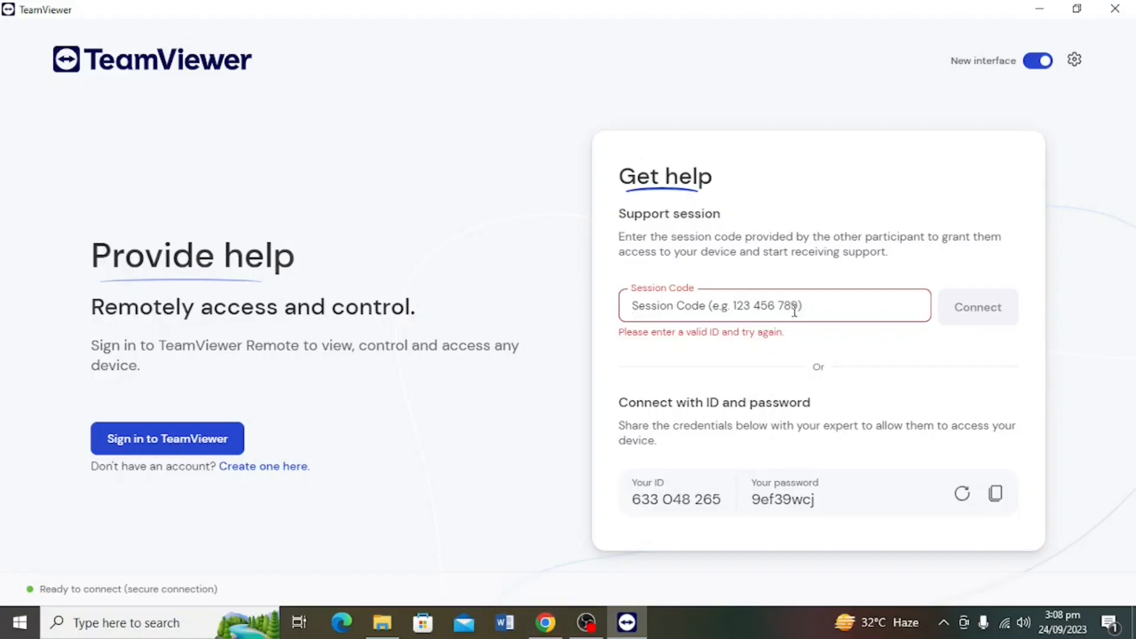
pyautogui.write('1')
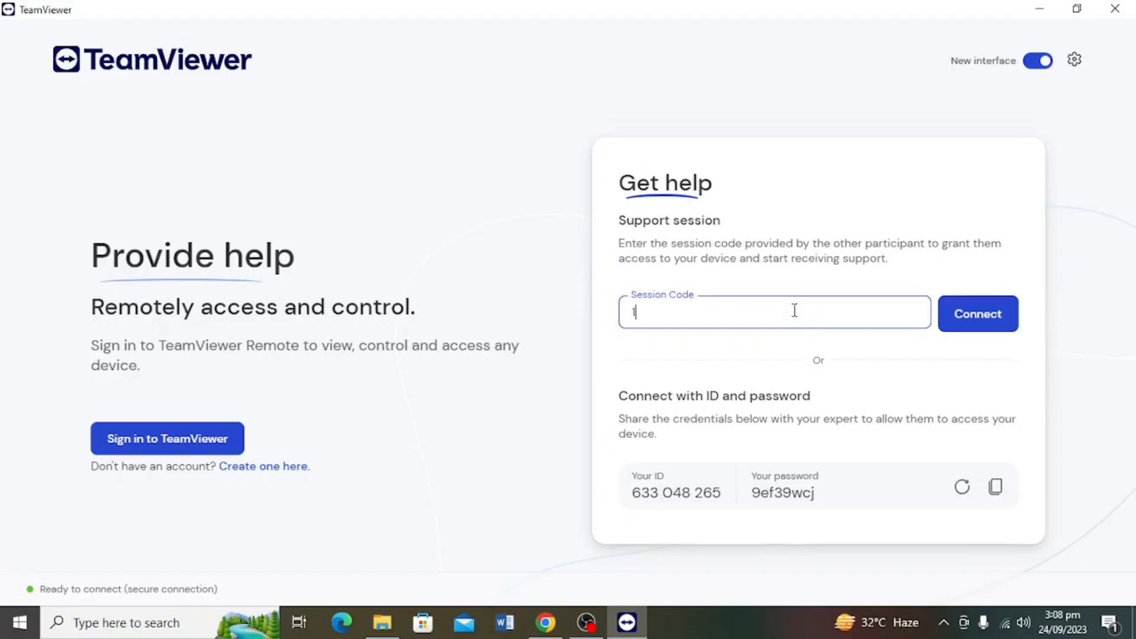
pyautogui.write('006 058')
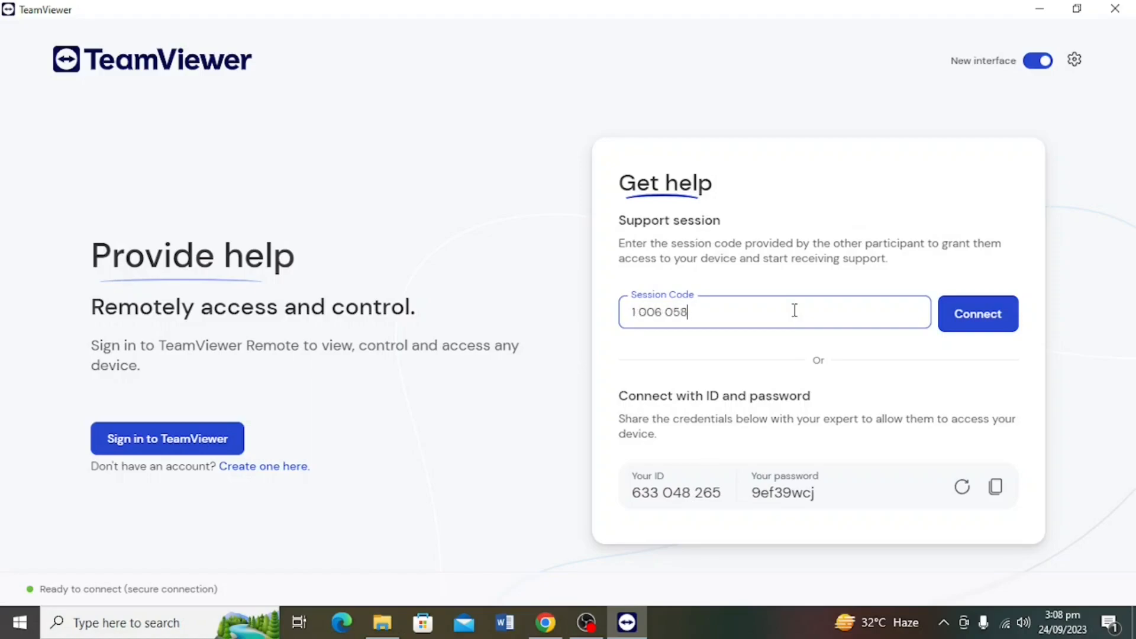
pyautogui.write('10 060 580')
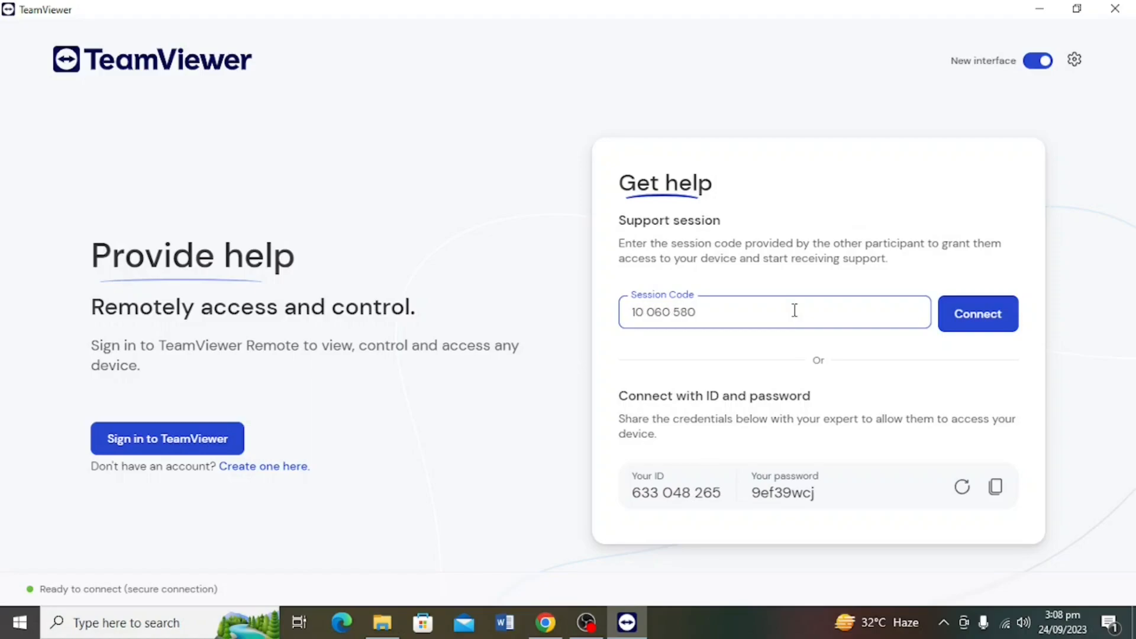
pyautogui.write('100 605 802')
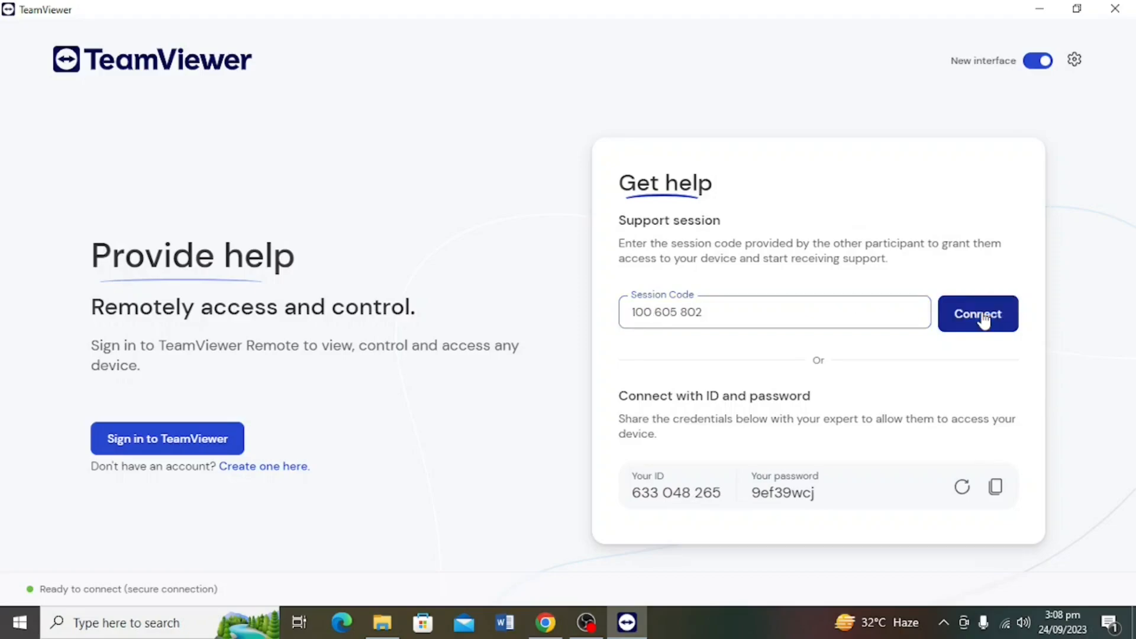
pyautogui.click(978, 314)
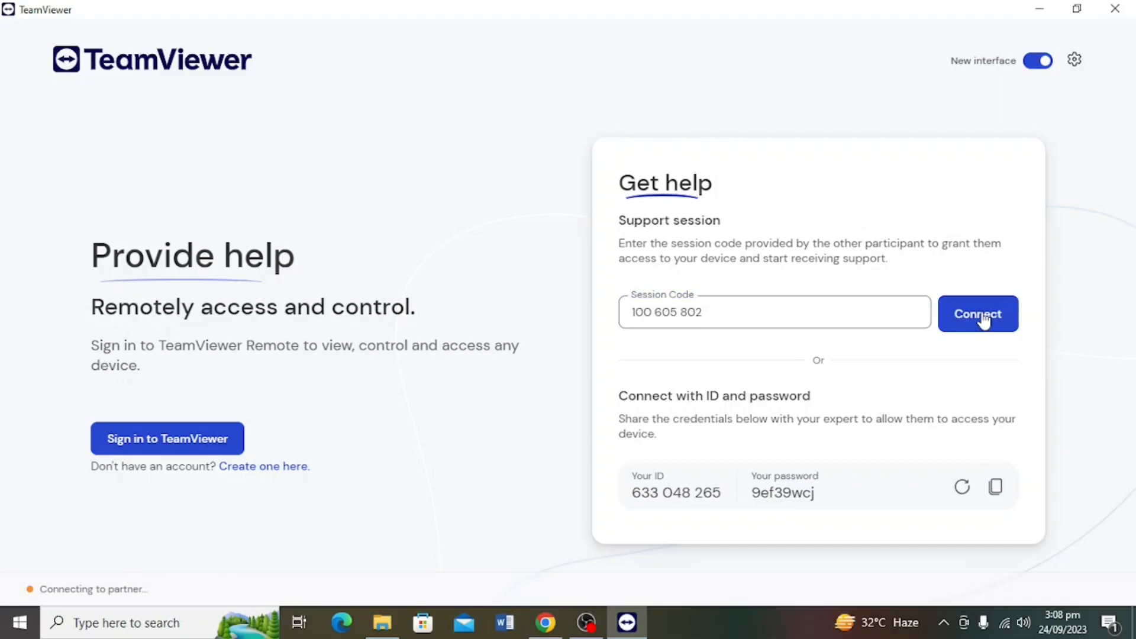
pyautogui.click(978, 314)
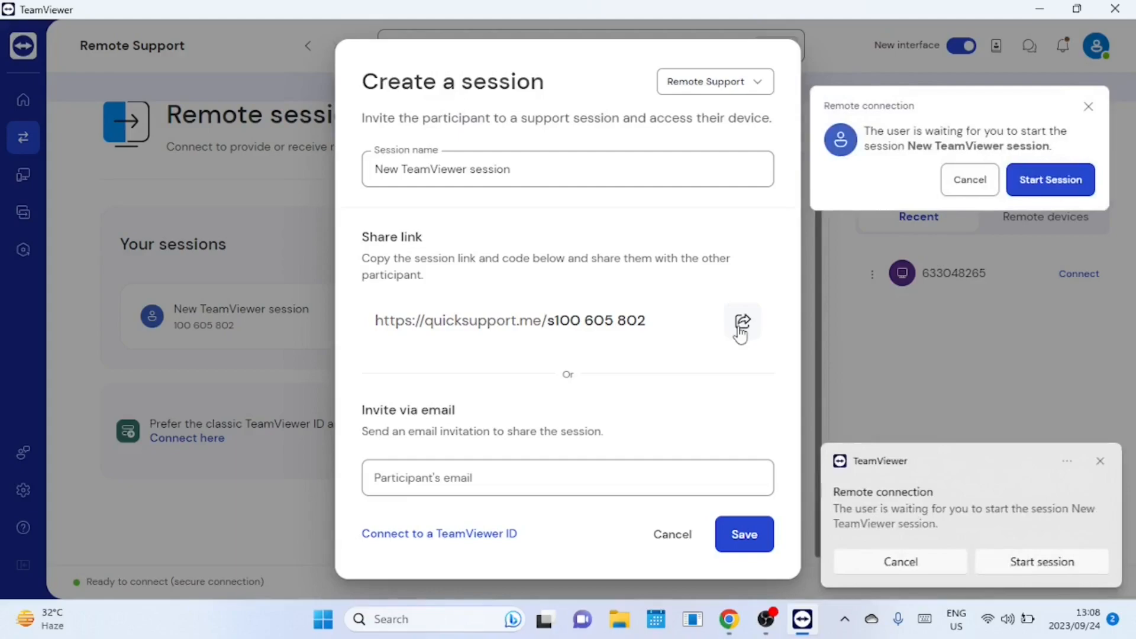
pyautogui.moveTo(735, 338)
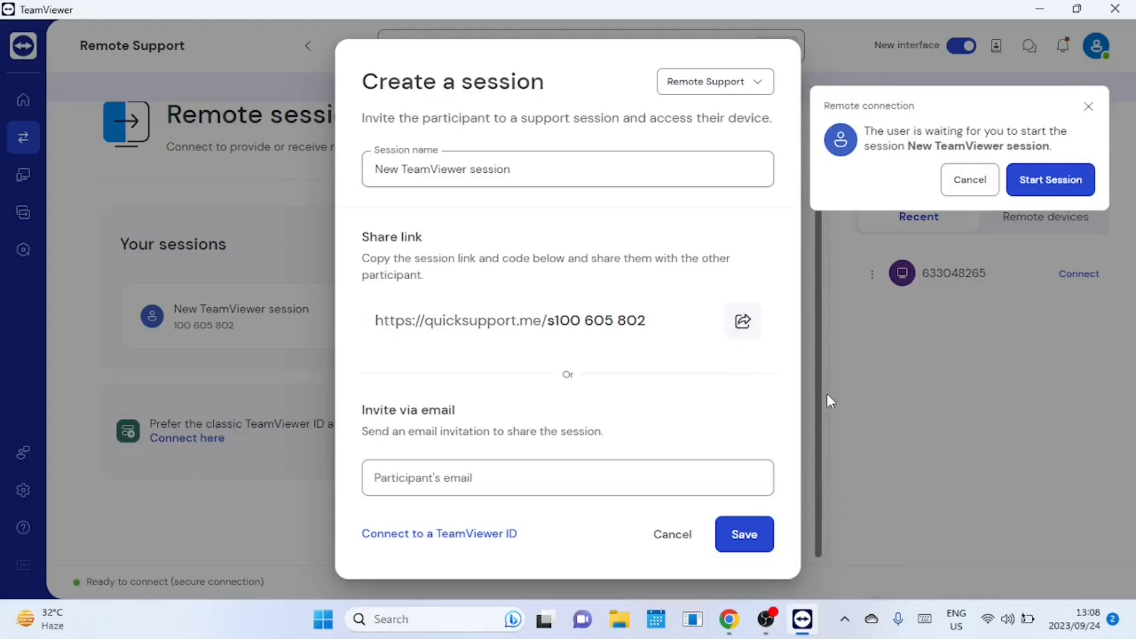
# Start the session with the waiting participant from the Remote connection notification.
pyautogui.click(1051, 180)
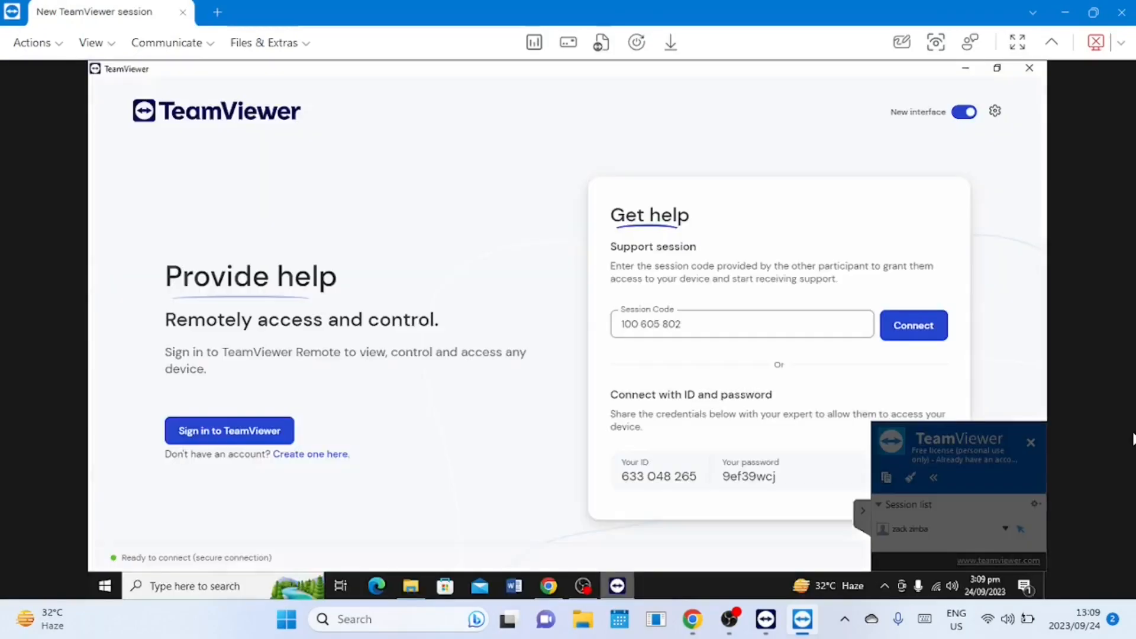
pyautogui.moveTo(452, 229)
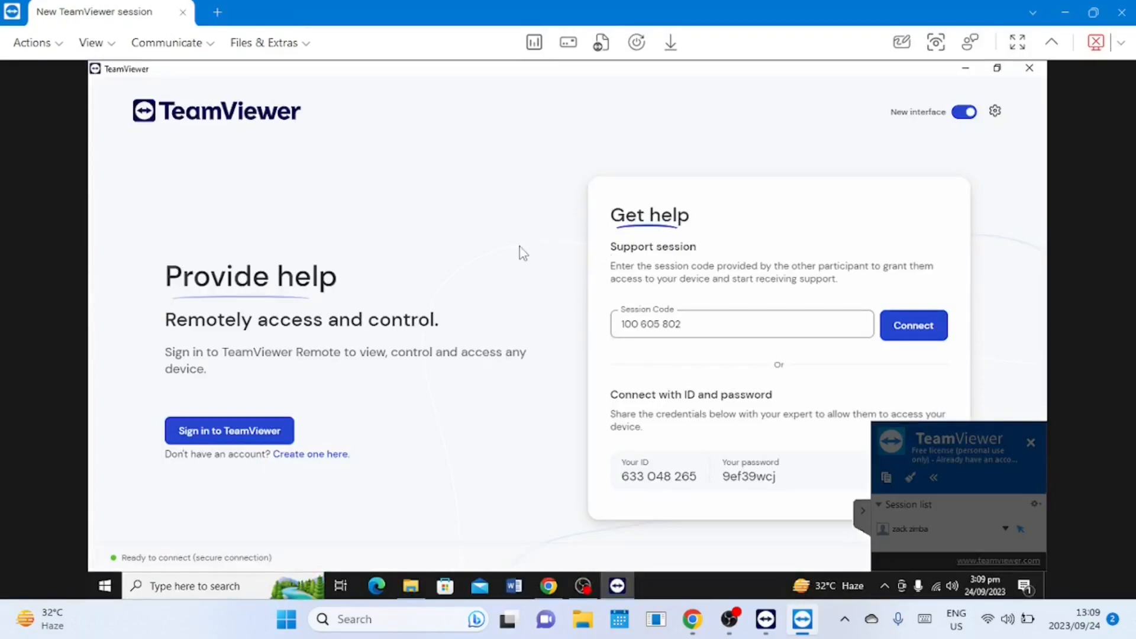
pyautogui.moveTo(561, 255)
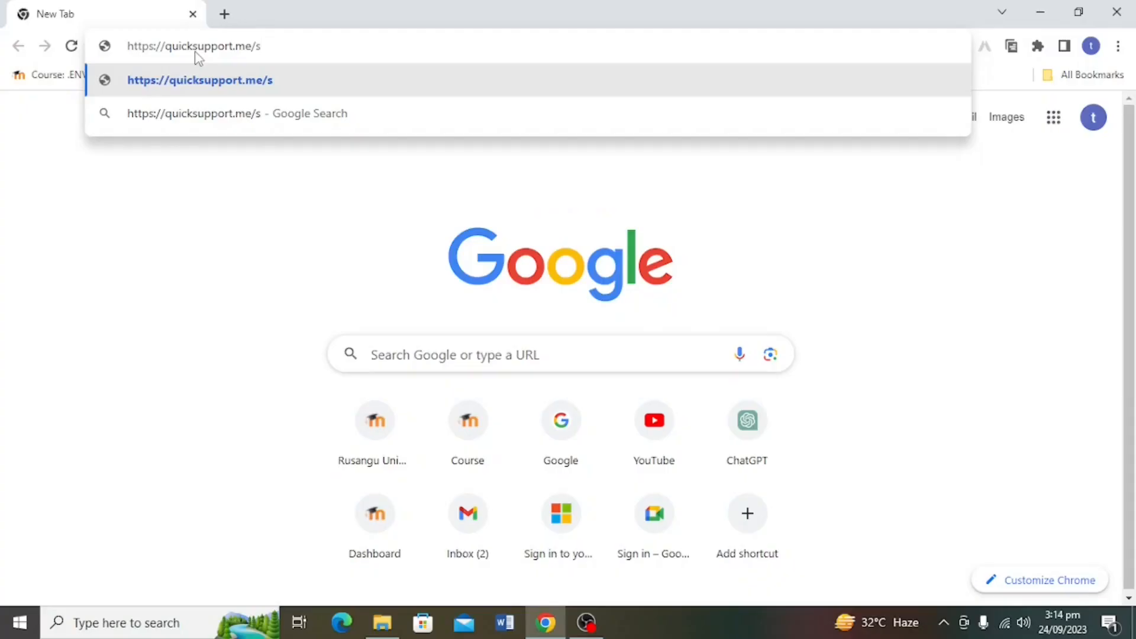
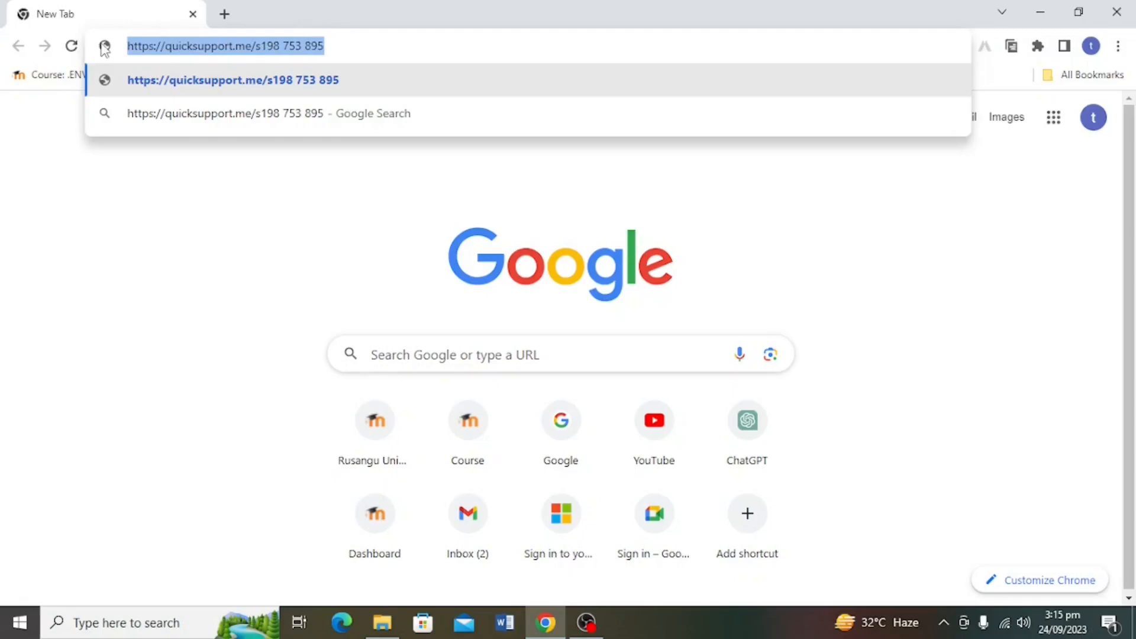
pyautogui.press('Enter')
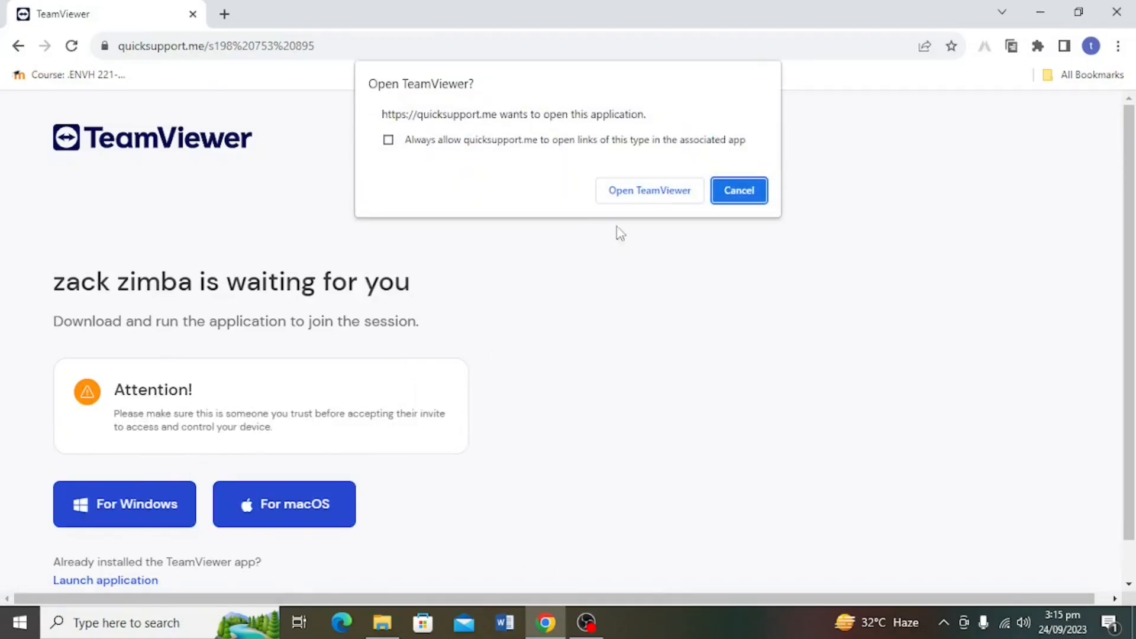
pyautogui.click(739, 191)
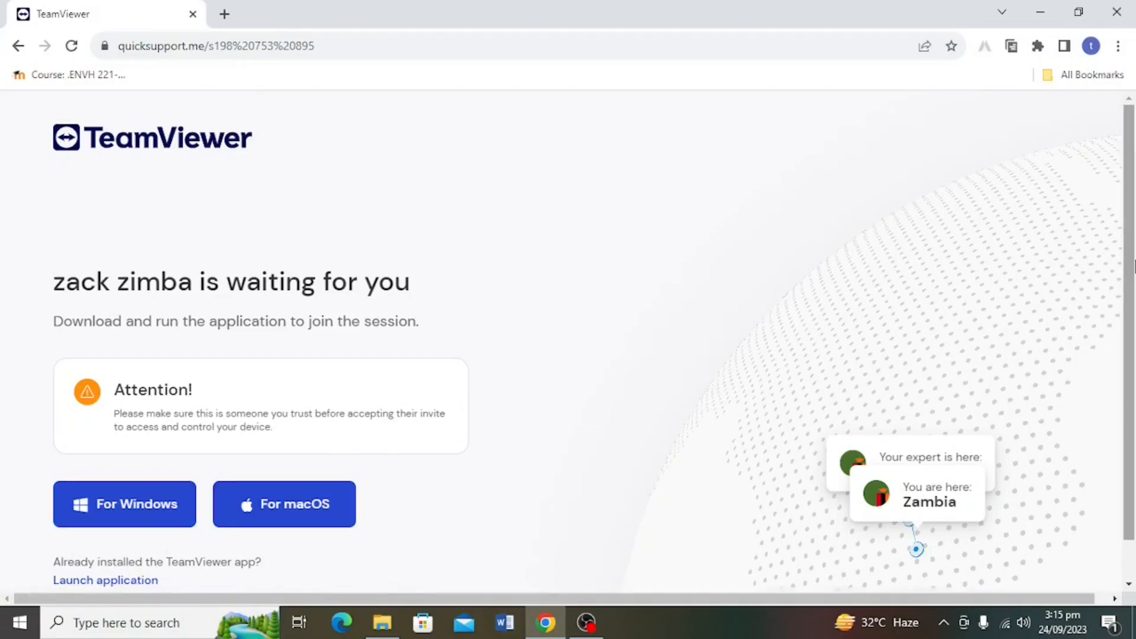
pyautogui.scroll(-3)
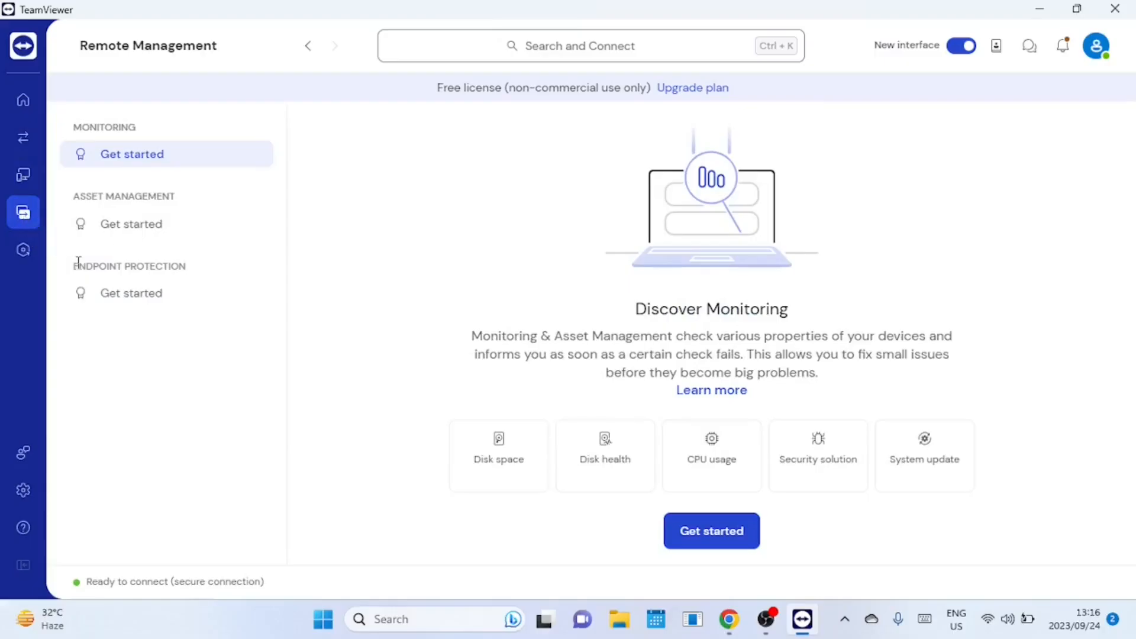
pyautogui.moveTo(244, 361)
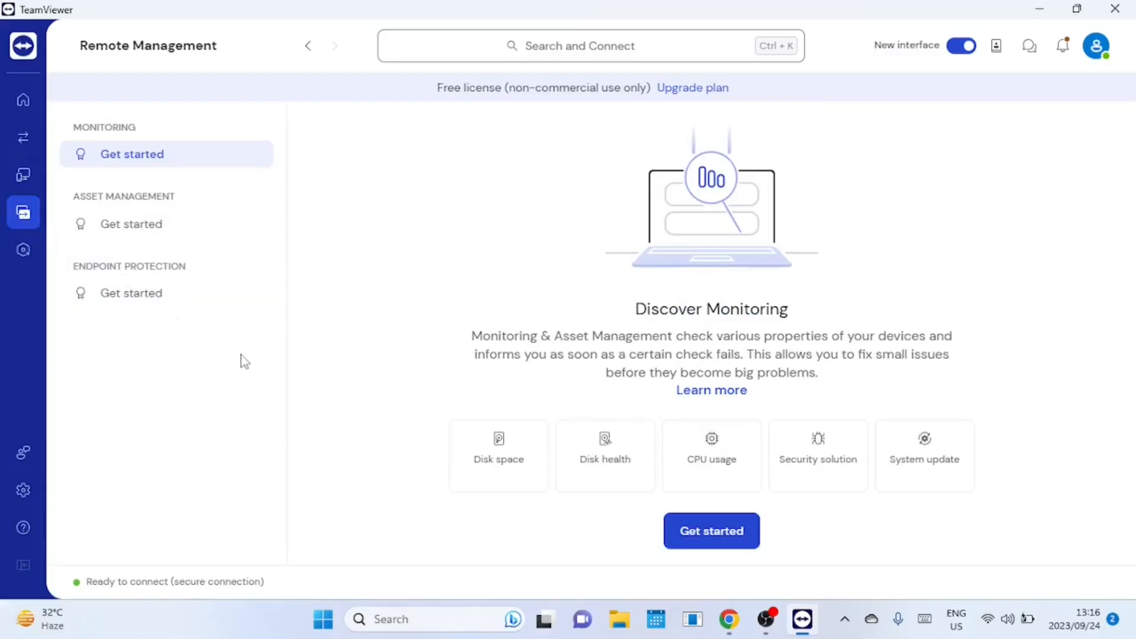
pyautogui.moveTo(282, 373)
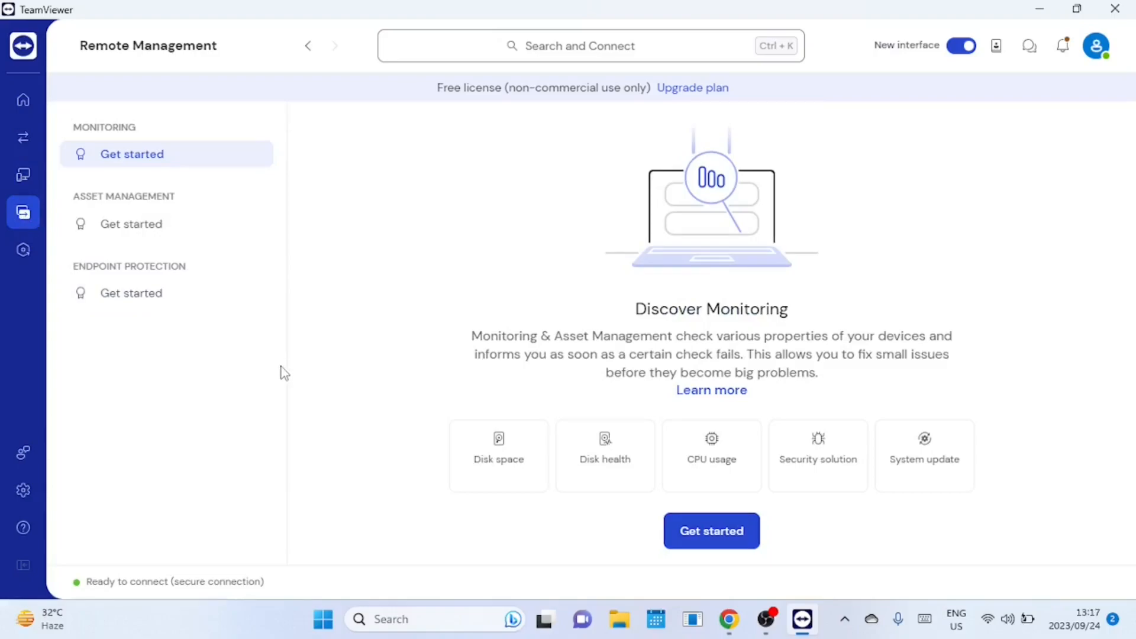
pyautogui.moveTo(505, 483)
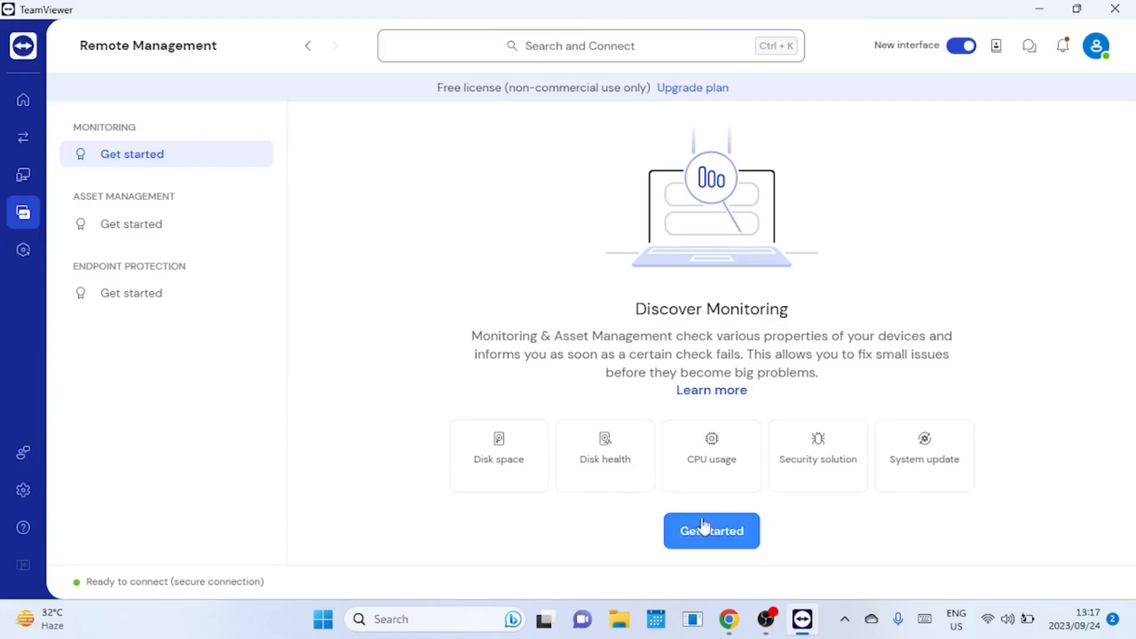
# Accept the license terms and start the 14-day Remote Management free trial.
pyautogui.click(711, 531)
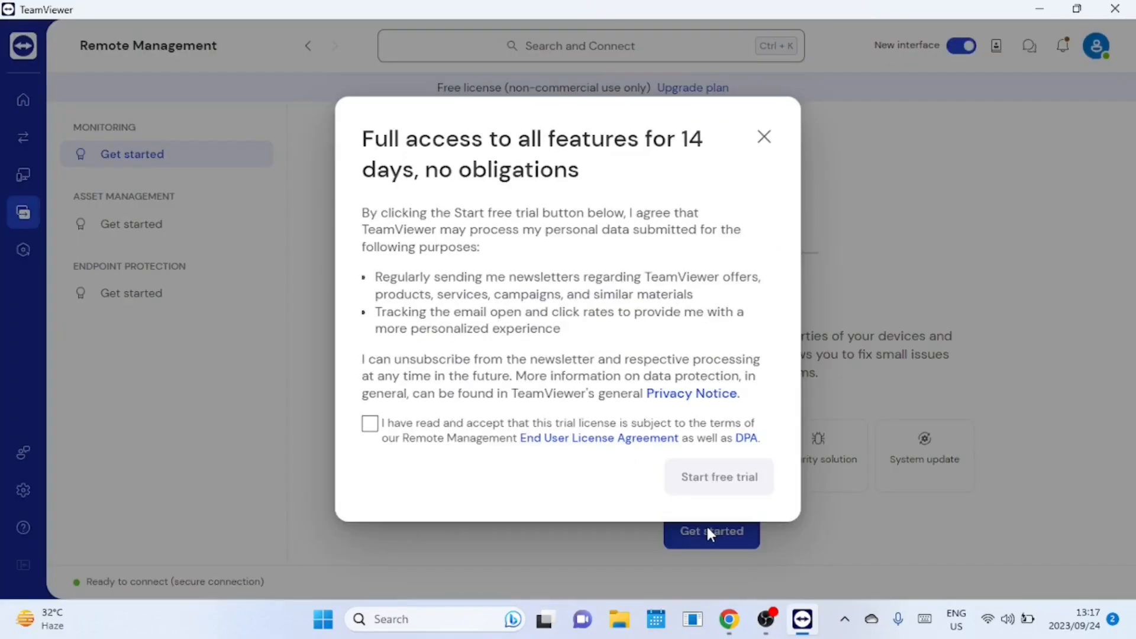
pyautogui.moveTo(676, 400)
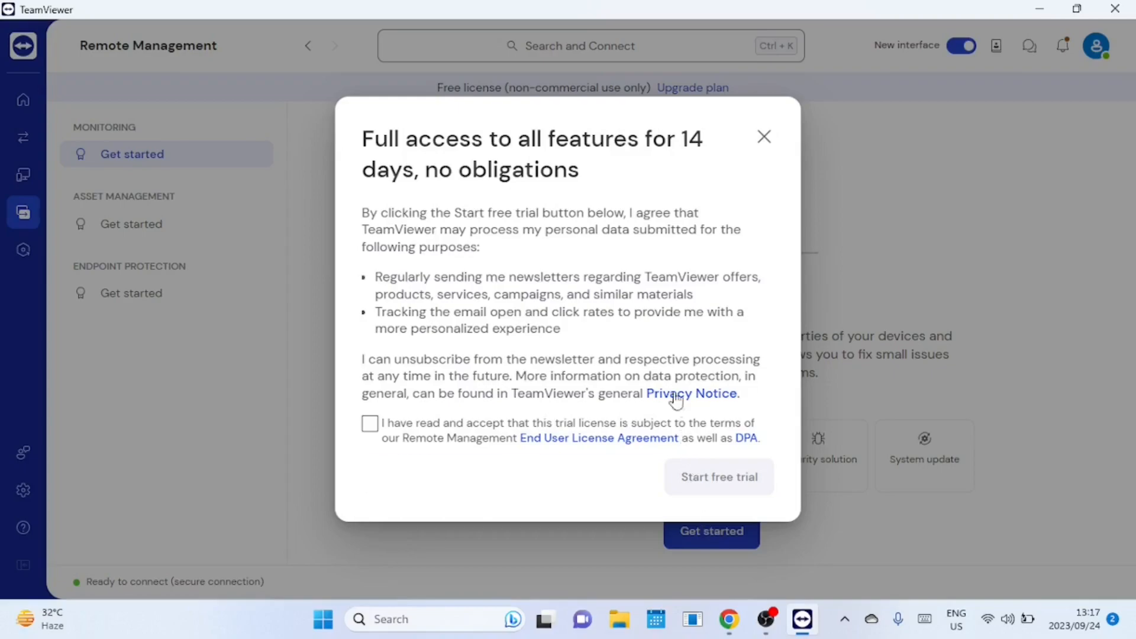
pyautogui.click(369, 423)
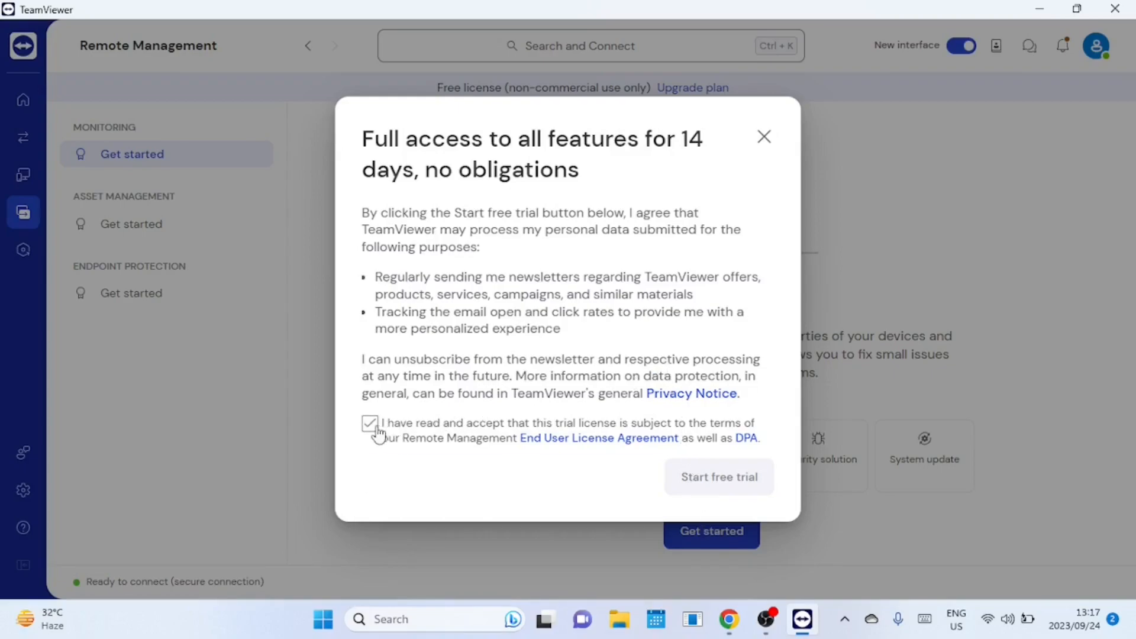
pyautogui.click(369, 423)
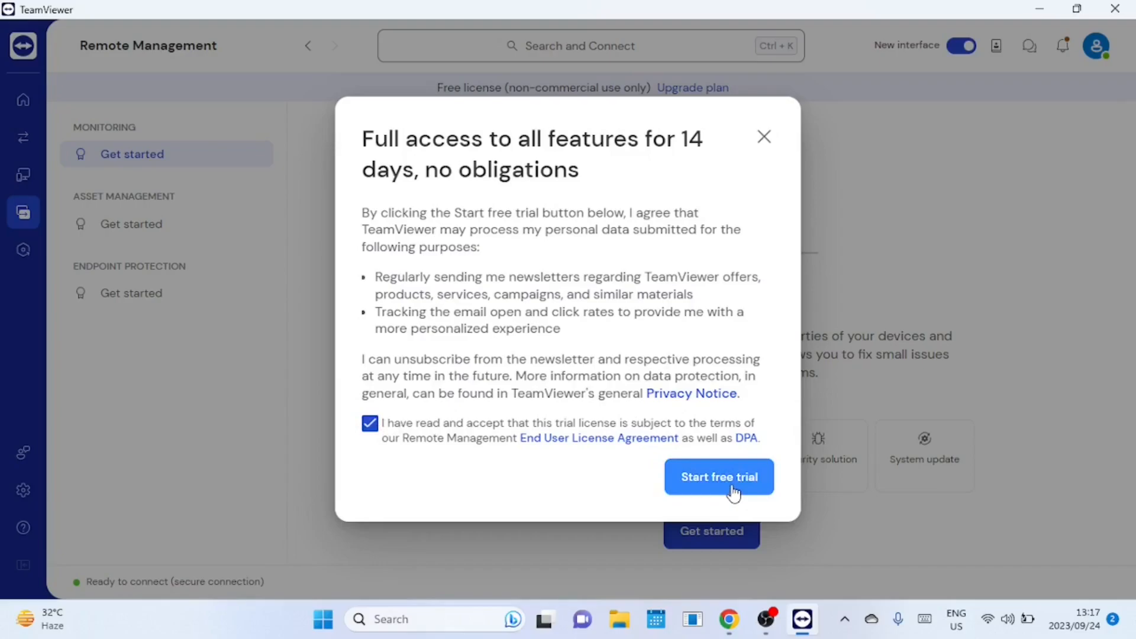
pyautogui.click(719, 477)
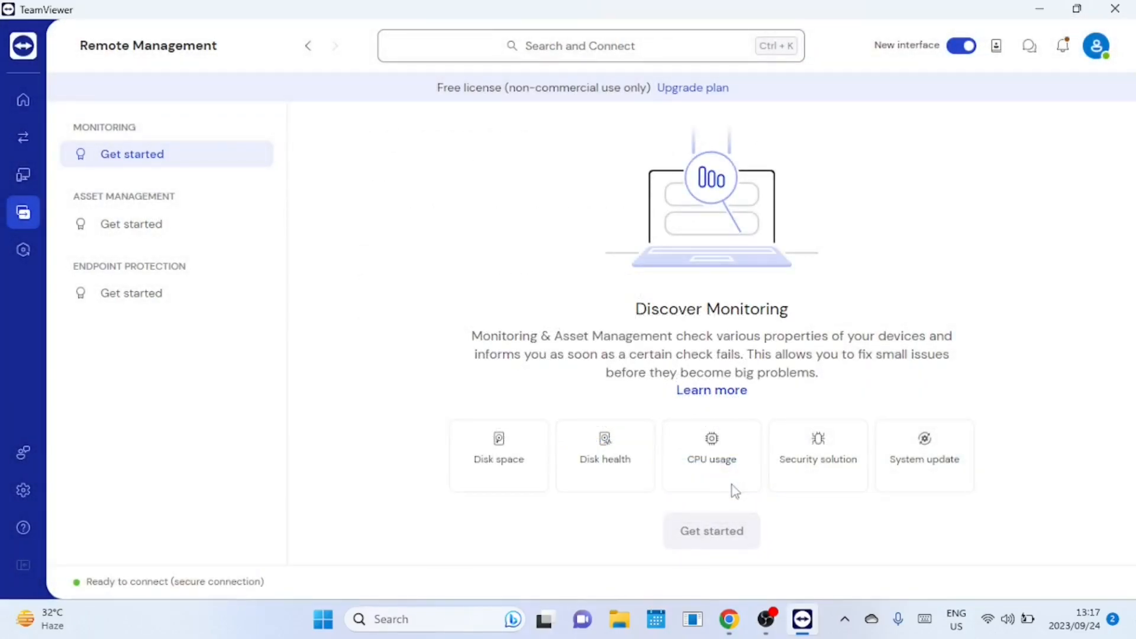
# Activate Monitoring and Asset Management for the Remote Management trial.
pyautogui.click(712, 530)
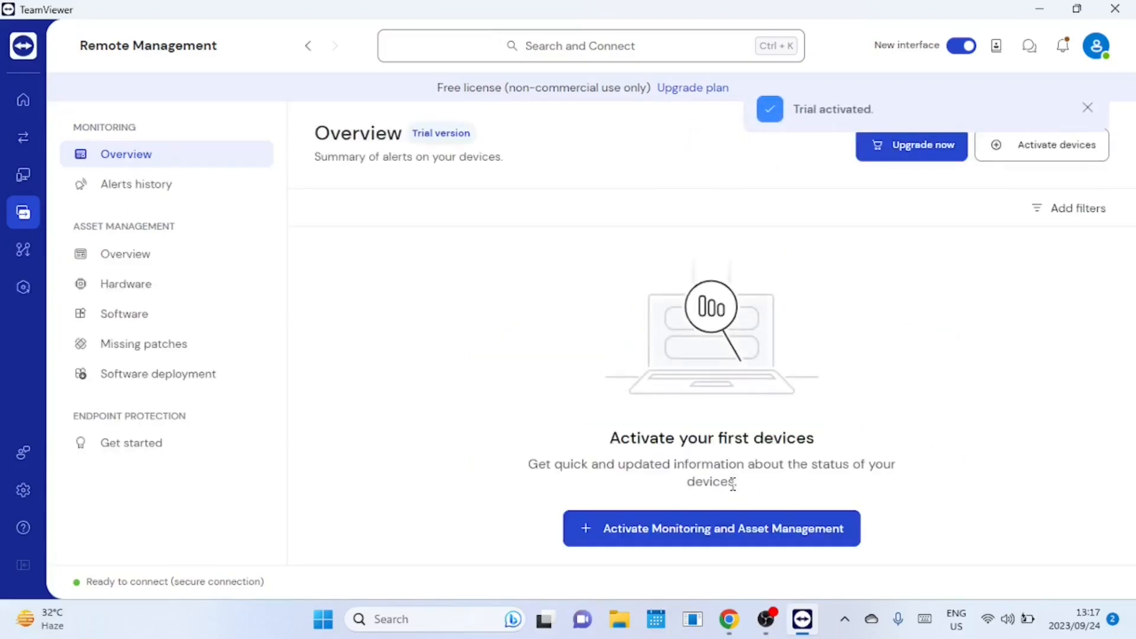
pyautogui.moveTo(733, 528)
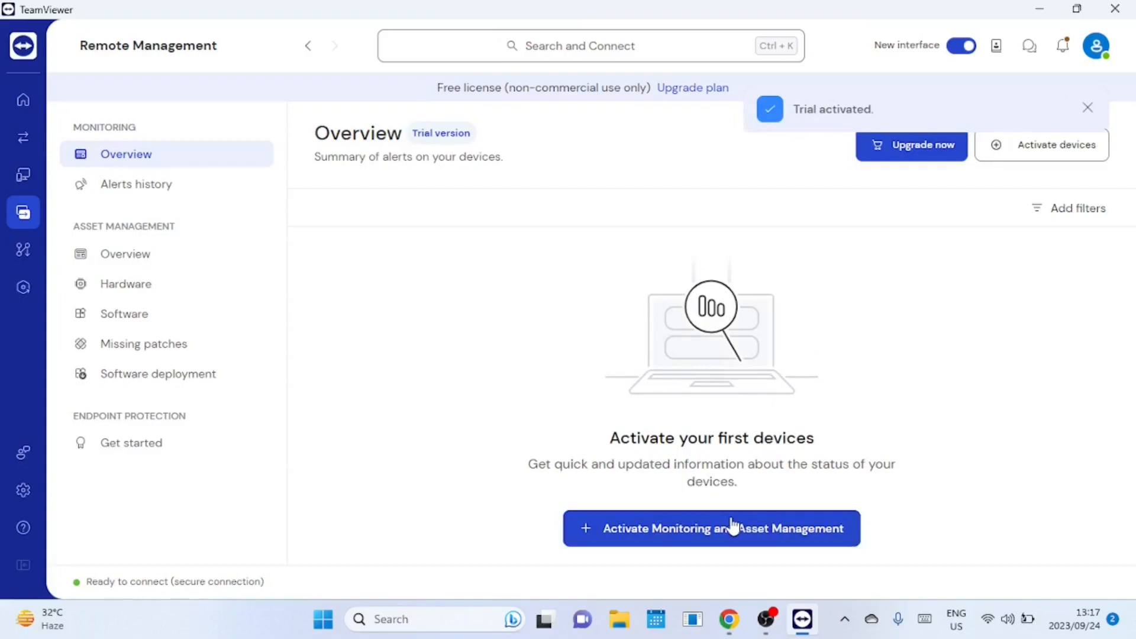
pyautogui.click(1088, 106)
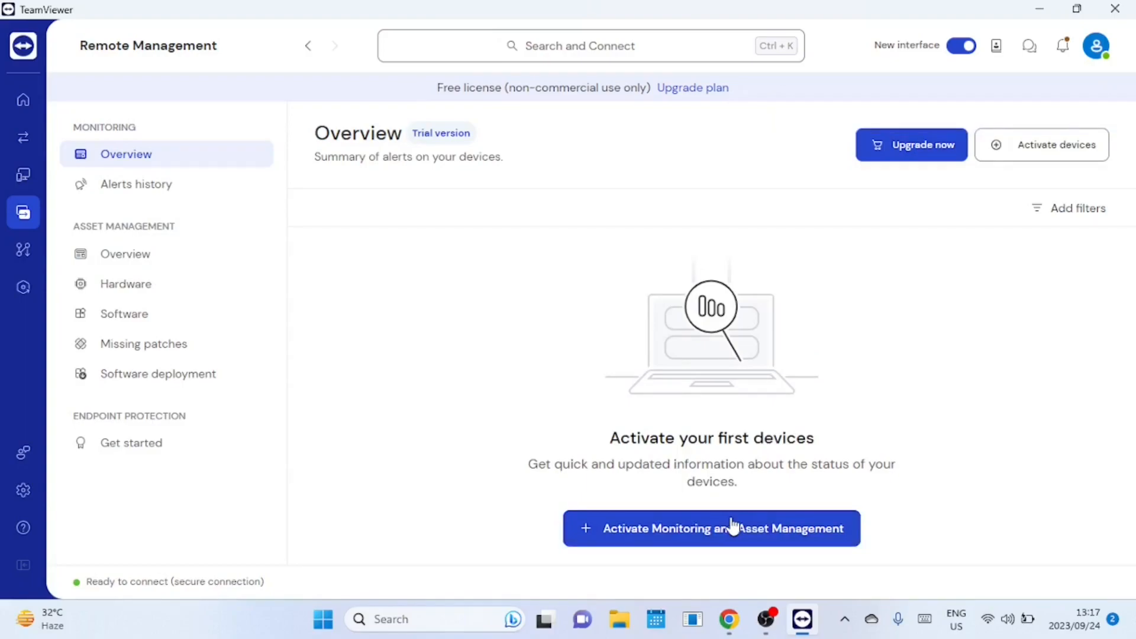
pyautogui.moveTo(651, 533)
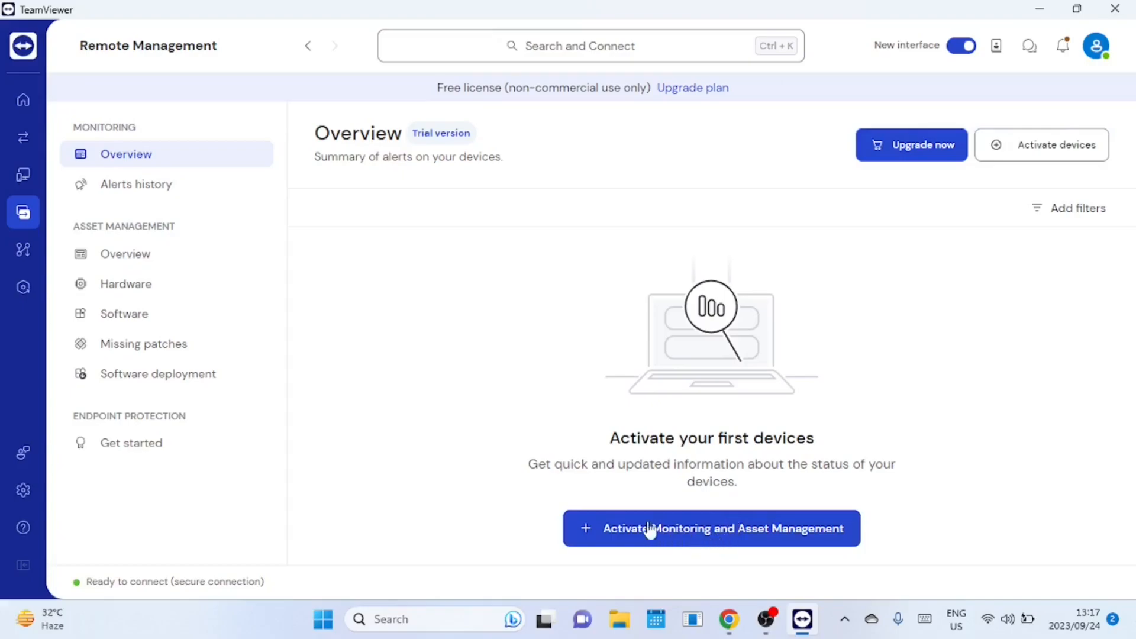
pyautogui.click(712, 528)
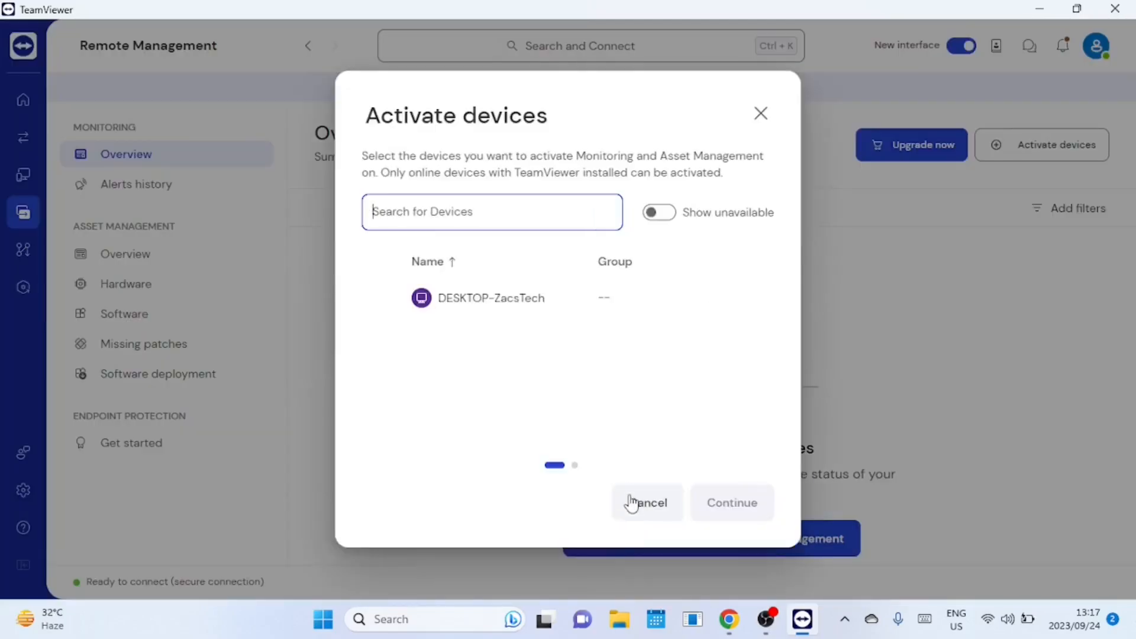
pyautogui.moveTo(595, 423)
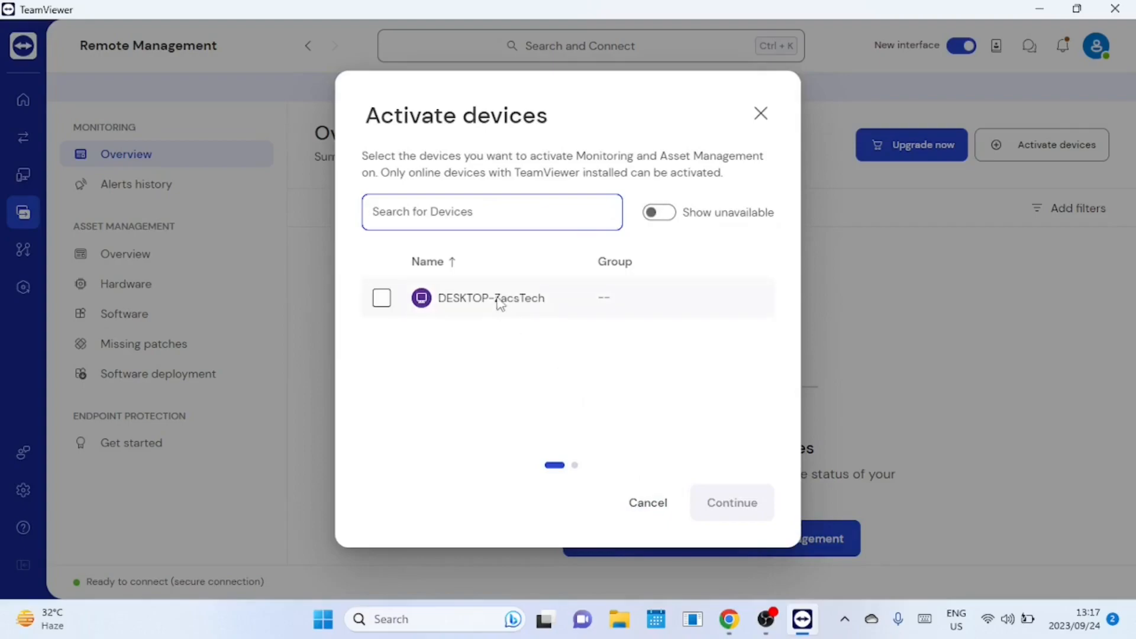
# Choose the desktop computer for monitoring and assign it the Default Monitoring Policy.
pyautogui.click(381, 298)
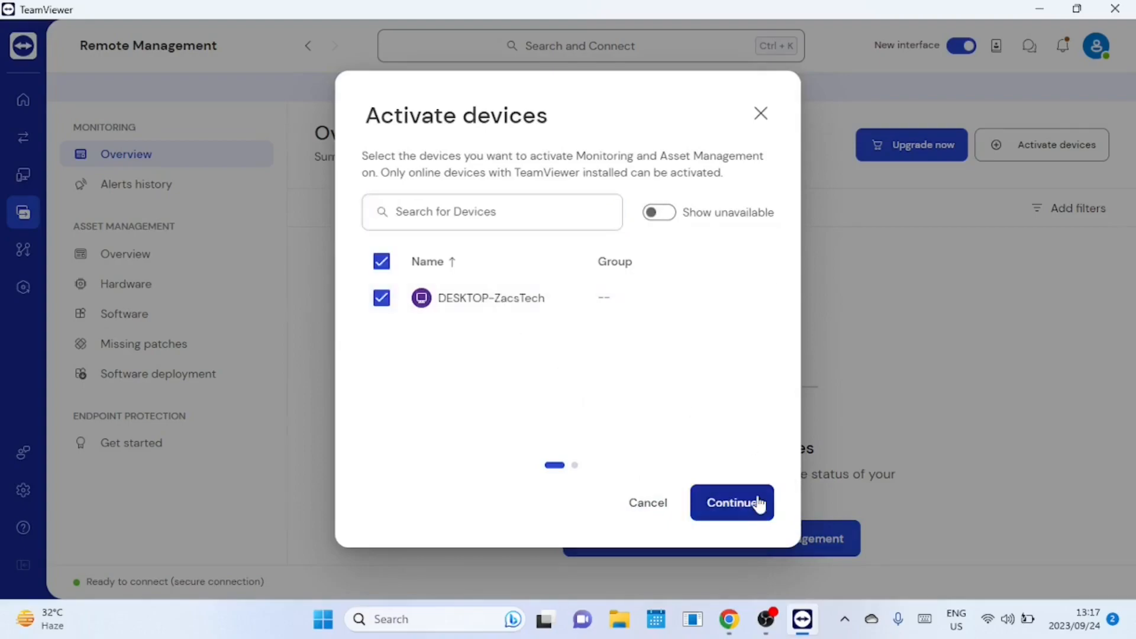
pyautogui.click(731, 502)
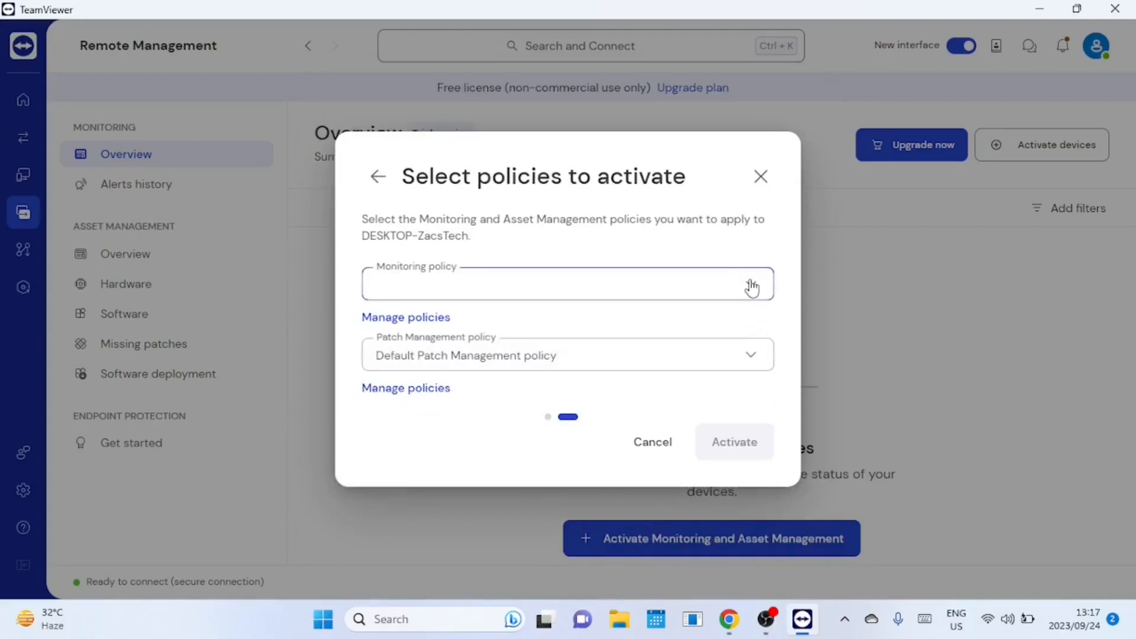
pyautogui.click(567, 285)
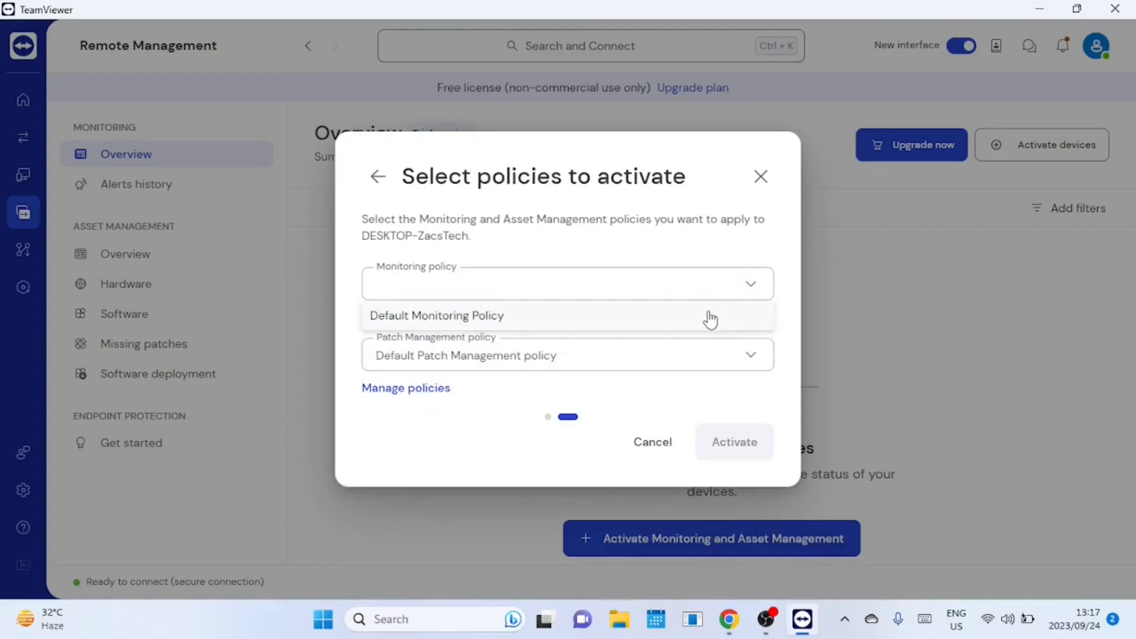
pyautogui.click(436, 315)
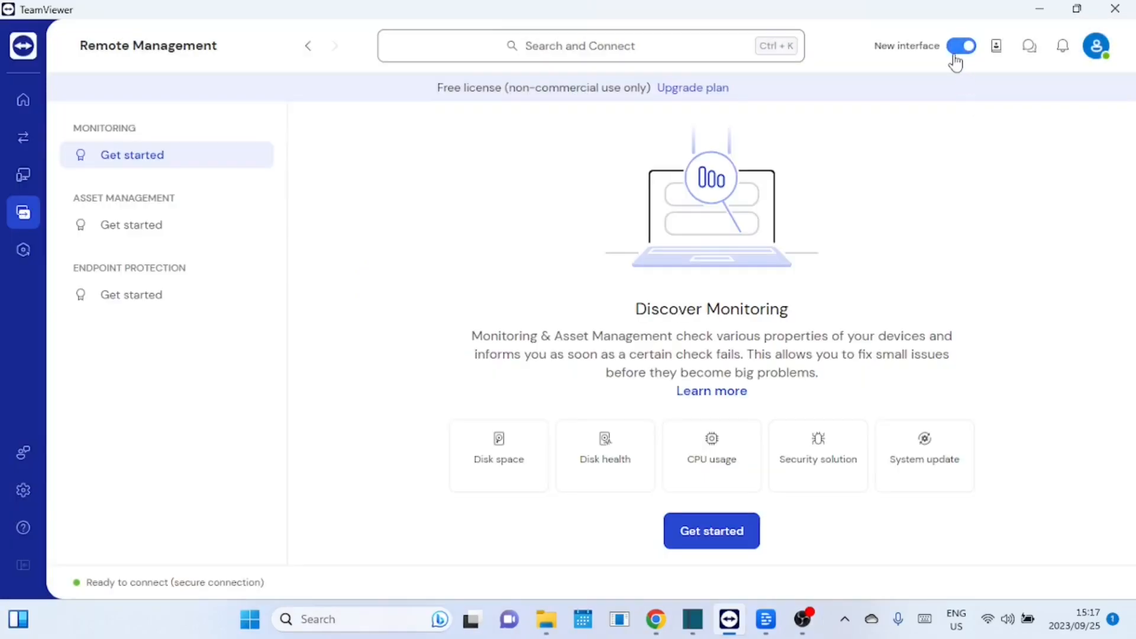
# Turn off the new interface, send feedback 'Testing' and restart TeamViewer.
pyautogui.click(961, 45)
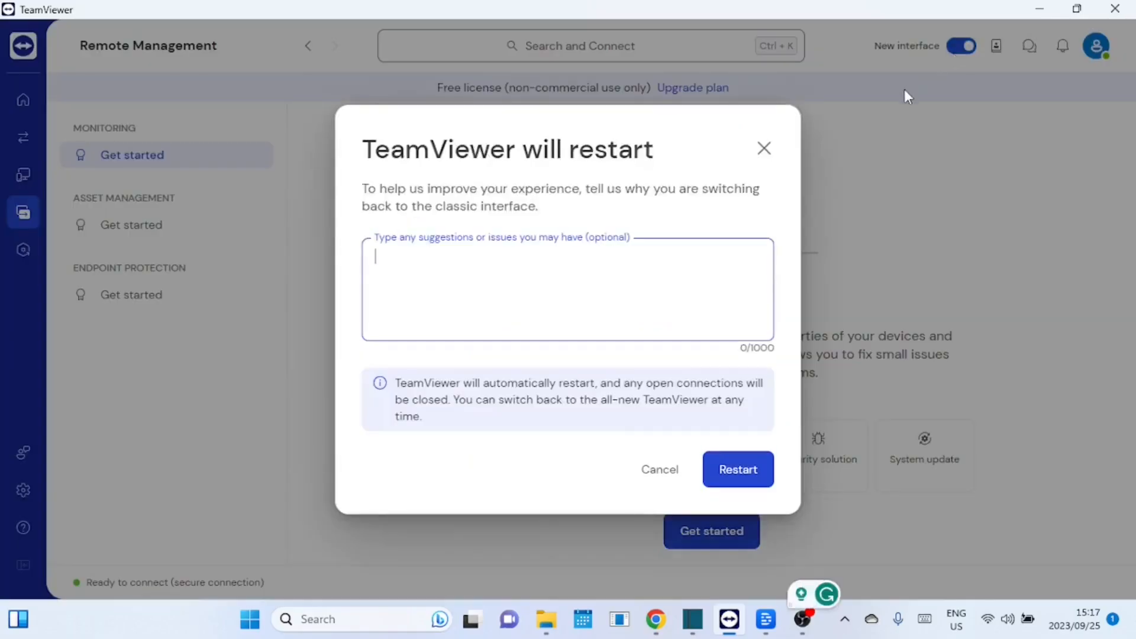
pyautogui.write('Test')
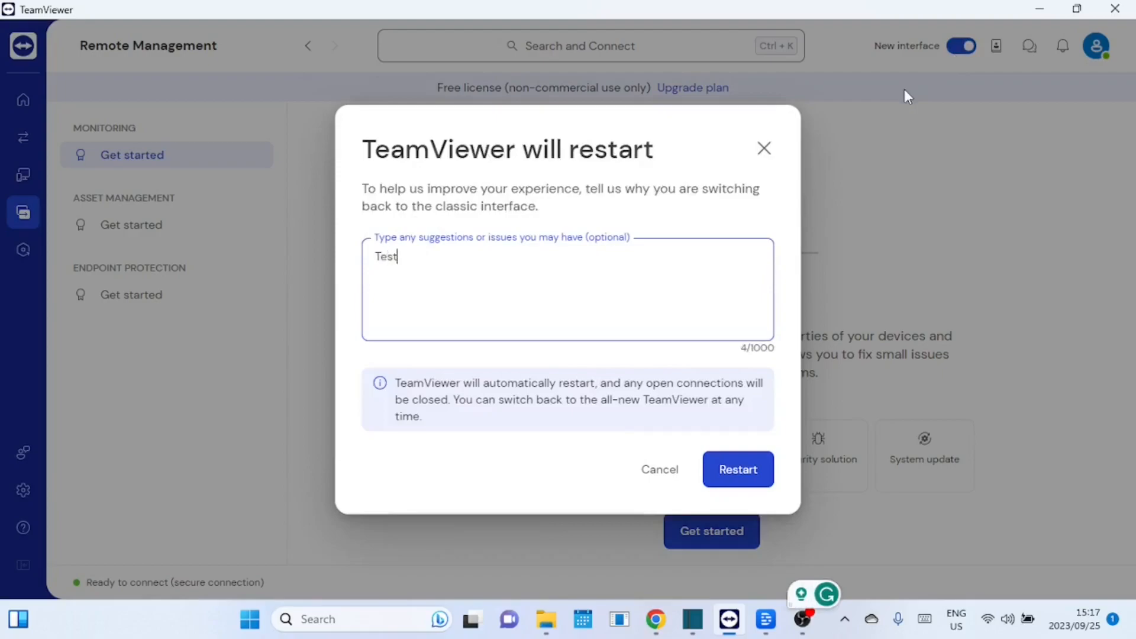
pyautogui.write('ing')
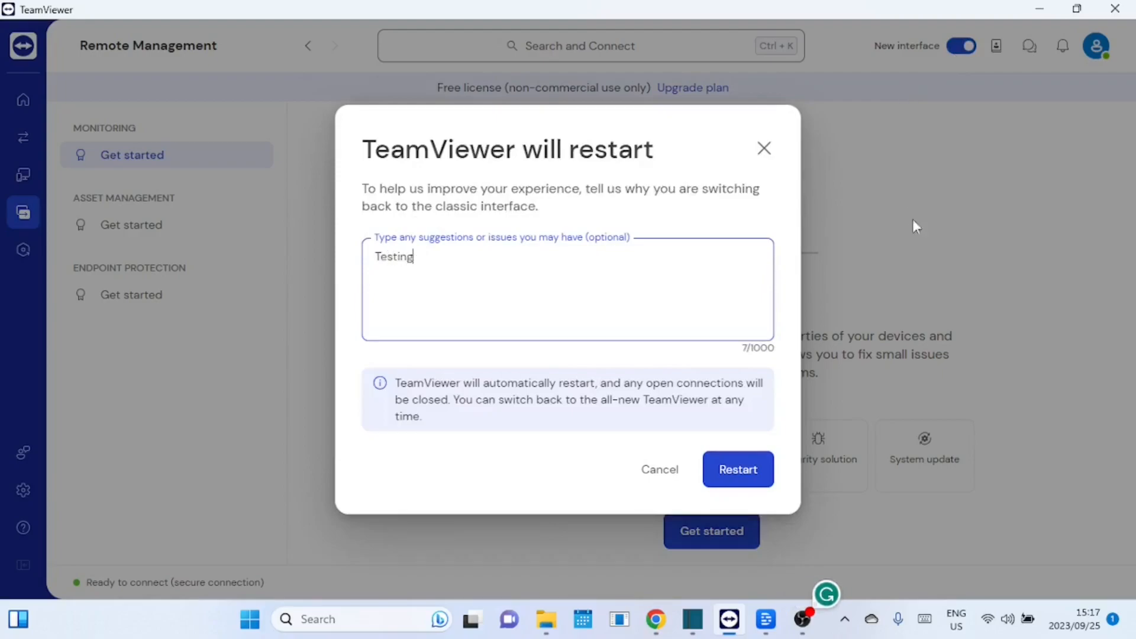
pyautogui.moveTo(746, 471)
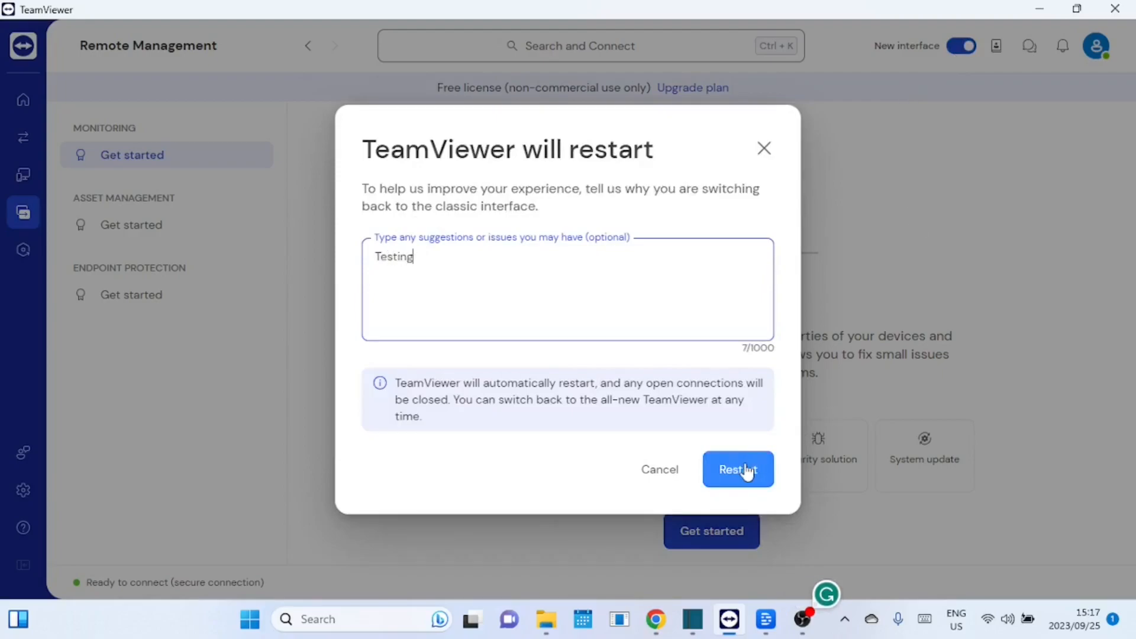
pyautogui.click(744, 469)
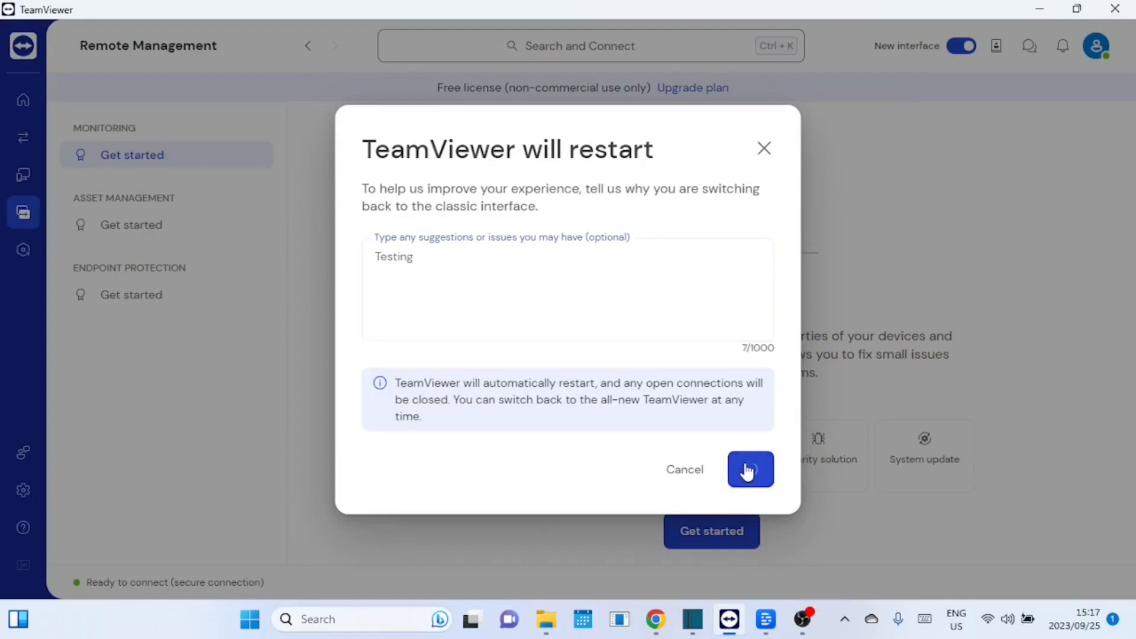
pyautogui.click(750, 469)
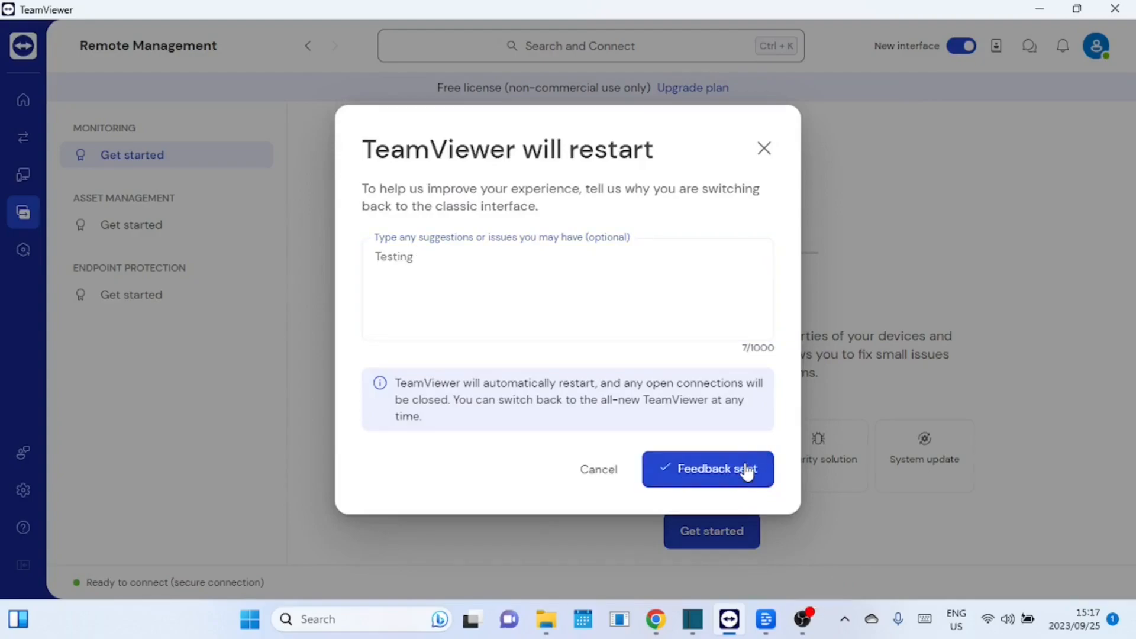
pyautogui.click(708, 469)
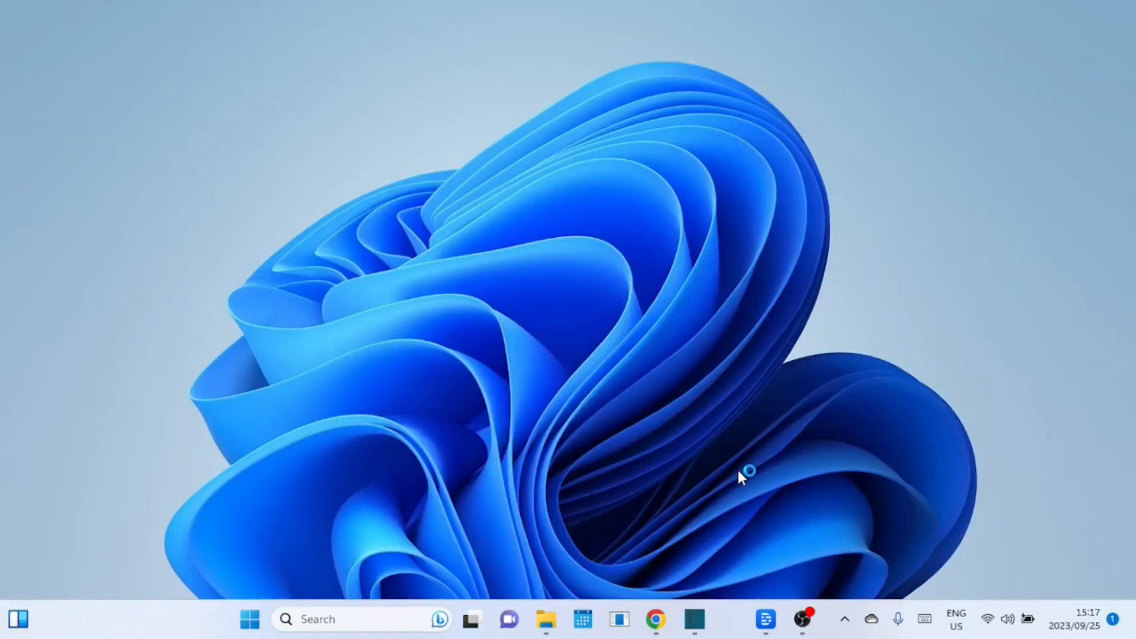
# Wait for TeamViewer to relaunch in the classic Remote Control interface.
pyautogui.click(803, 620)
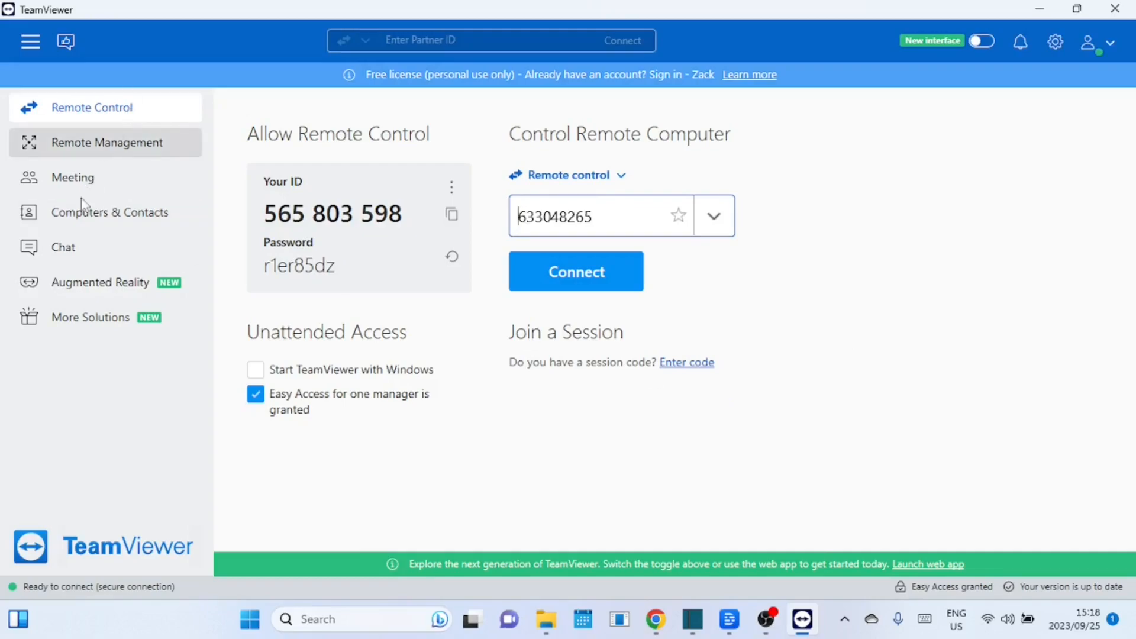
pyautogui.moveTo(549, 447)
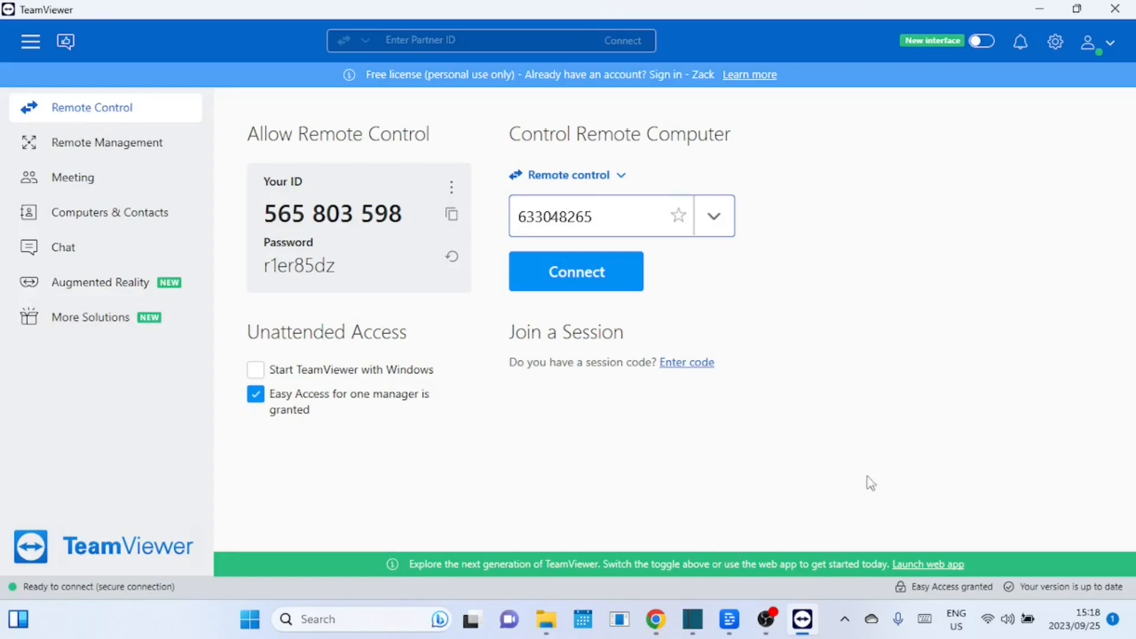
pyautogui.moveTo(988, 40)
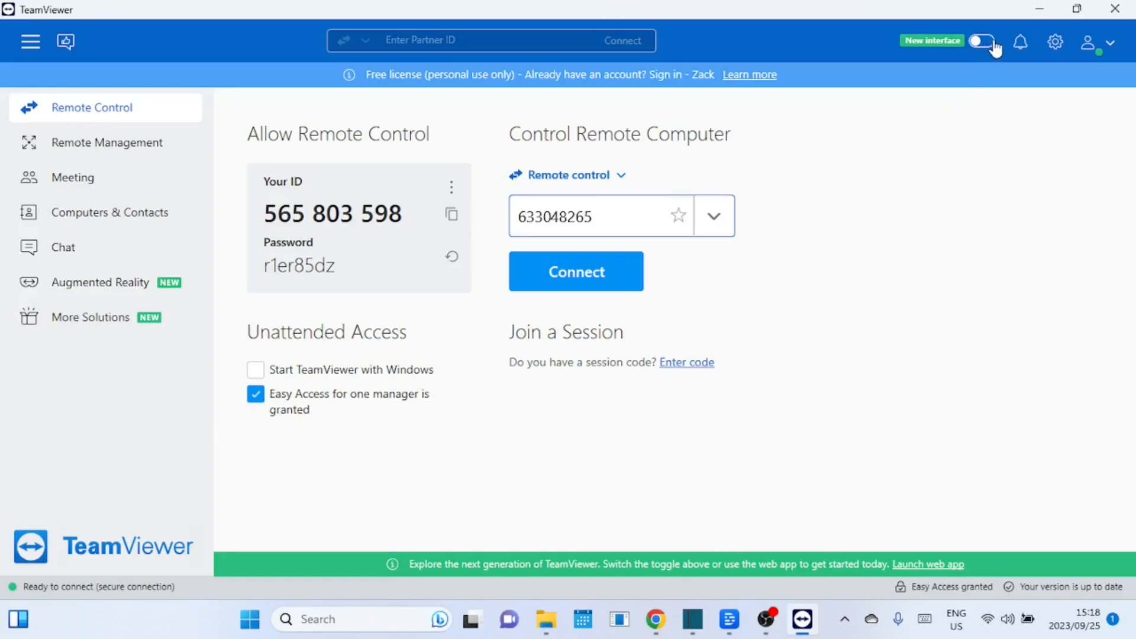